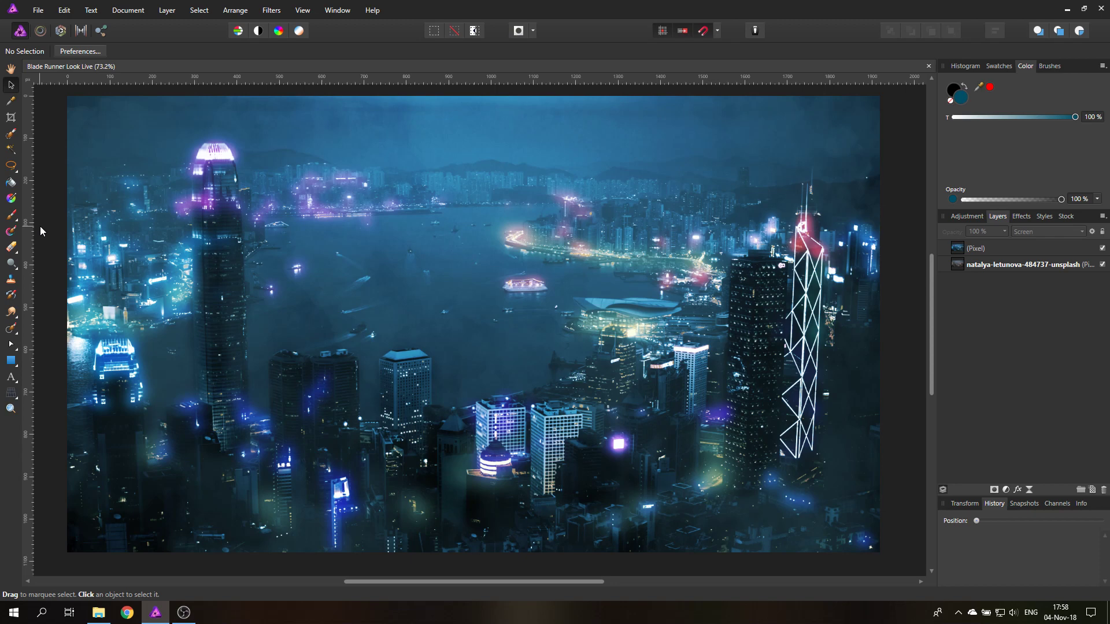
mouse_move(162, 242)
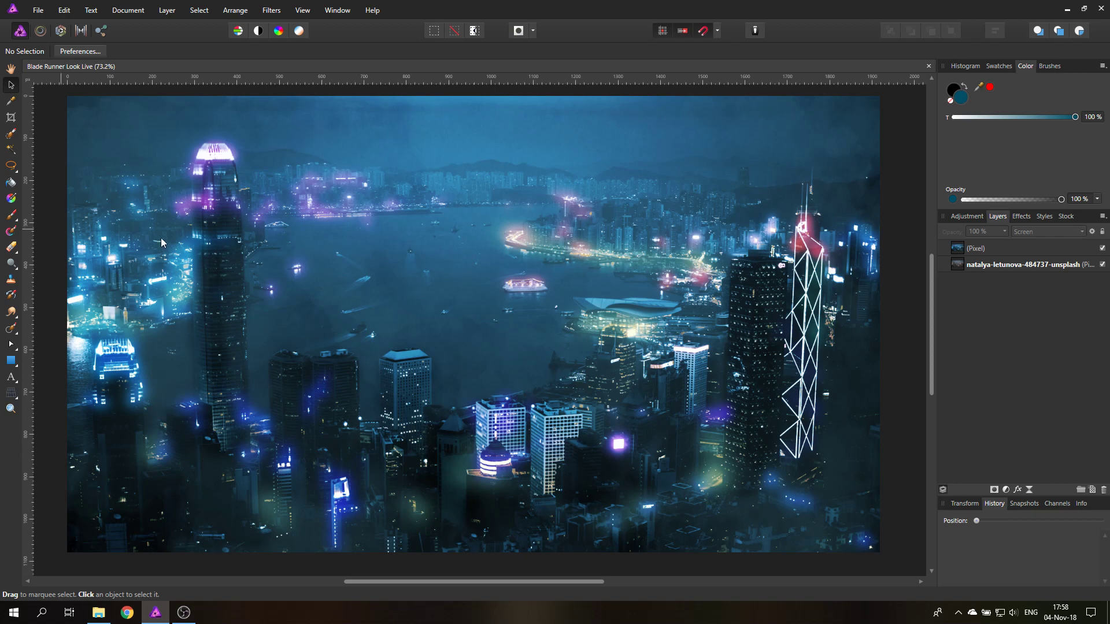
mouse_move(560, 298)
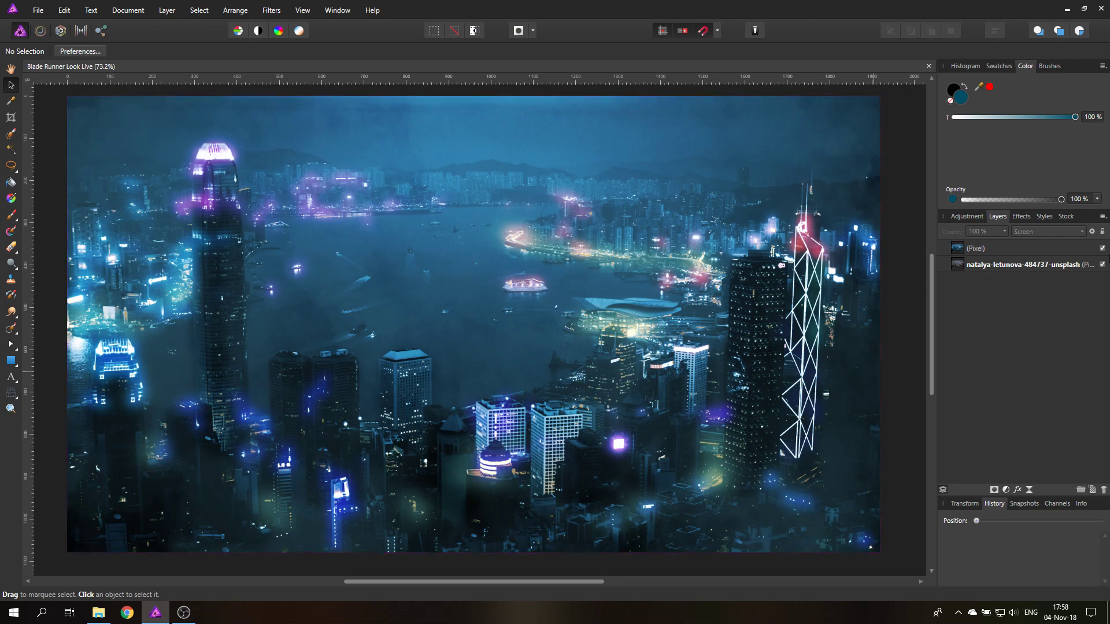
Step: Hide and delete the finished glow pixel layer
left_click(1102, 248)
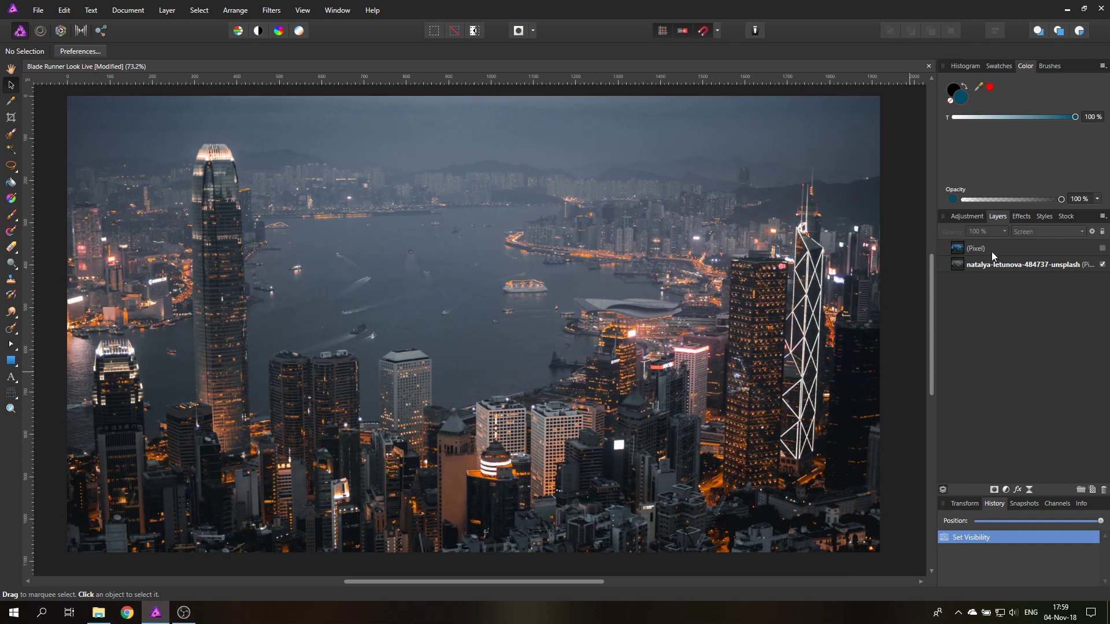
right_click(977, 247)
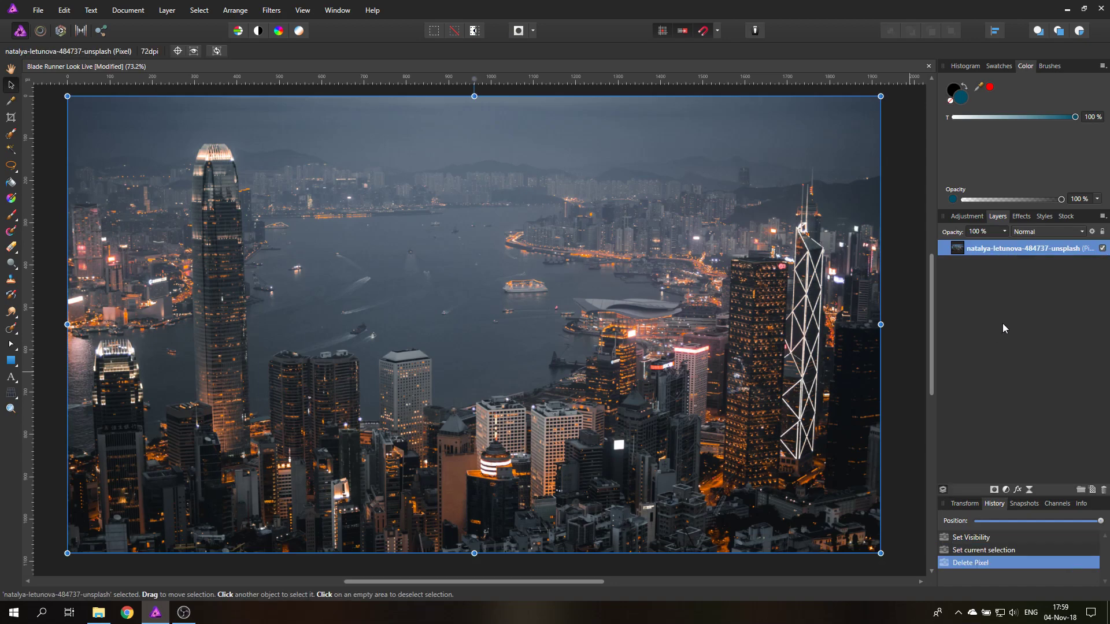
Step: Add an HSL adjustment with a saturation shift of -68% to mute the harbour photo
left_click(1005, 490)
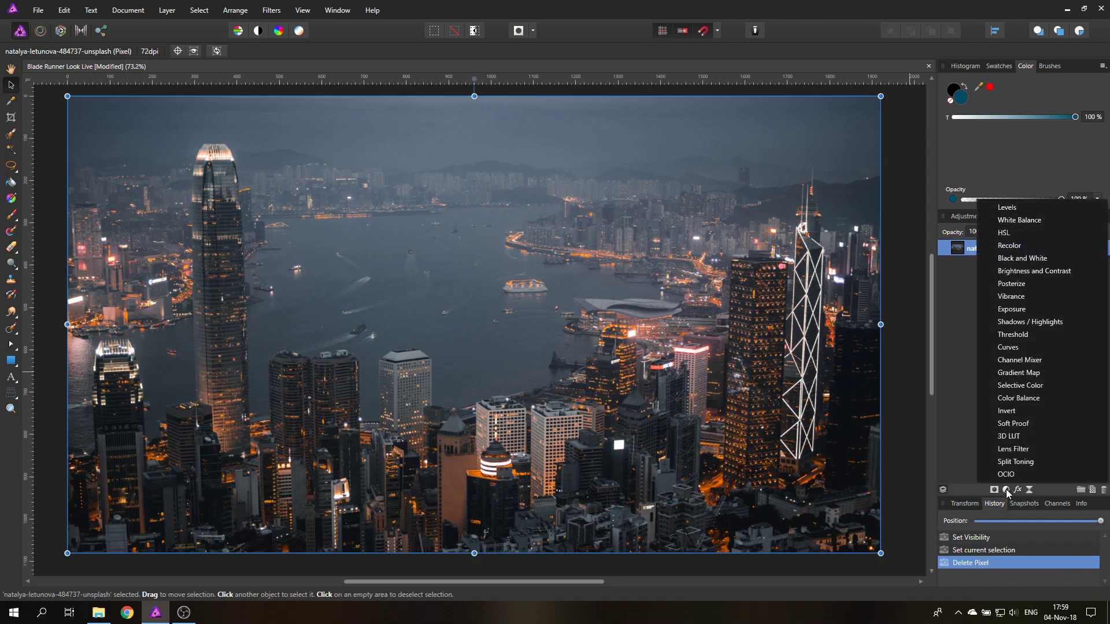
left_click(1004, 233)
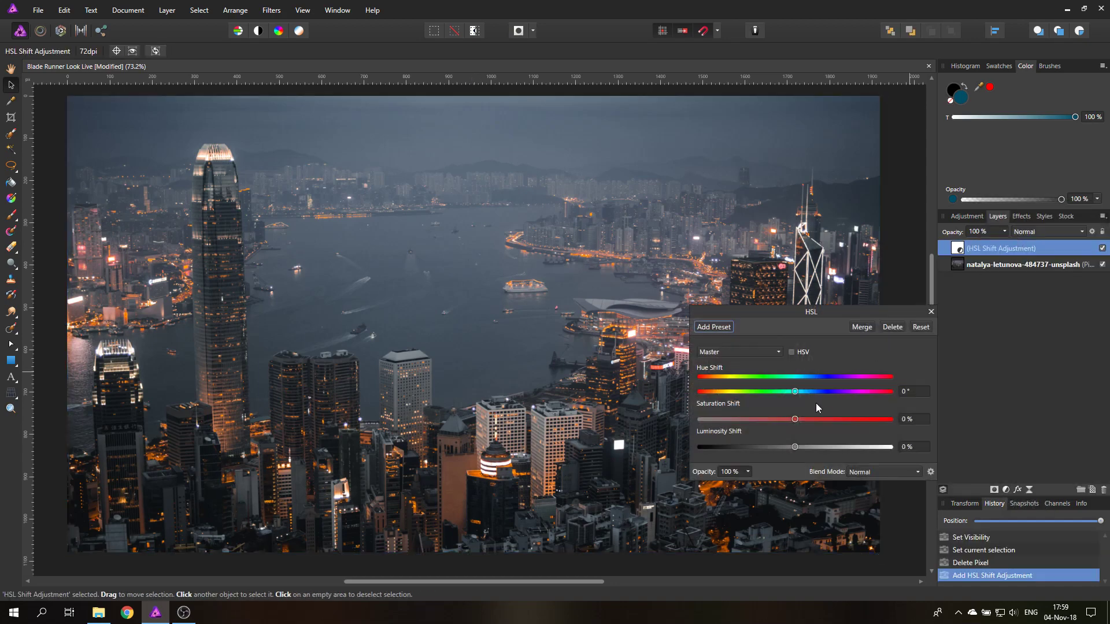
left_click_drag(794, 418, 731, 419)
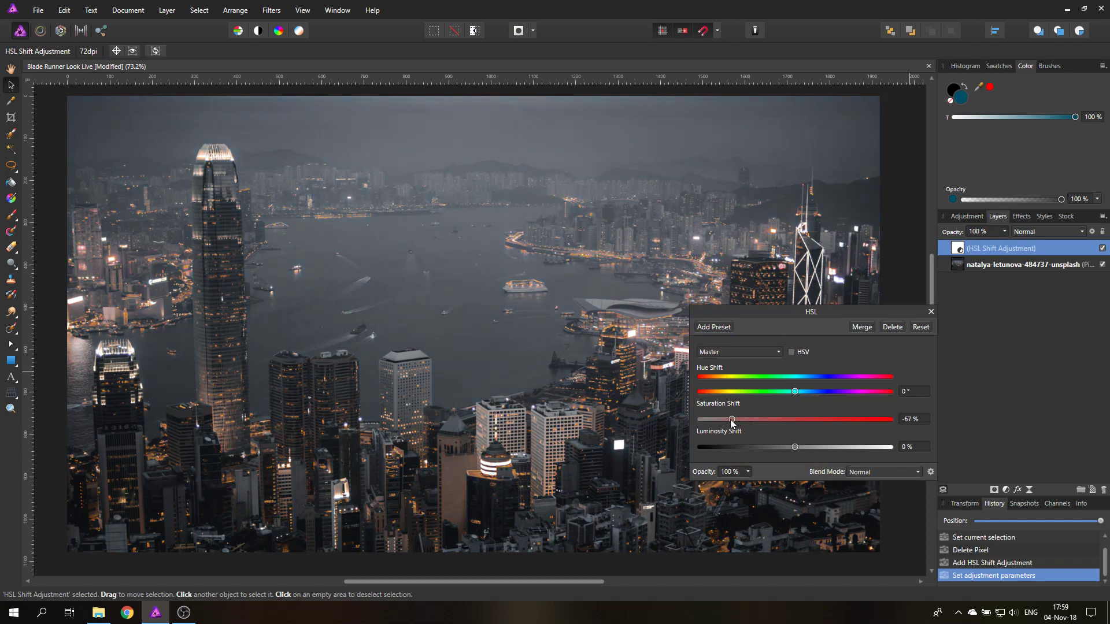
left_click_drag(731, 419, 730, 418)
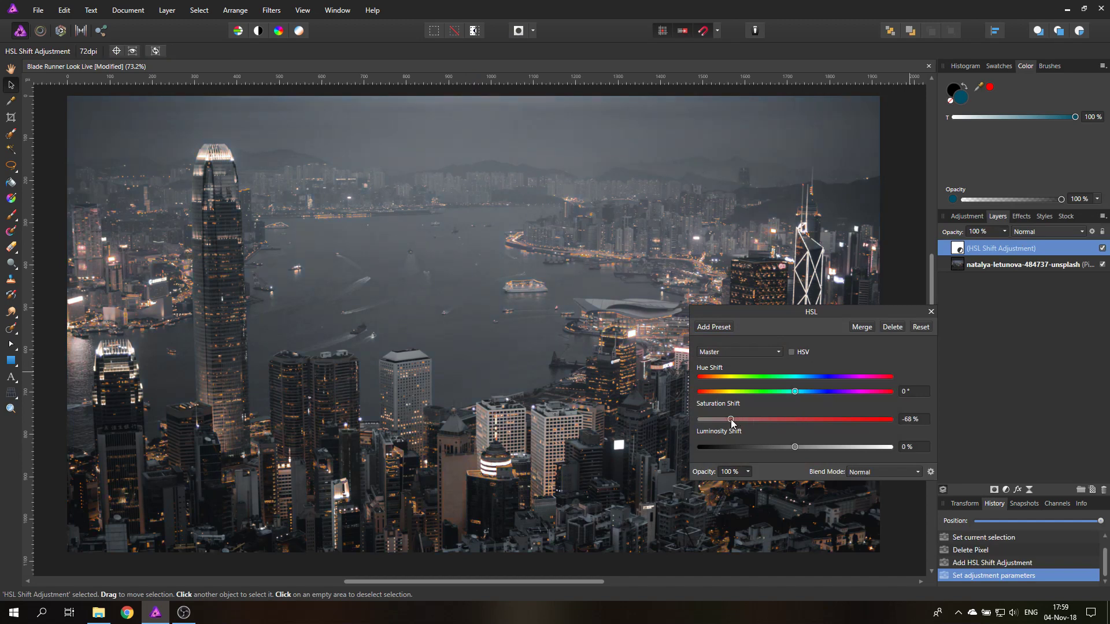
left_click_drag(810, 311, 698, 337)
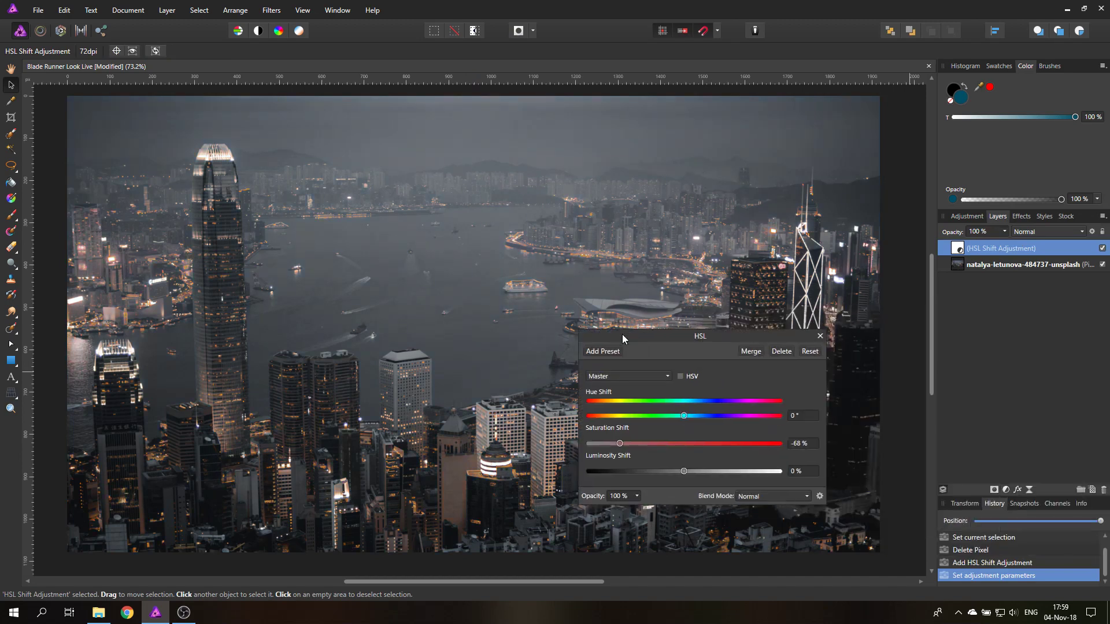
left_click(819, 335)
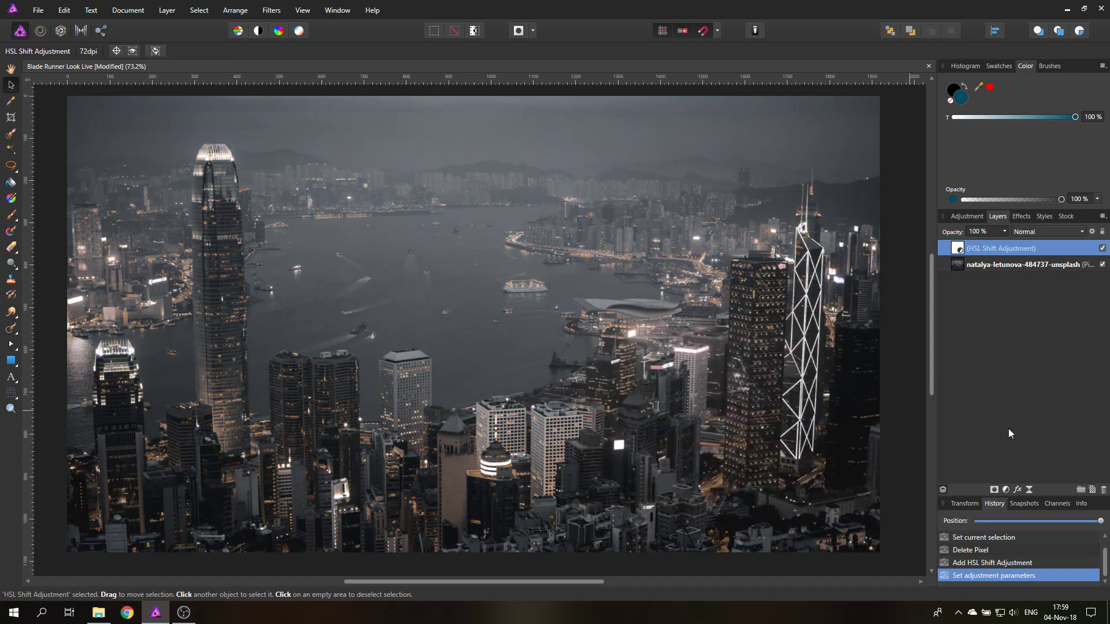
Step: Add a Curves adjustment shaped into a gentle S-curve: shadows pulled down, midtones raised
left_click(1005, 490)
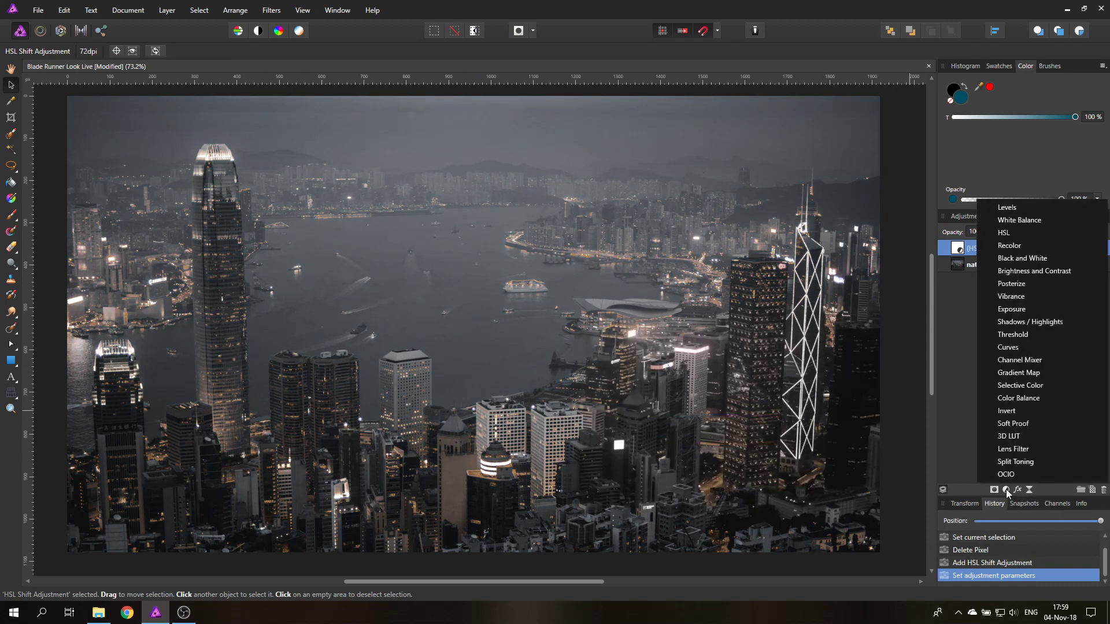
left_click(1007, 346)
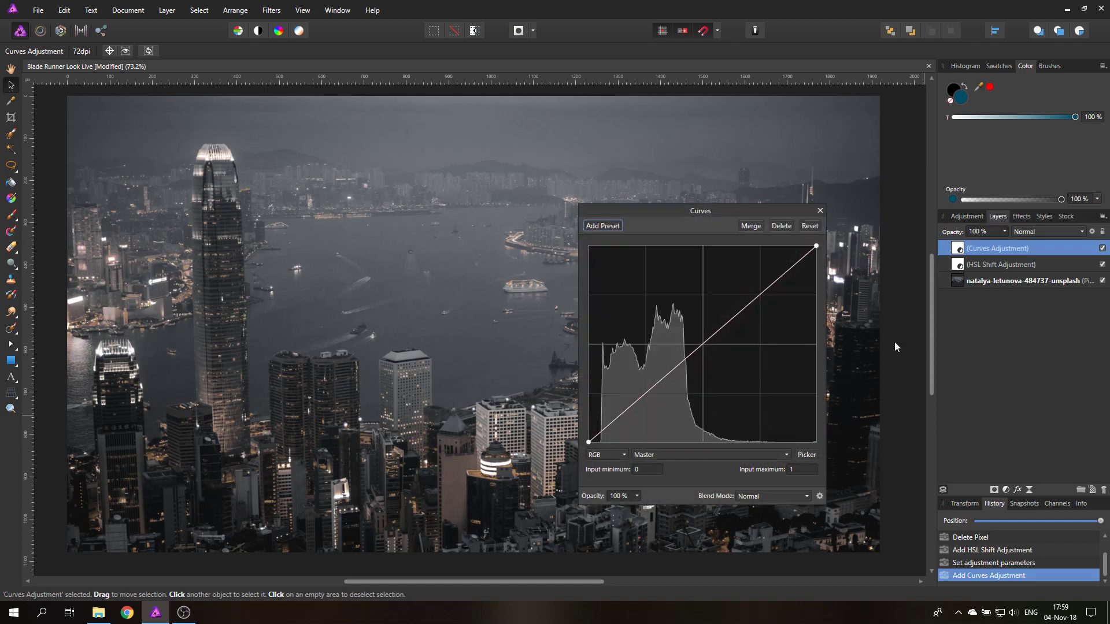
left_click_drag(700, 211, 894, 268)
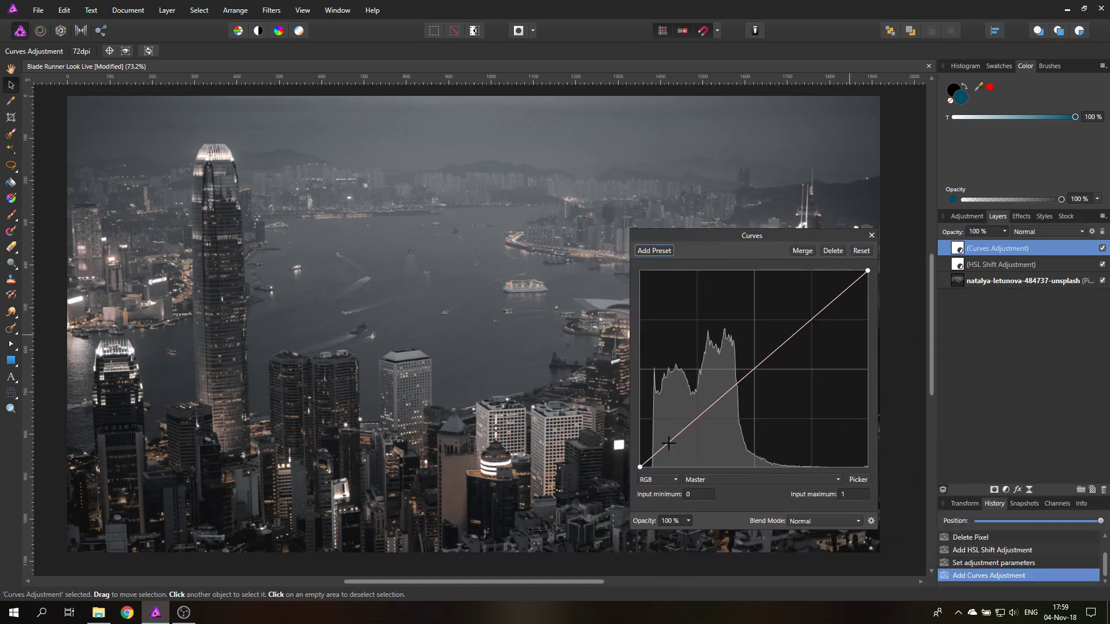
left_click_drag(669, 444, 671, 457)
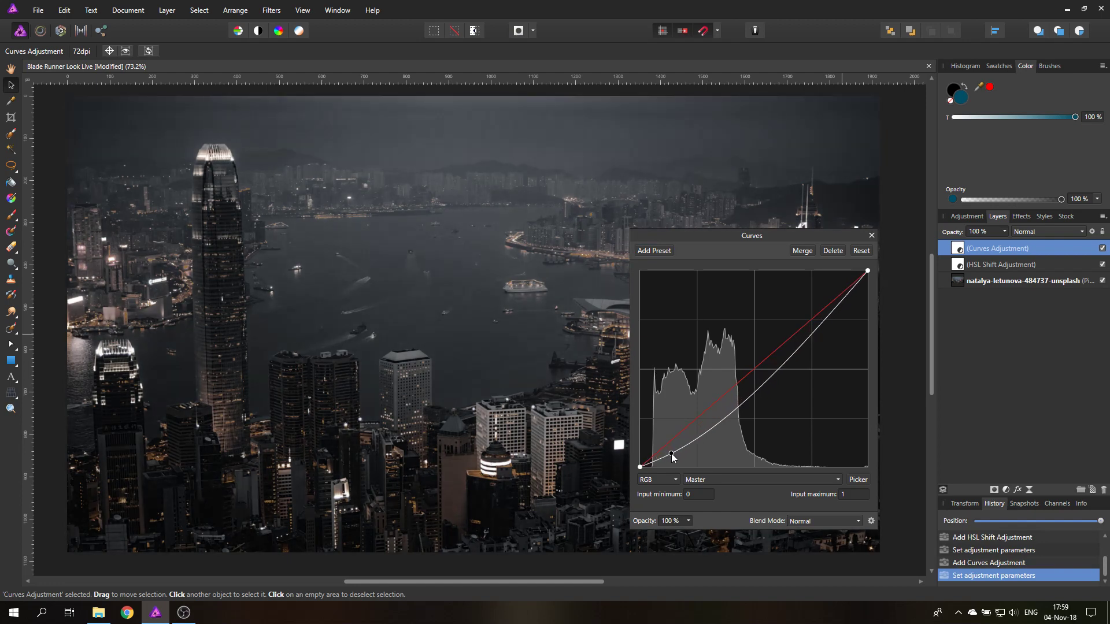
left_click_drag(670, 457, 737, 406)
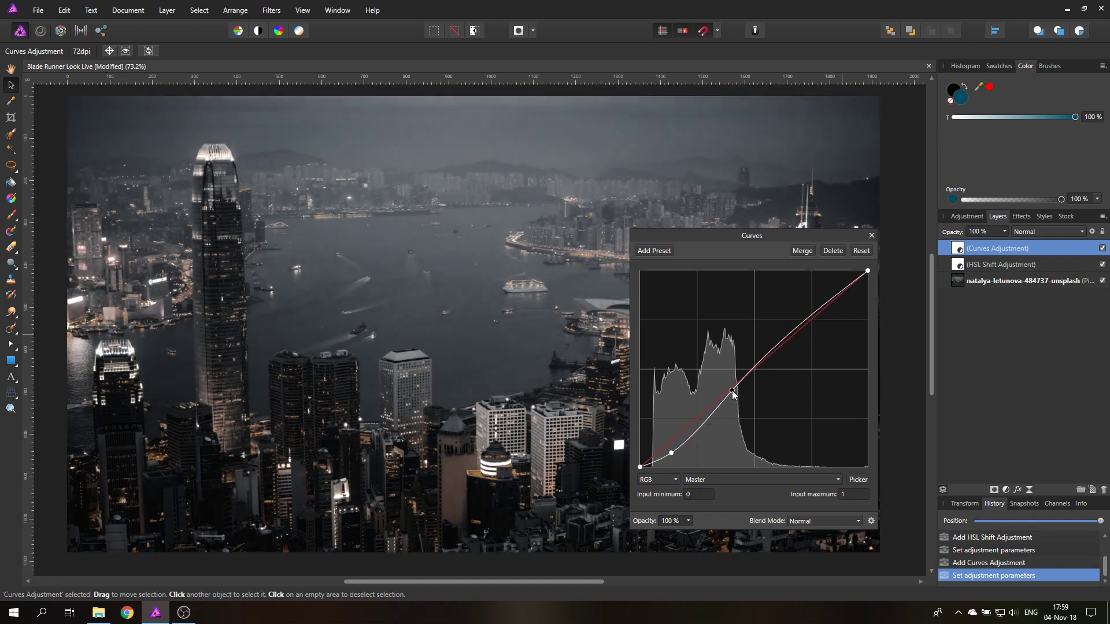
left_click_drag(731, 396, 730, 393)
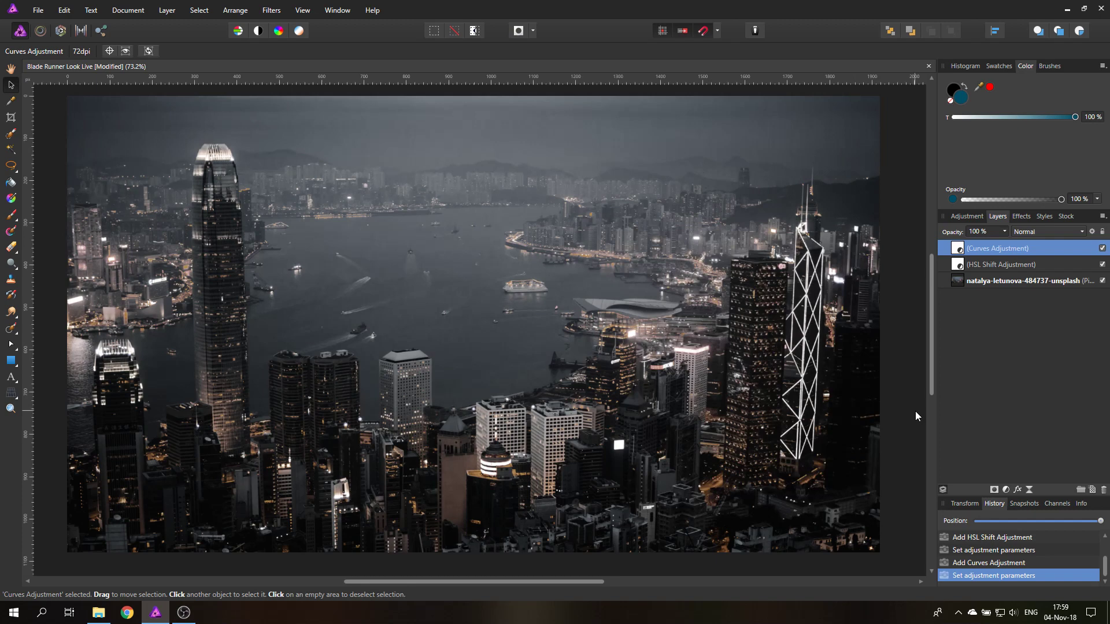
mouse_move(906, 405)
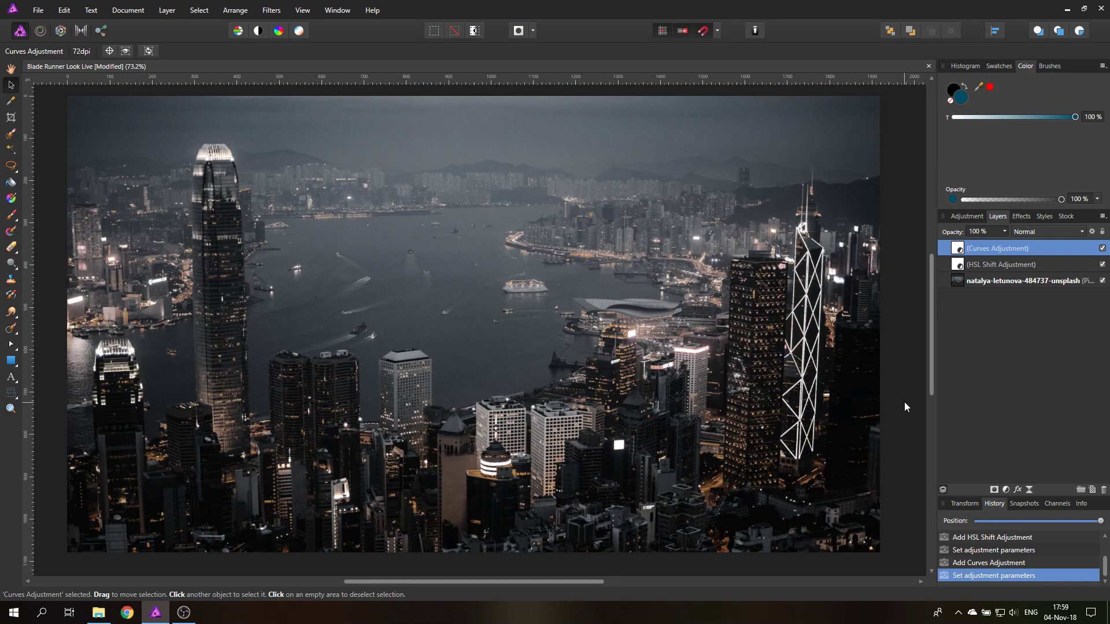
mouse_move(30, 370)
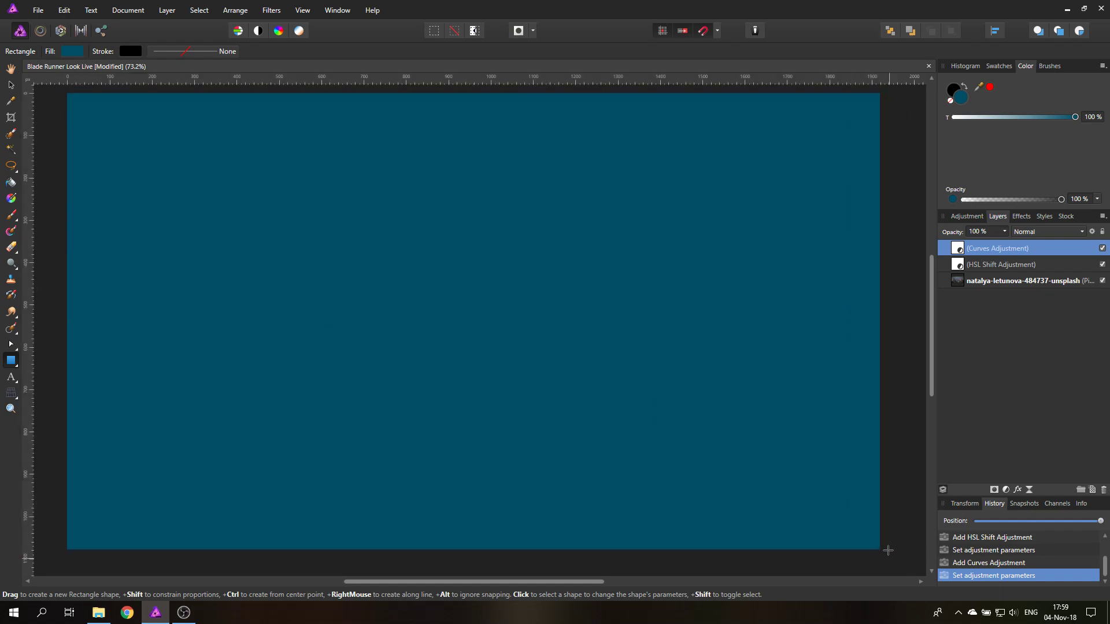
Step: Blend the teal rectangle as Overlay, then select the original harbour photo layer
left_click(1047, 231)
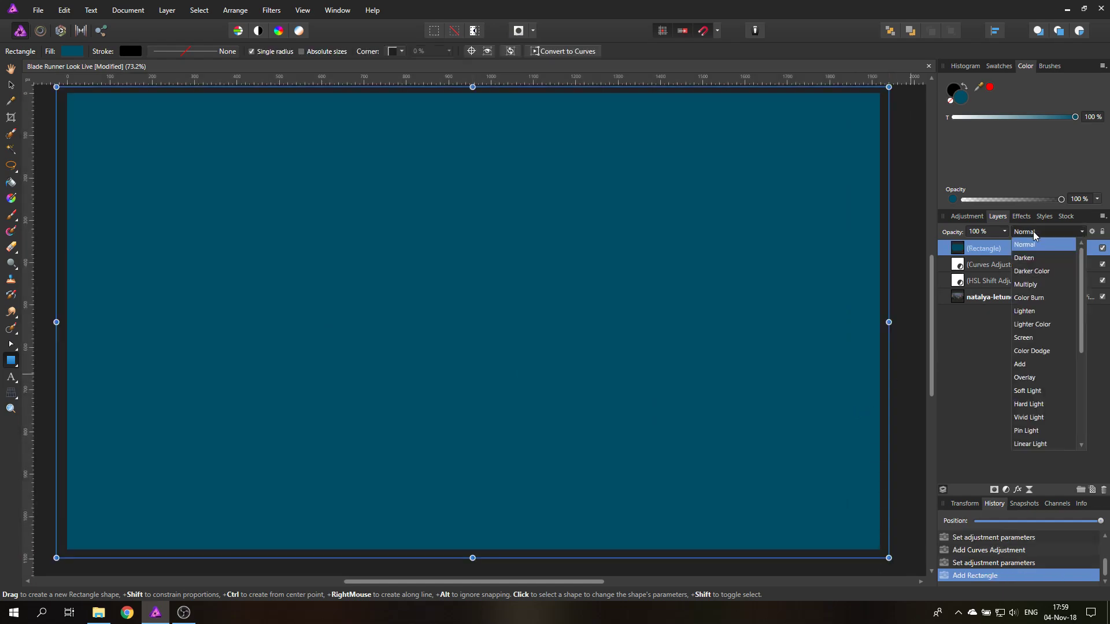
left_click(1024, 377)
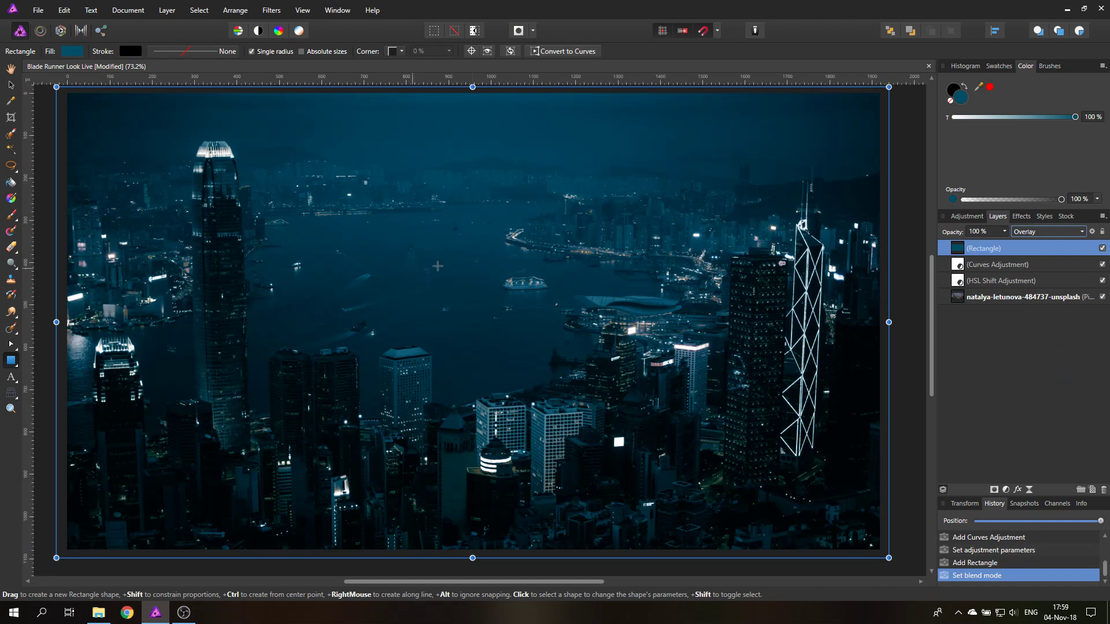
mouse_move(444, 362)
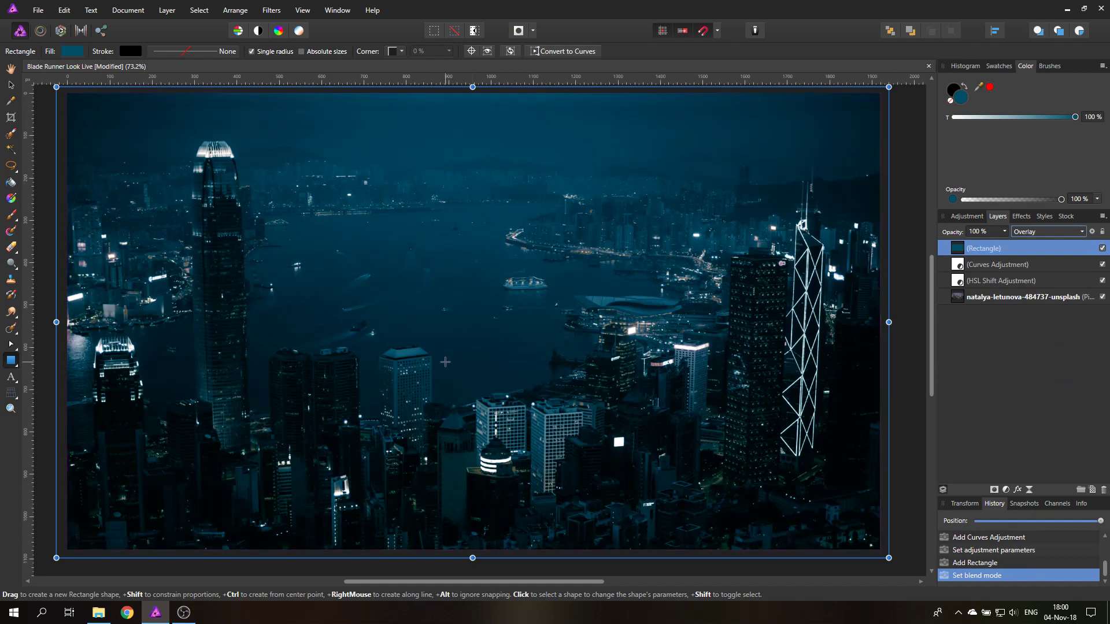
mouse_move(90, 74)
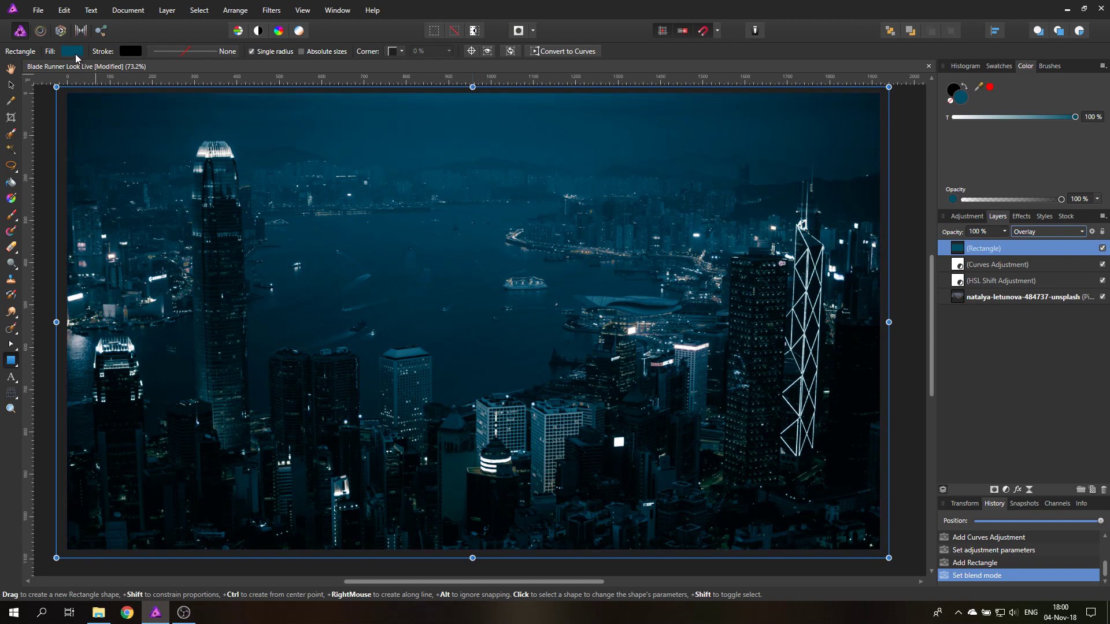
left_click(72, 51)
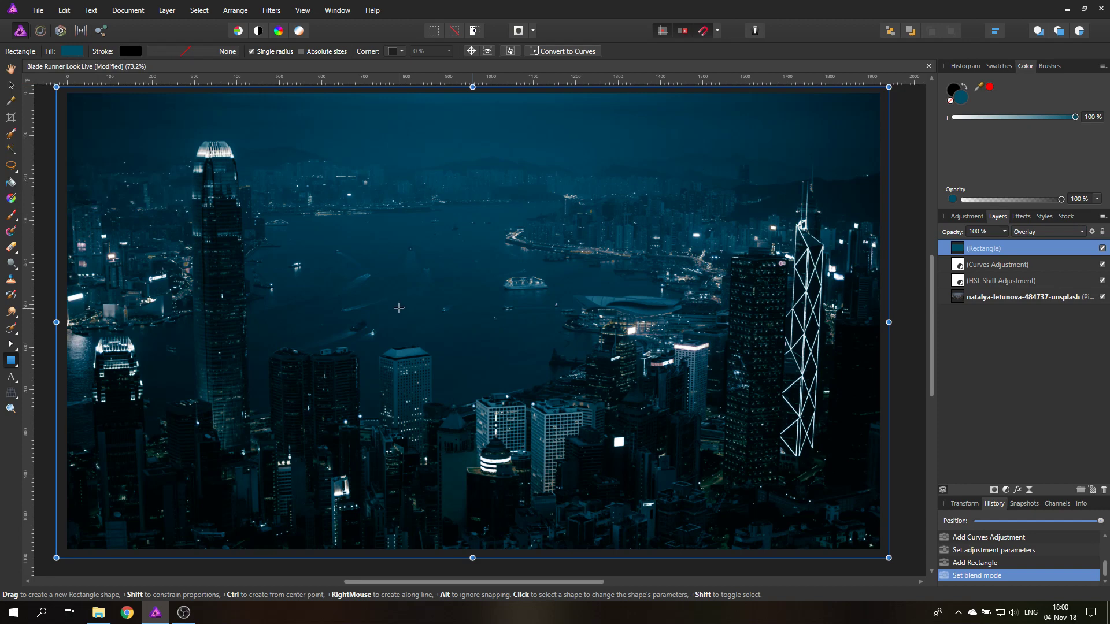
left_click(1020, 297)
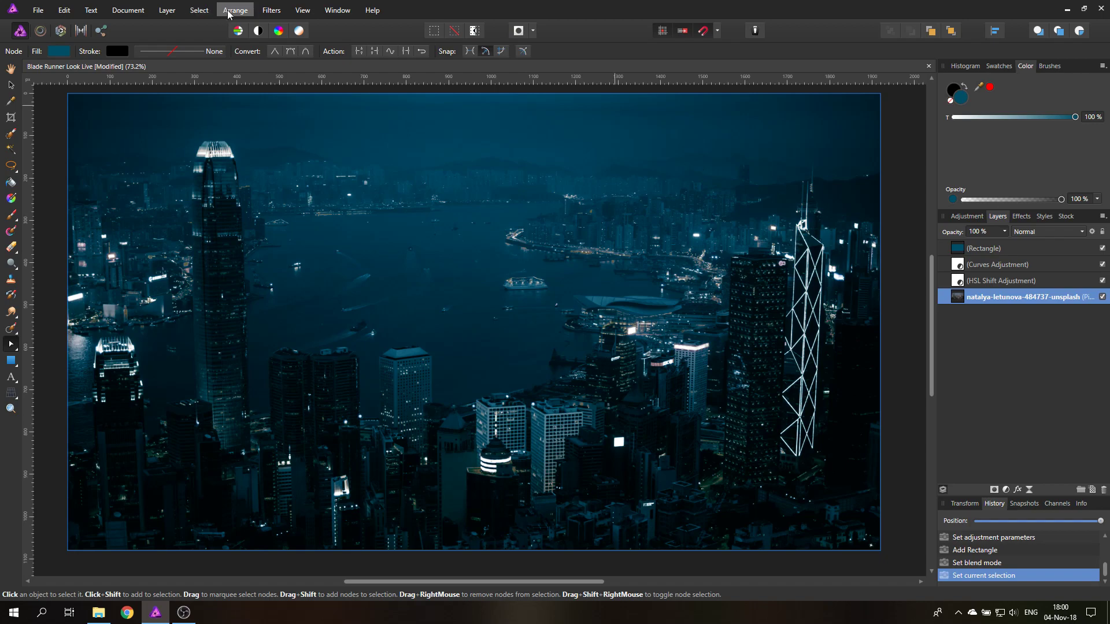
Step: Select the photo's highlights and grow the selection by a radius of 10
left_click(199, 11)
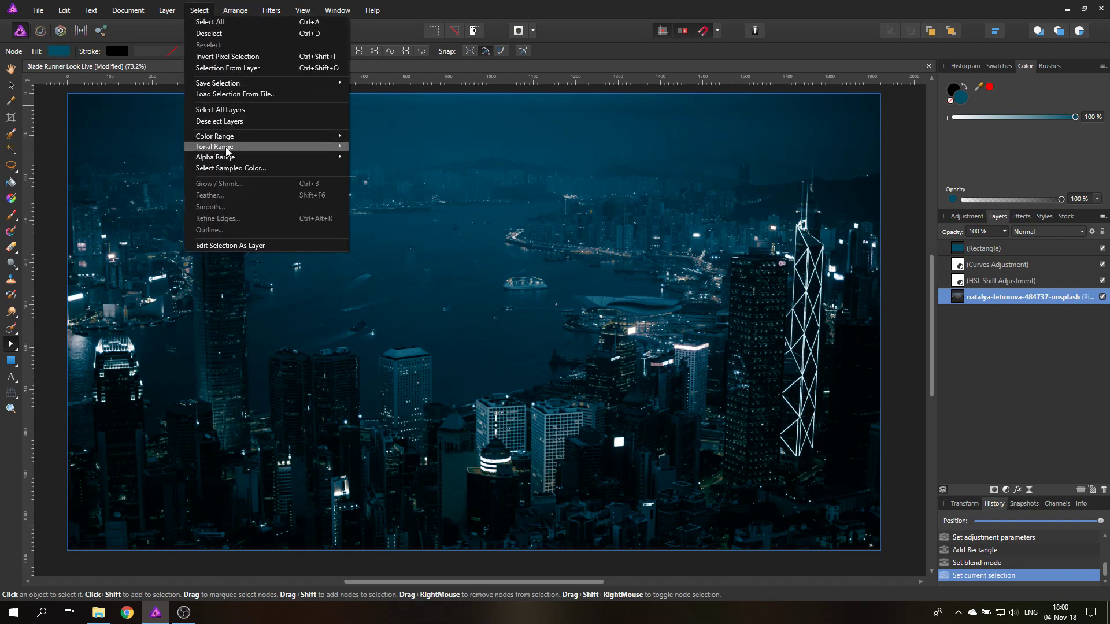
left_click(212, 147)
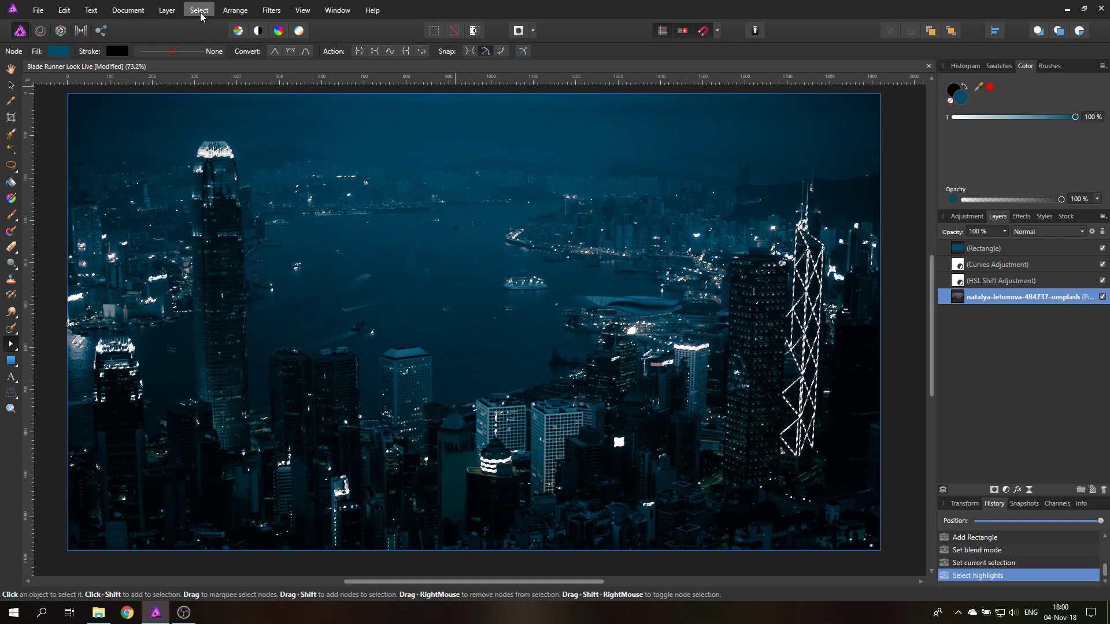
left_click(198, 10)
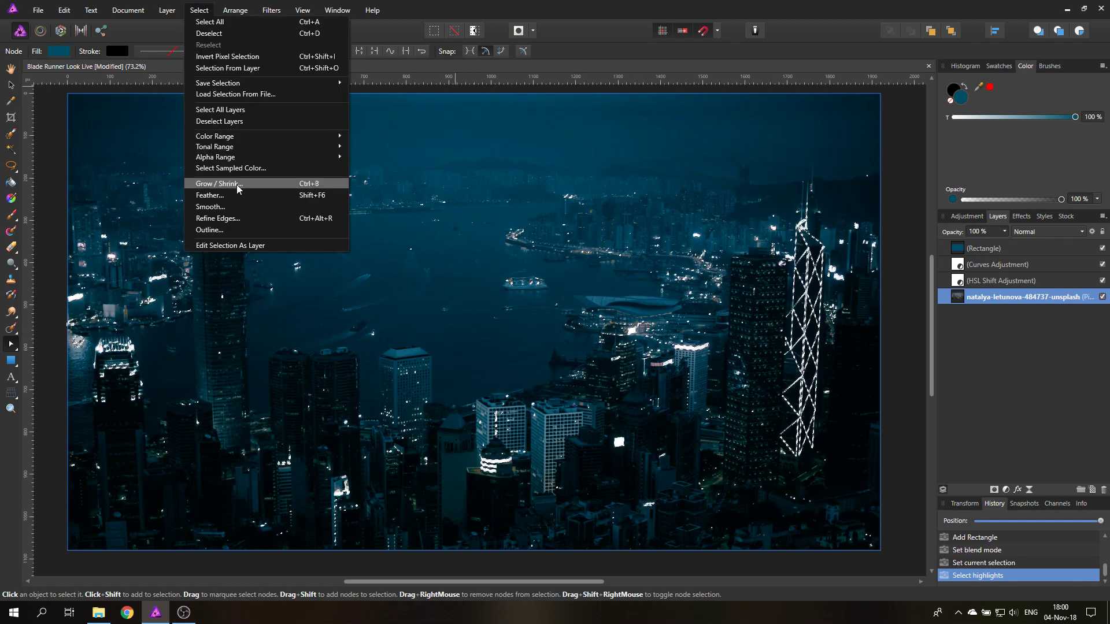
left_click(219, 184)
type("10")
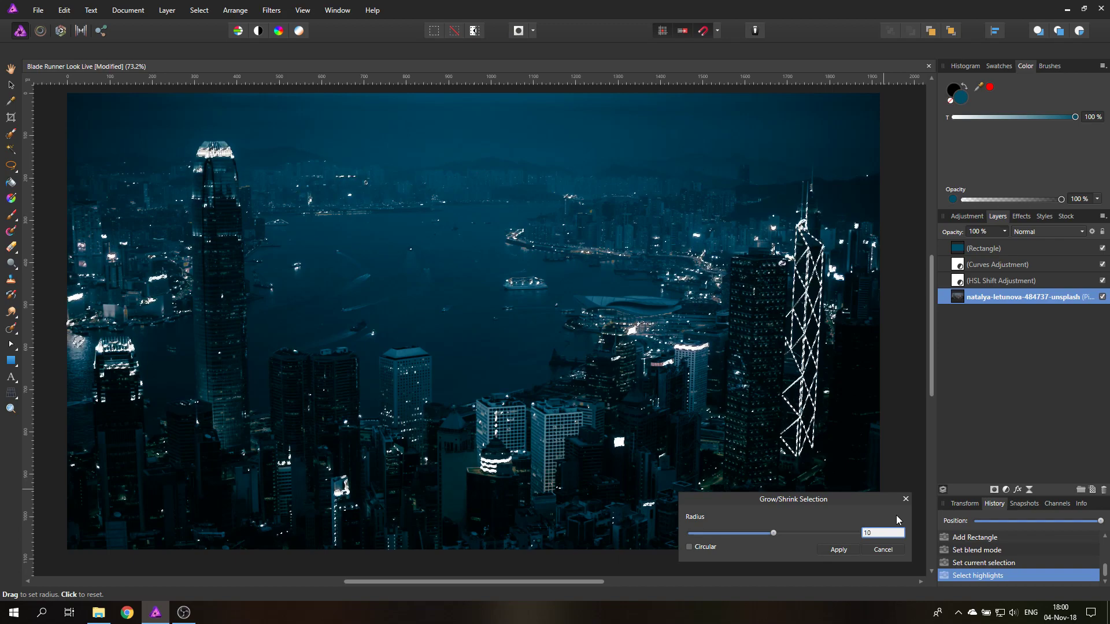
left_click(838, 550)
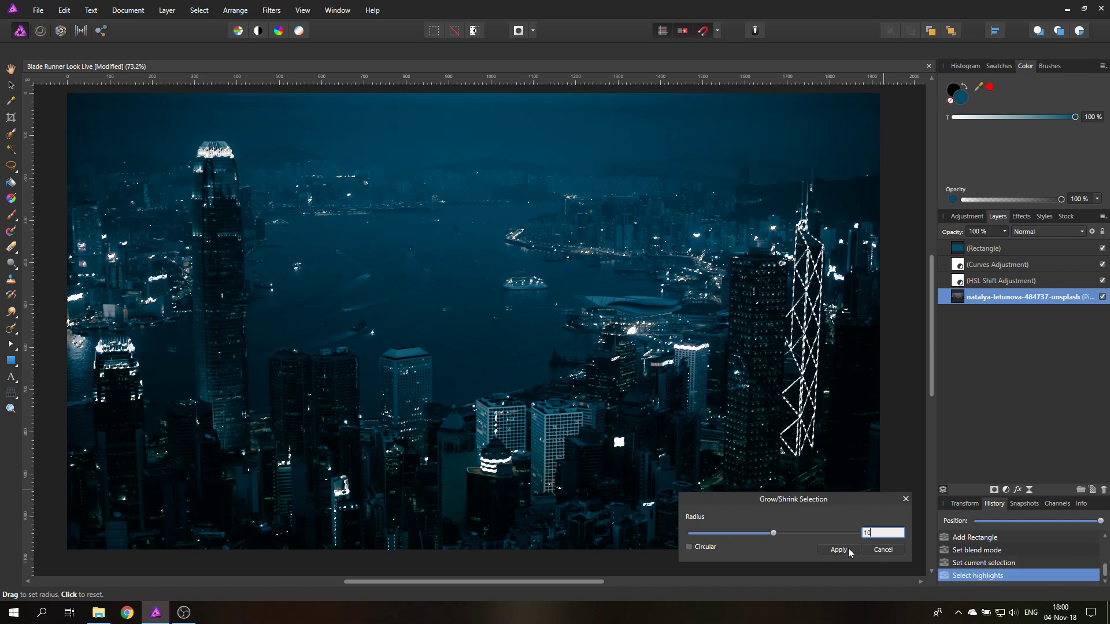
left_click(837, 549)
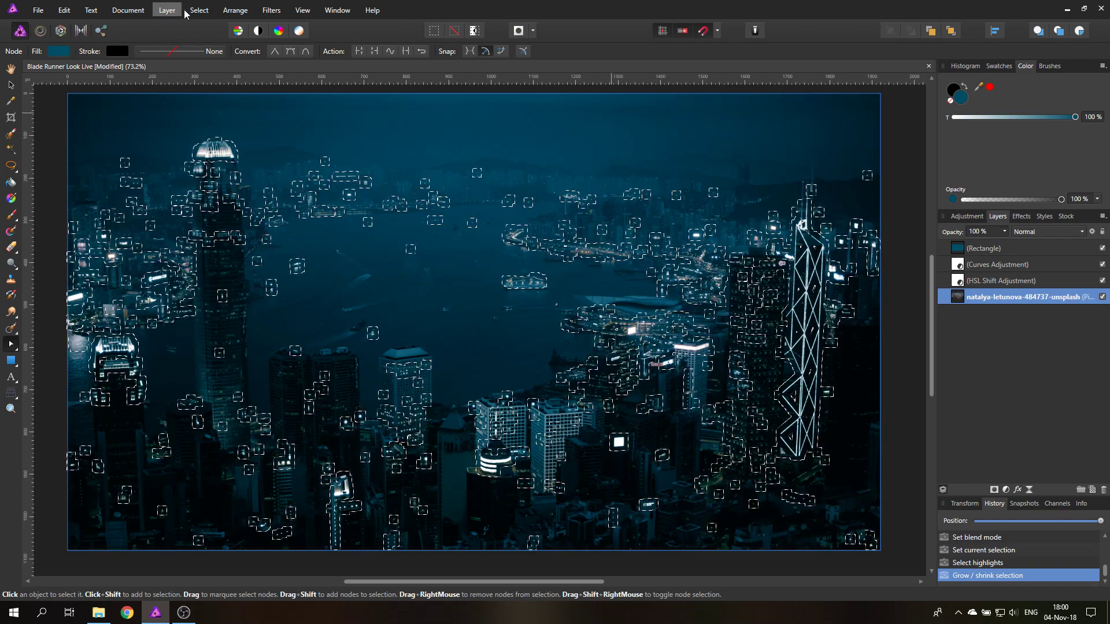
Step: Feather the highlight selection with a 15 px radius
left_click(198, 10)
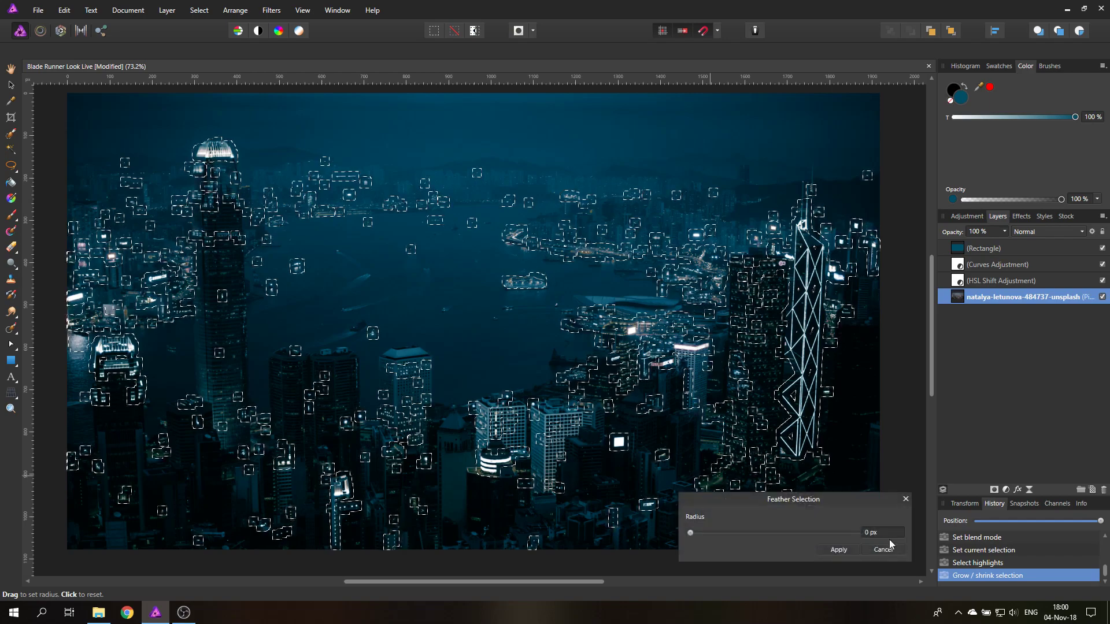
type("15")
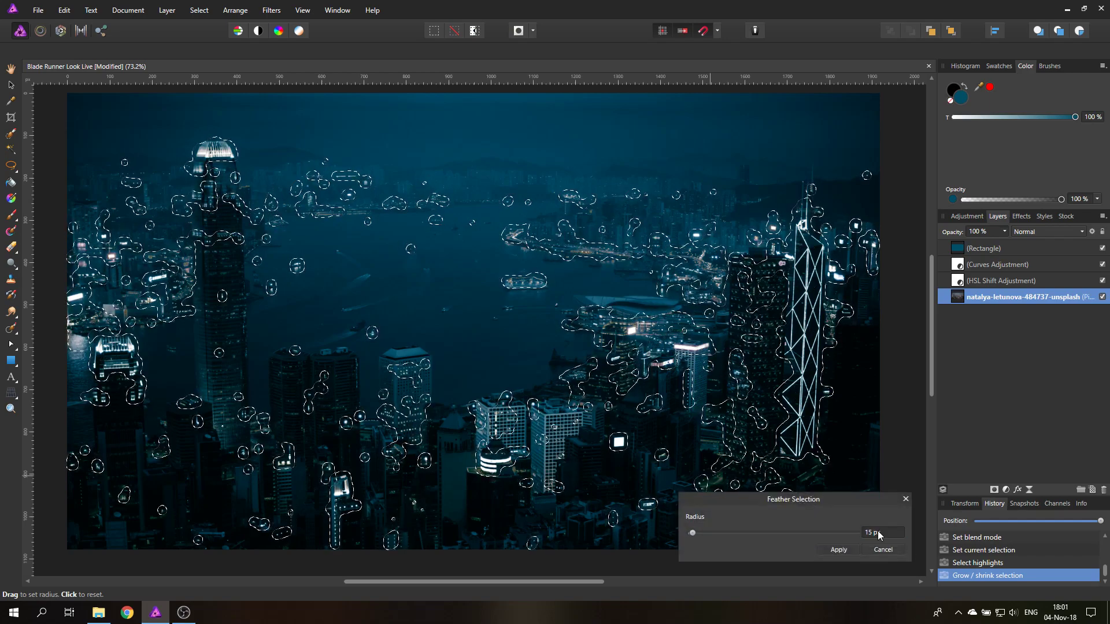
left_click(837, 550)
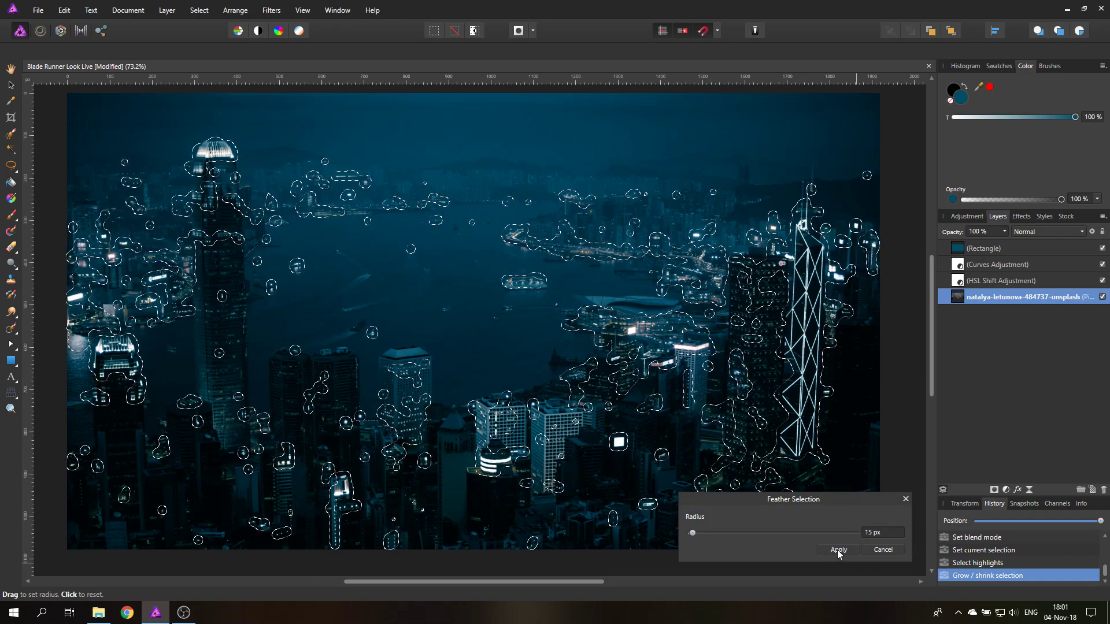
left_click(837, 550)
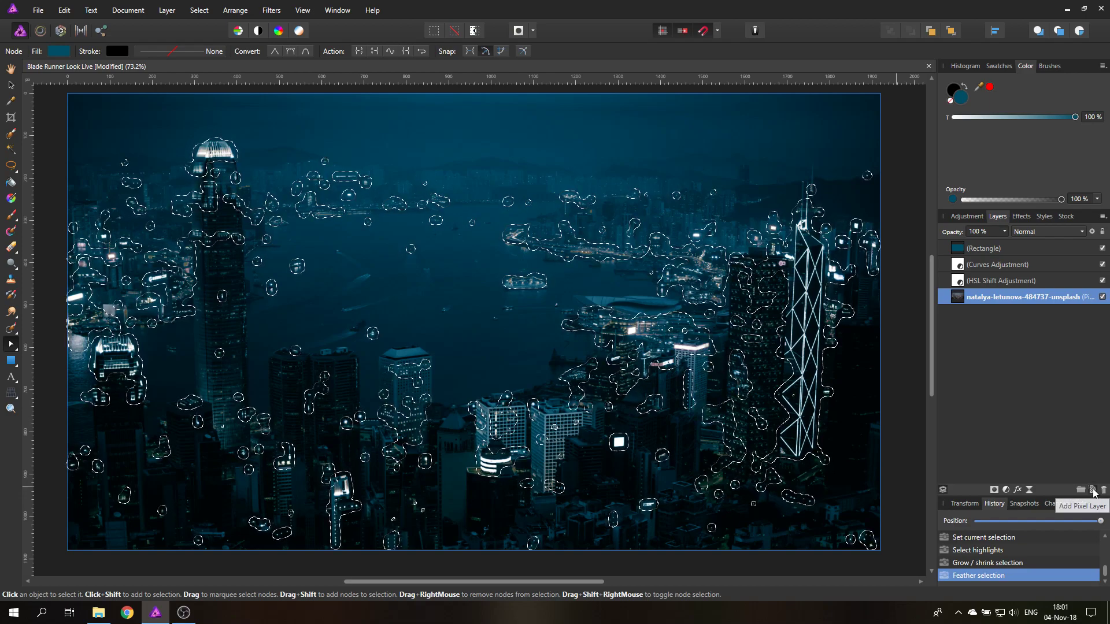
Step: Add an empty pixel layer at the top and set it to Screen blend mode
left_click(1089, 491)
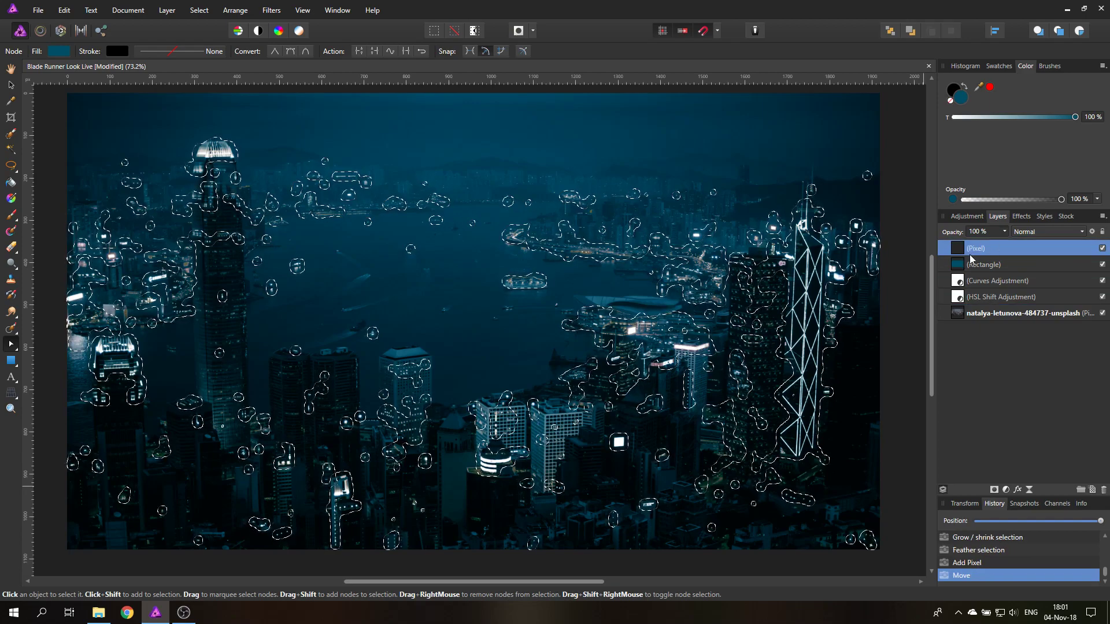
left_click(1050, 231)
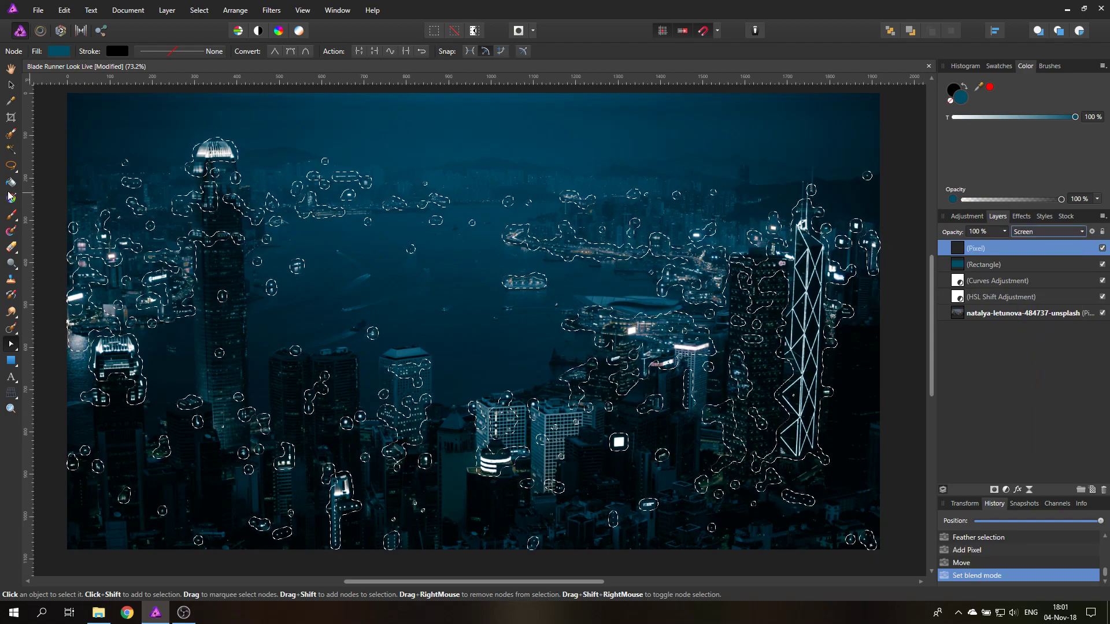
mouse_move(11, 216)
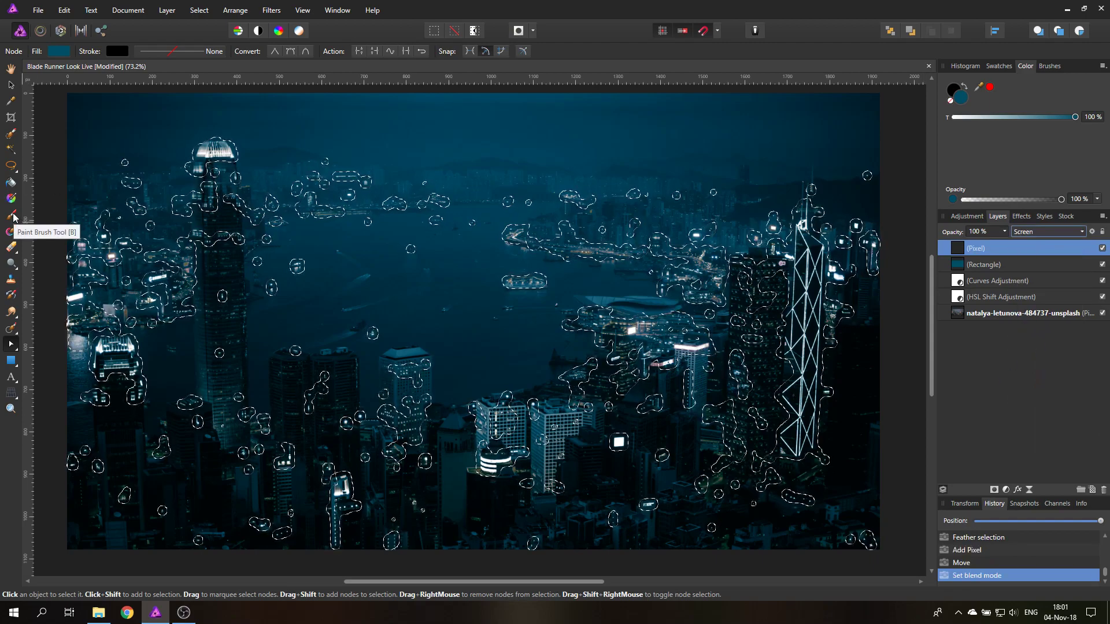
Step: Switch to the Paint Brush with a soft round preset, 32 px at 25% hardness
left_click(12, 217)
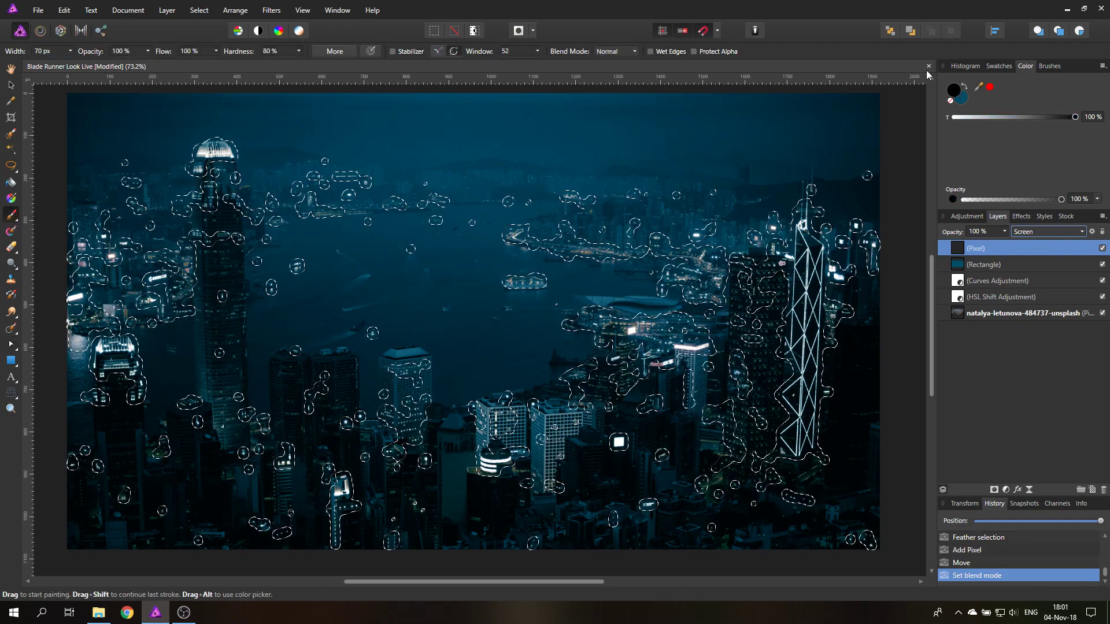
left_click(1048, 66)
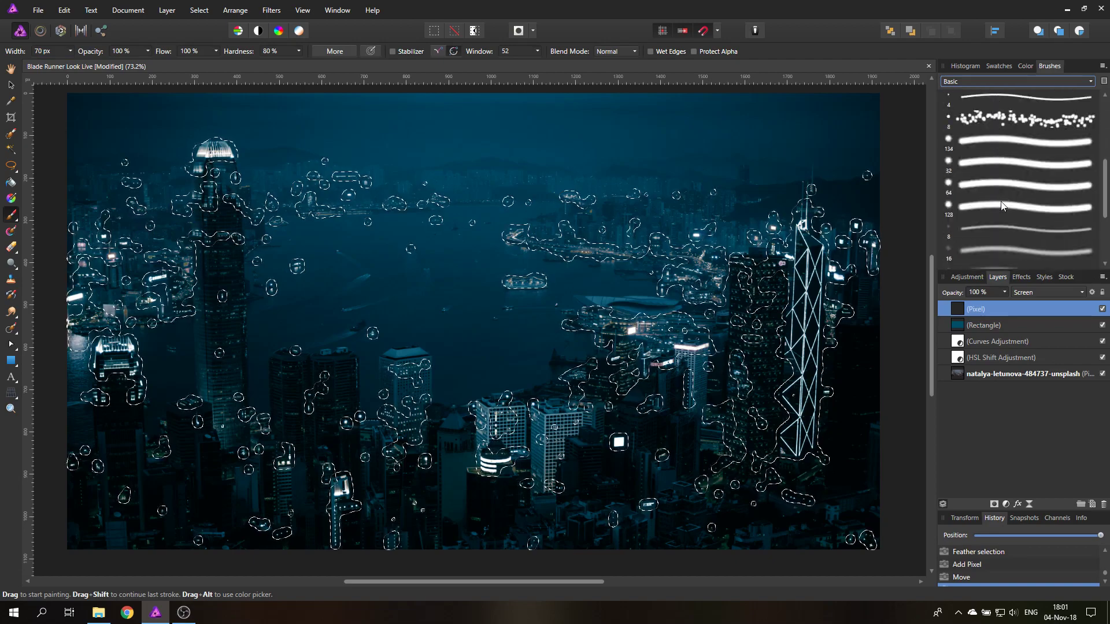
left_click(1020, 163)
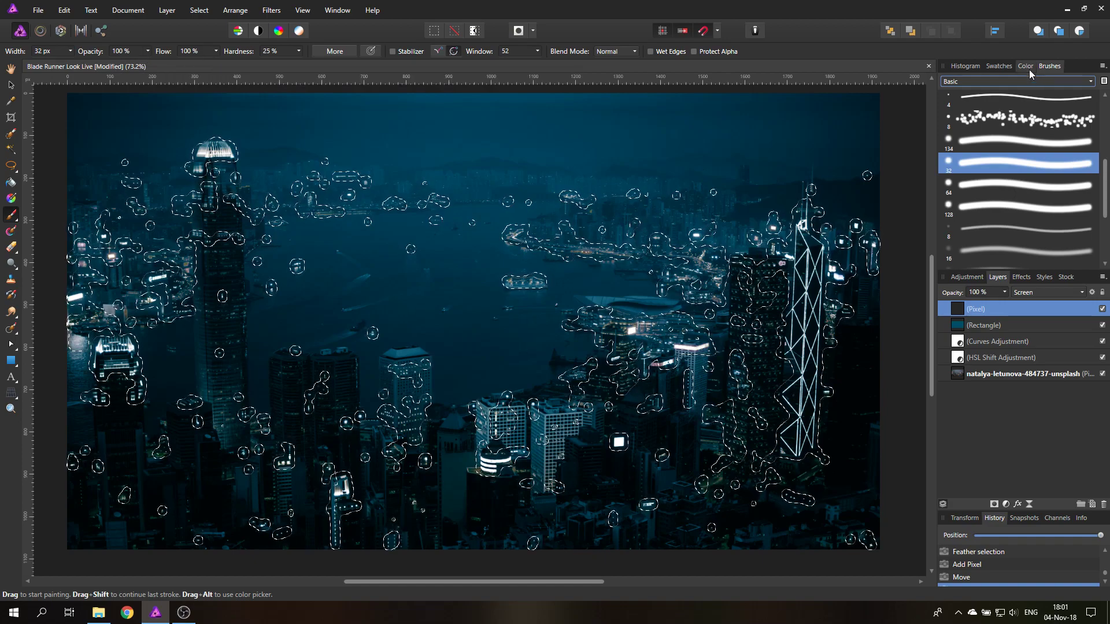
left_click(1025, 65)
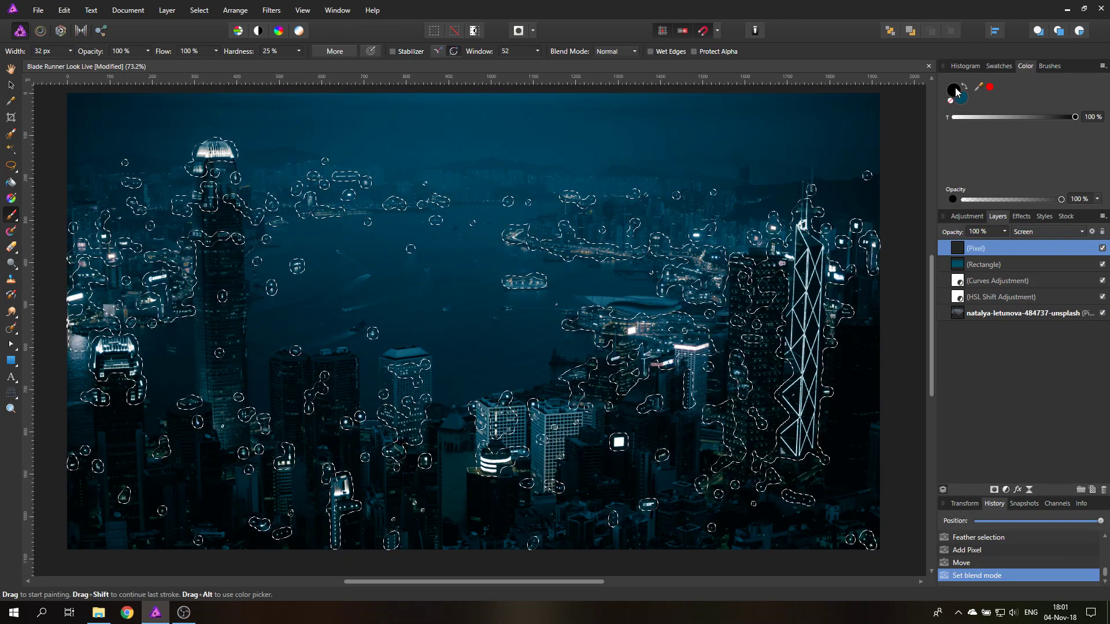
Step: Set the brush colour to bright blue #005ECA on the colour wheel
left_click(955, 90)
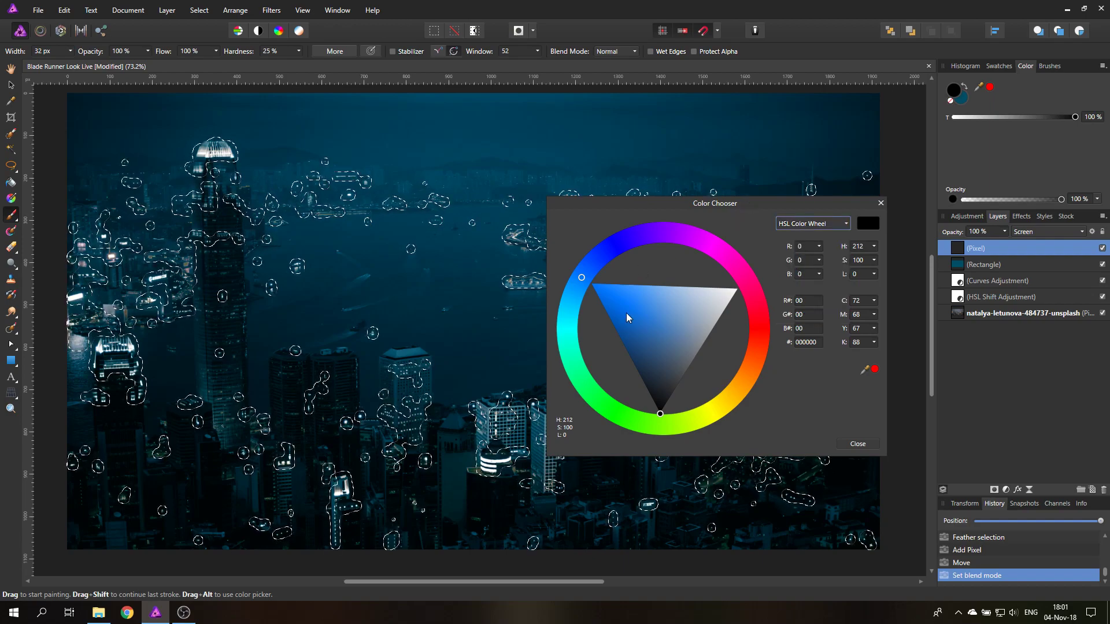
left_click(613, 323)
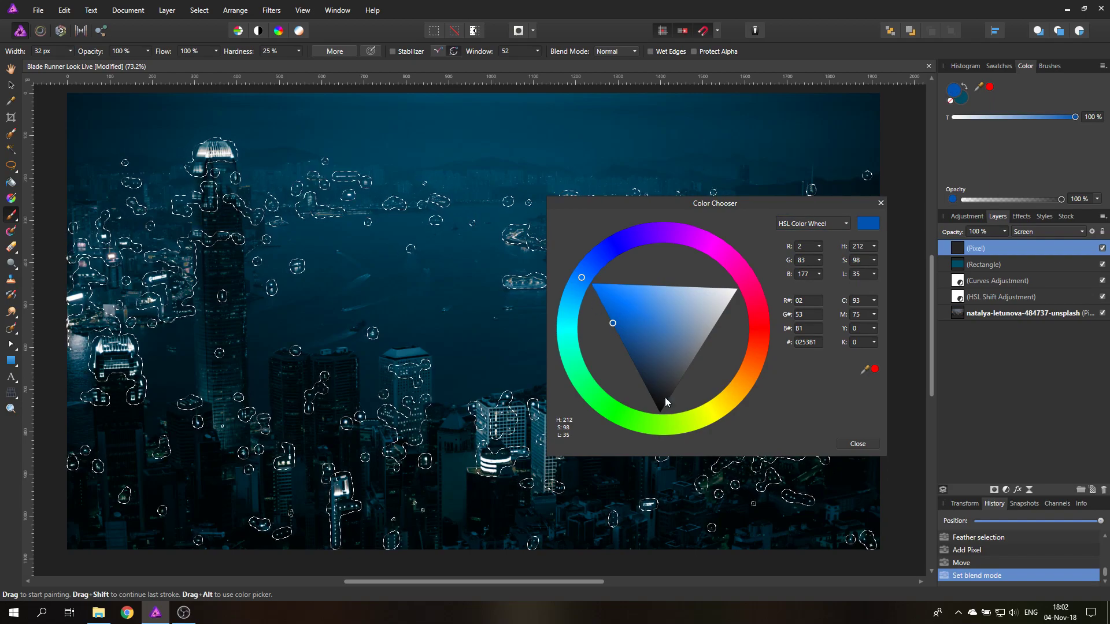
left_click(609, 317)
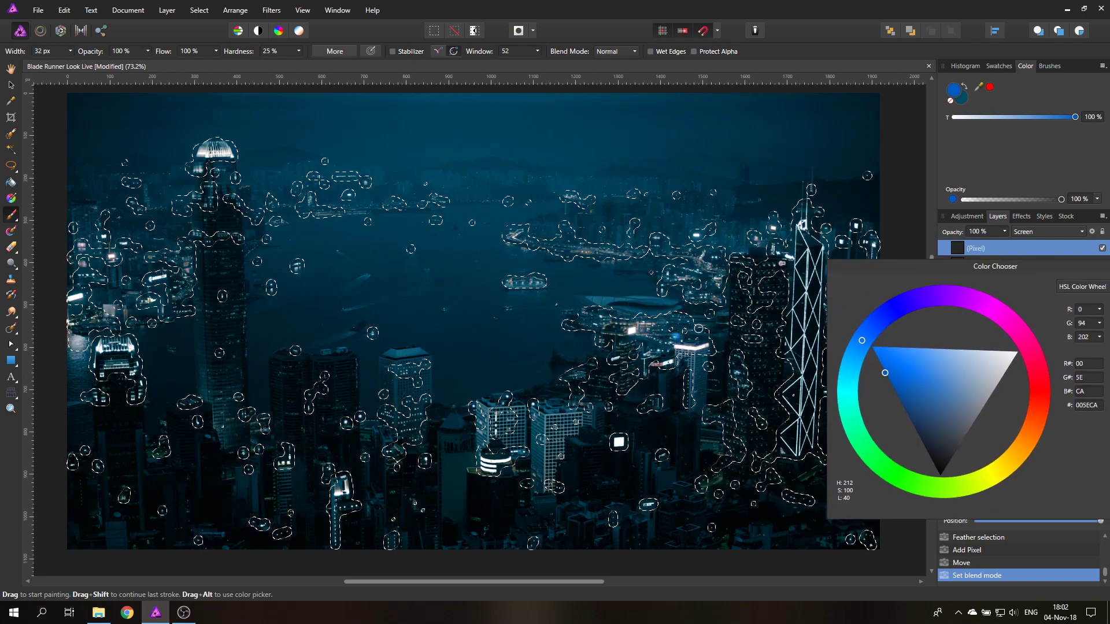
Step: With a 126 px brush, paint blue glow at bottom centre, purple on the tall tower crown, pink on the right spire
left_click_drag(50, 64, 92, 63)
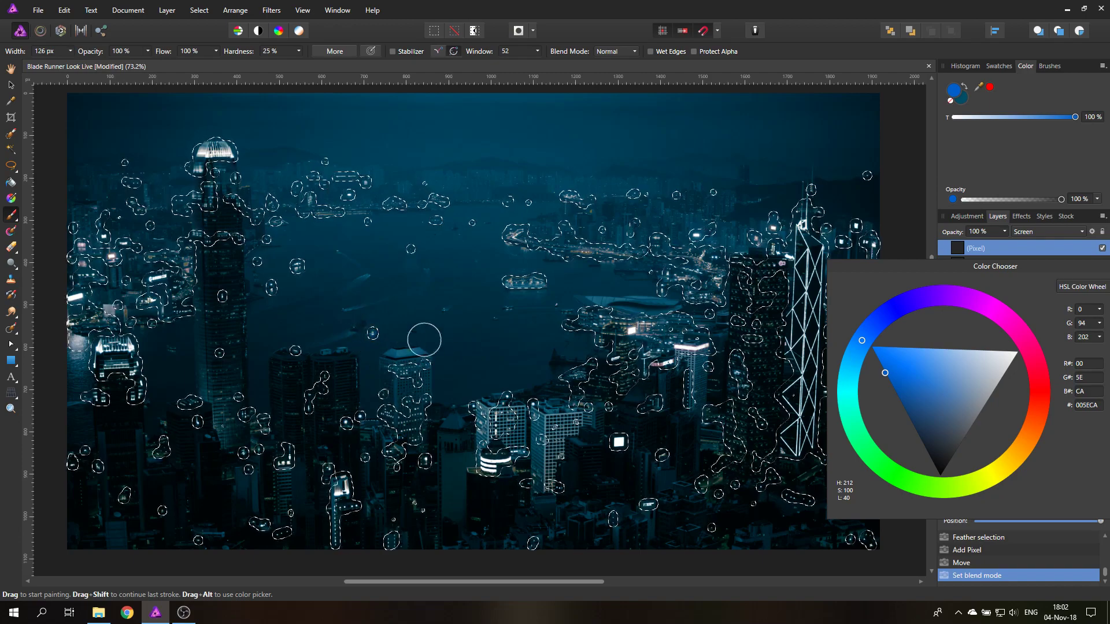
left_click_drag(424, 339, 487, 454)
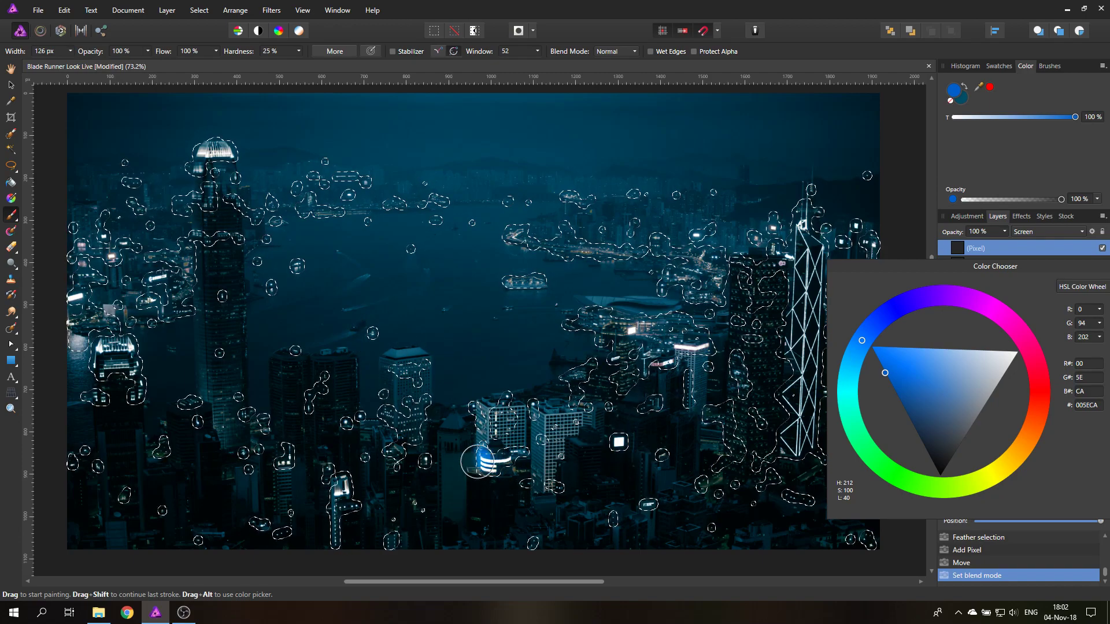
mouse_move(560, 457)
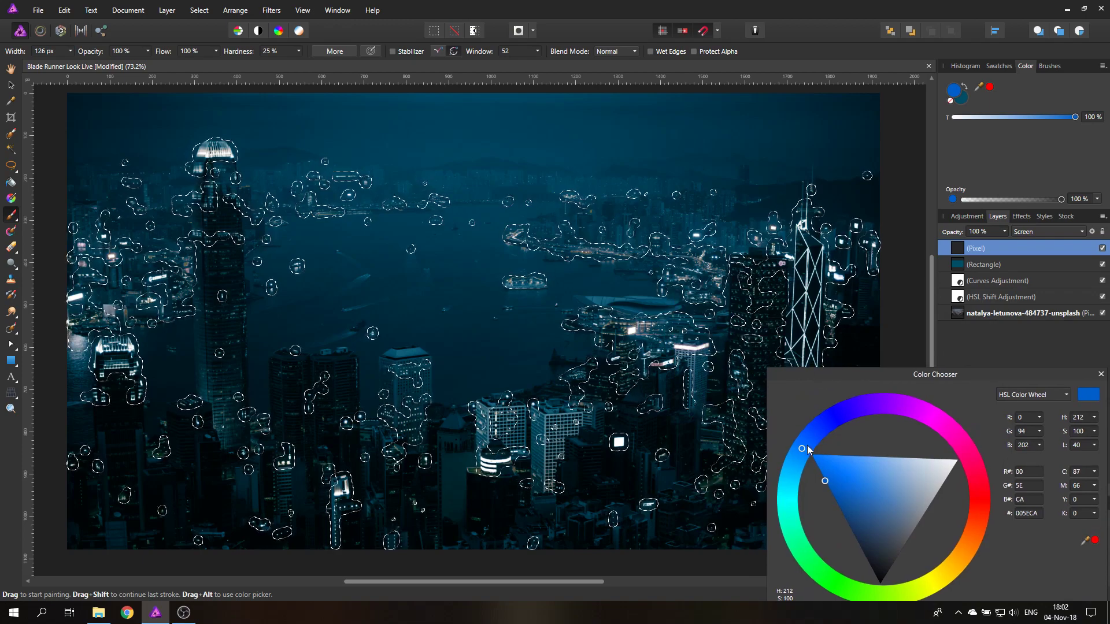
left_click_drag(801, 448, 824, 423)
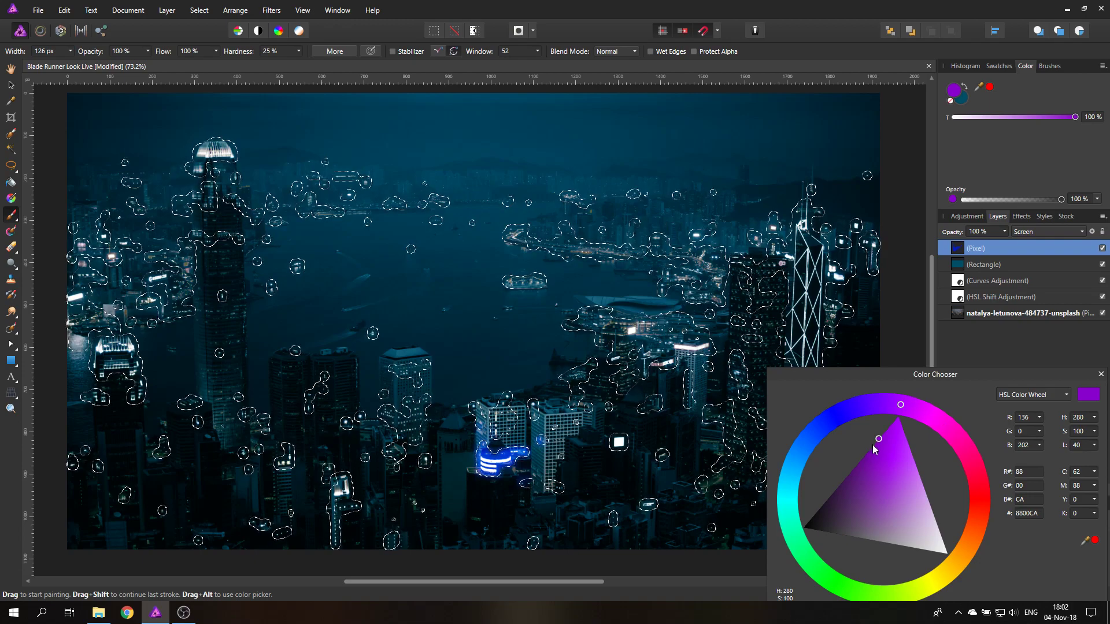
left_click_drag(212, 153, 244, 150)
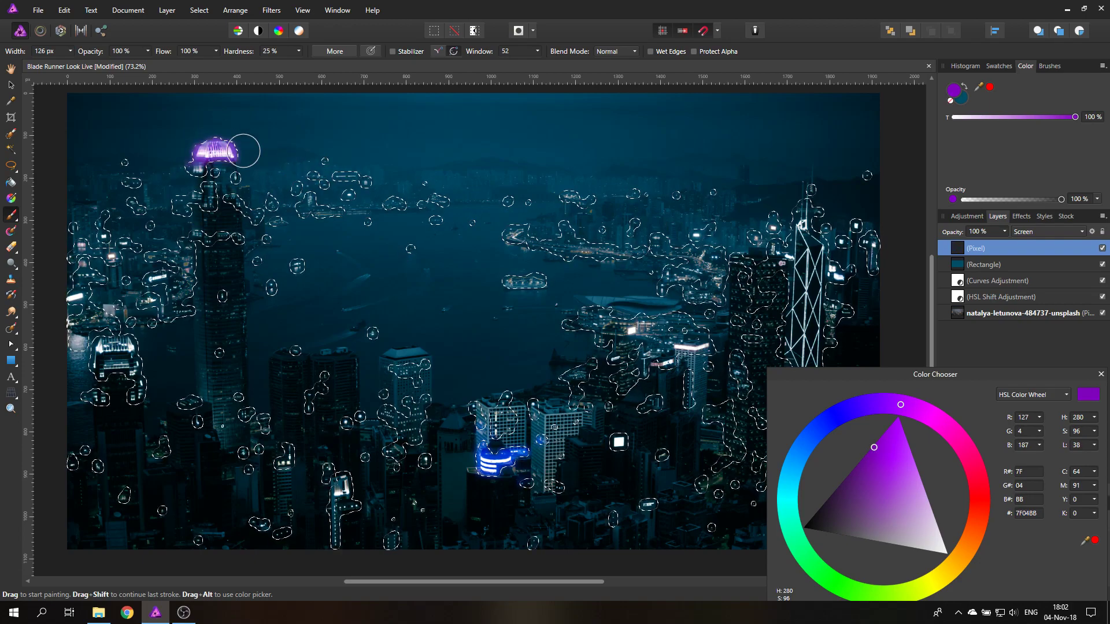
left_click_drag(901, 405, 962, 445)
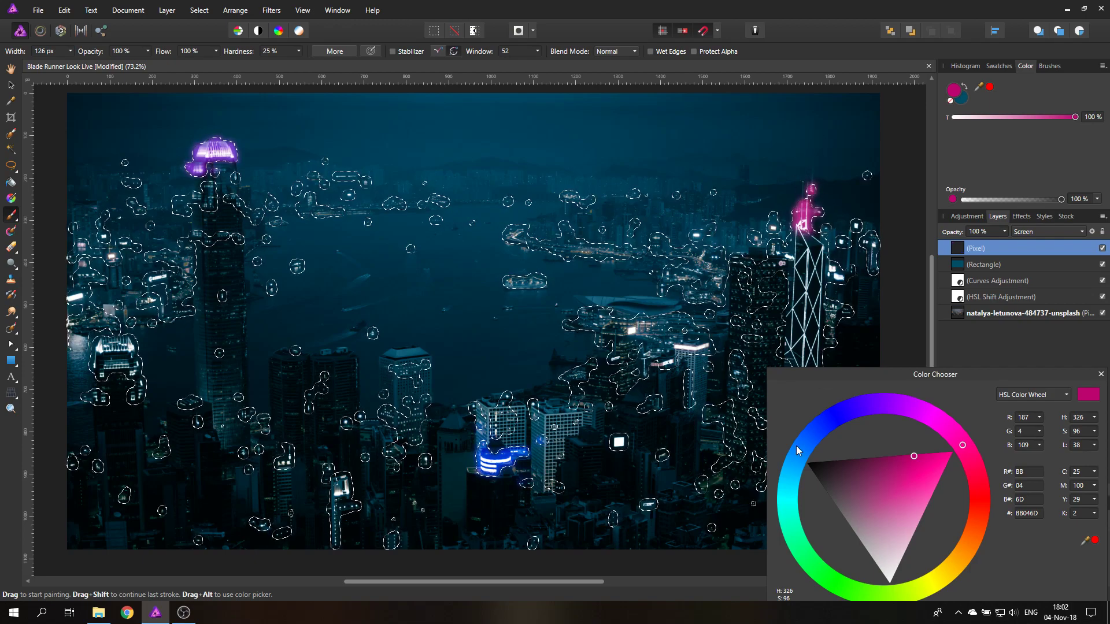
left_click(797, 453)
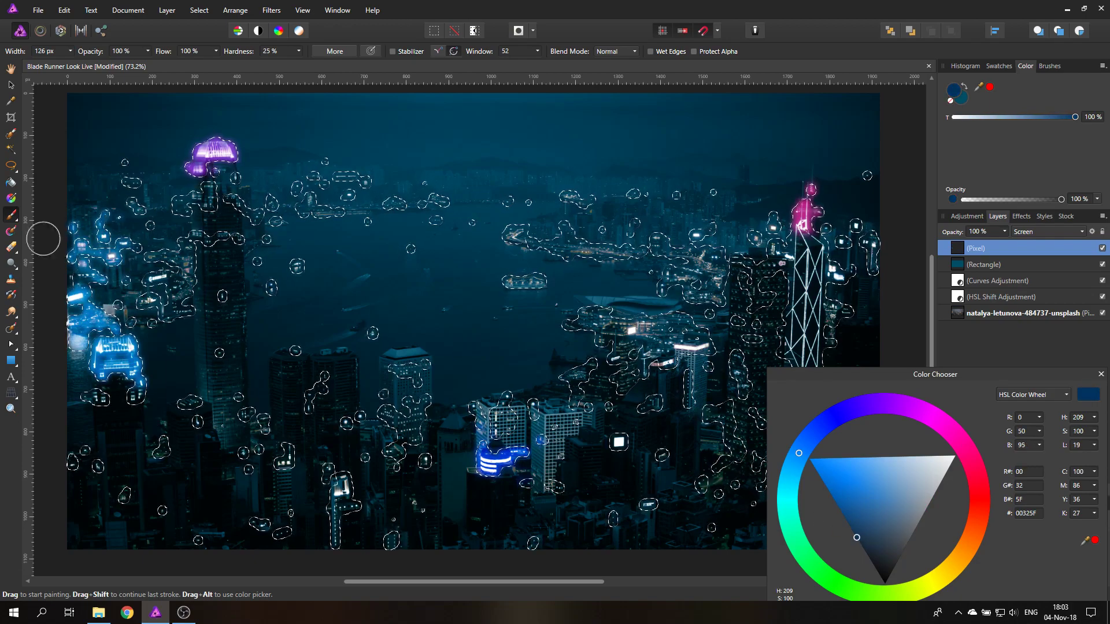
Step: Dab blue, crimson, magenta and violet glows over city and harbour lights, then deselect
left_click(856, 552)
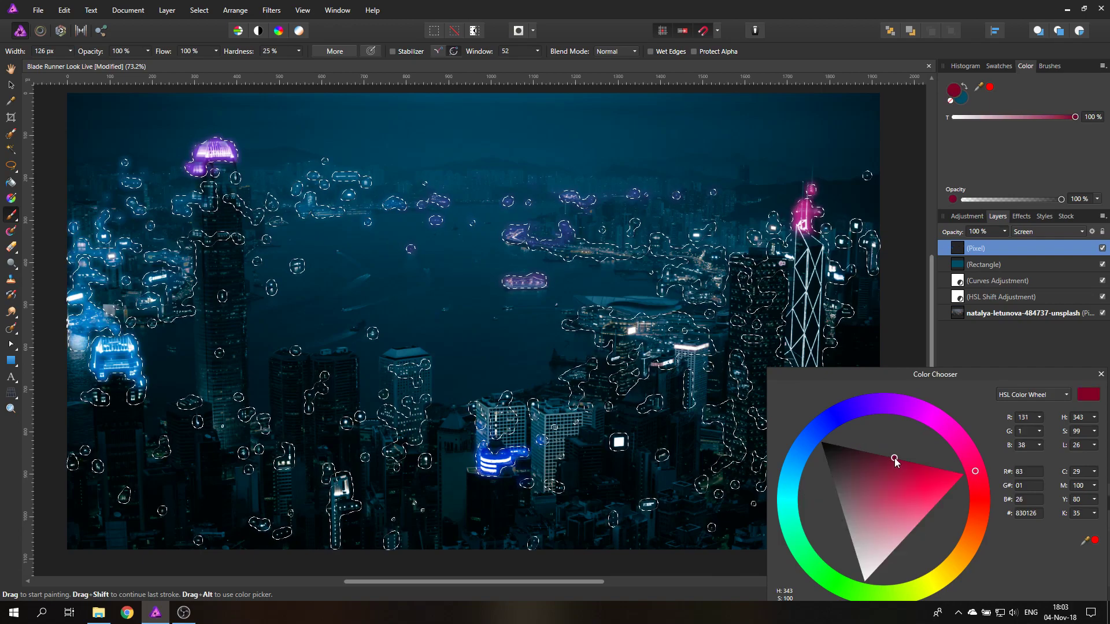
left_click_drag(340, 467, 339, 538)
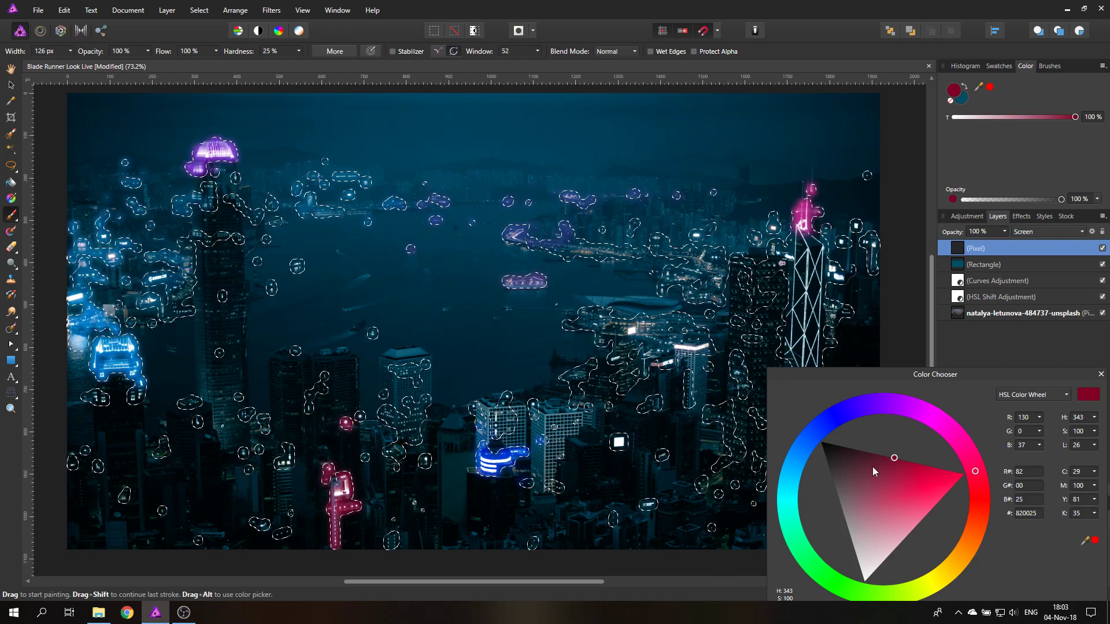
left_click(826, 421)
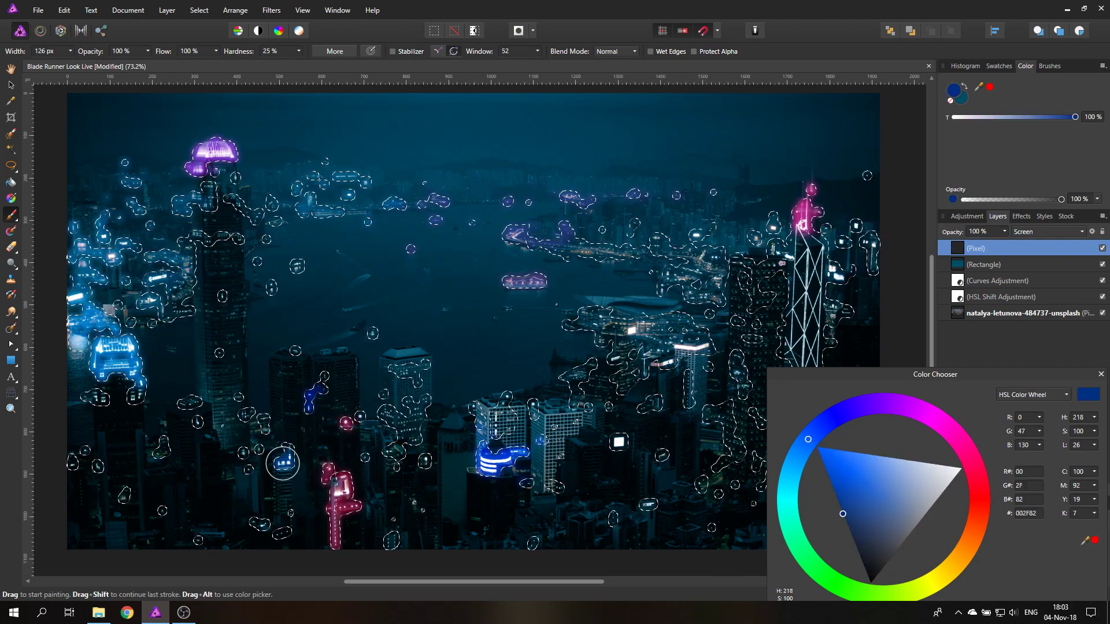
mouse_move(238, 396)
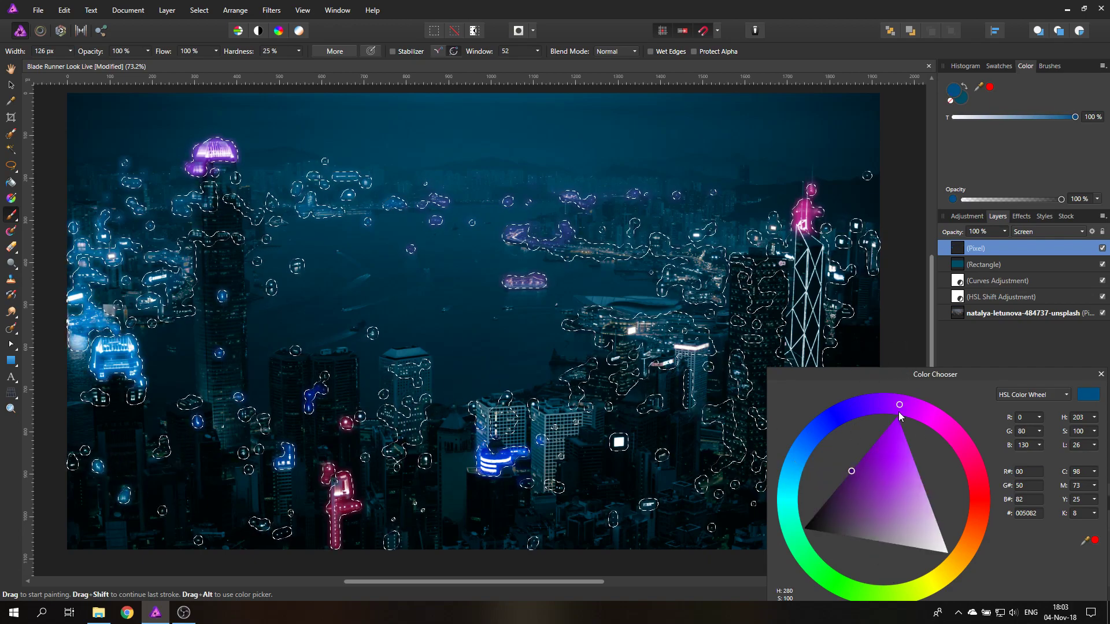
left_click(900, 404)
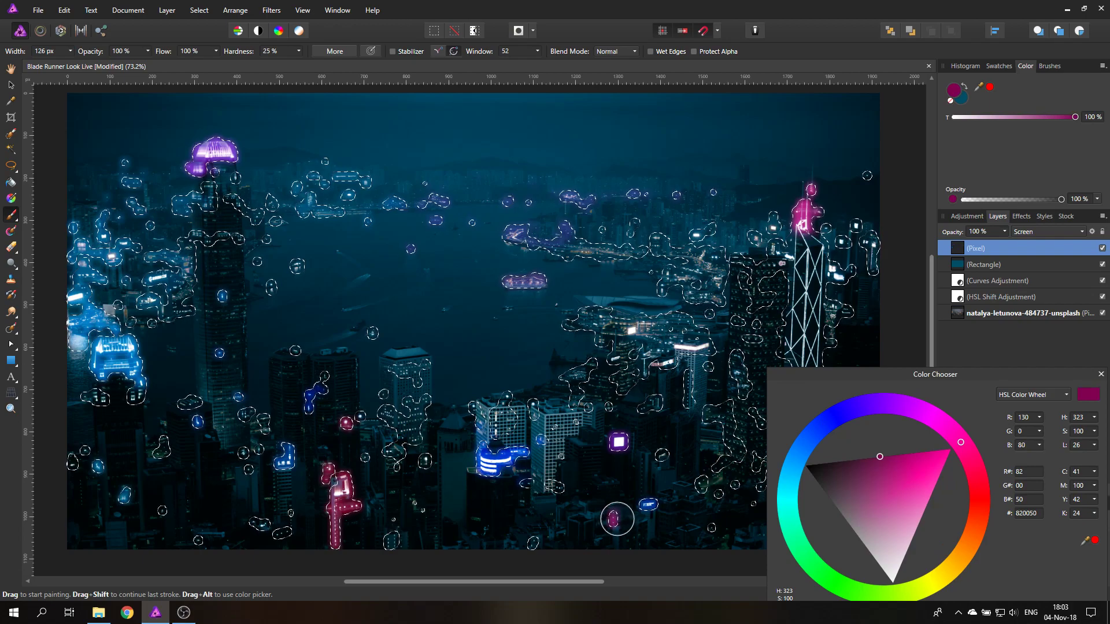
left_click(877, 403)
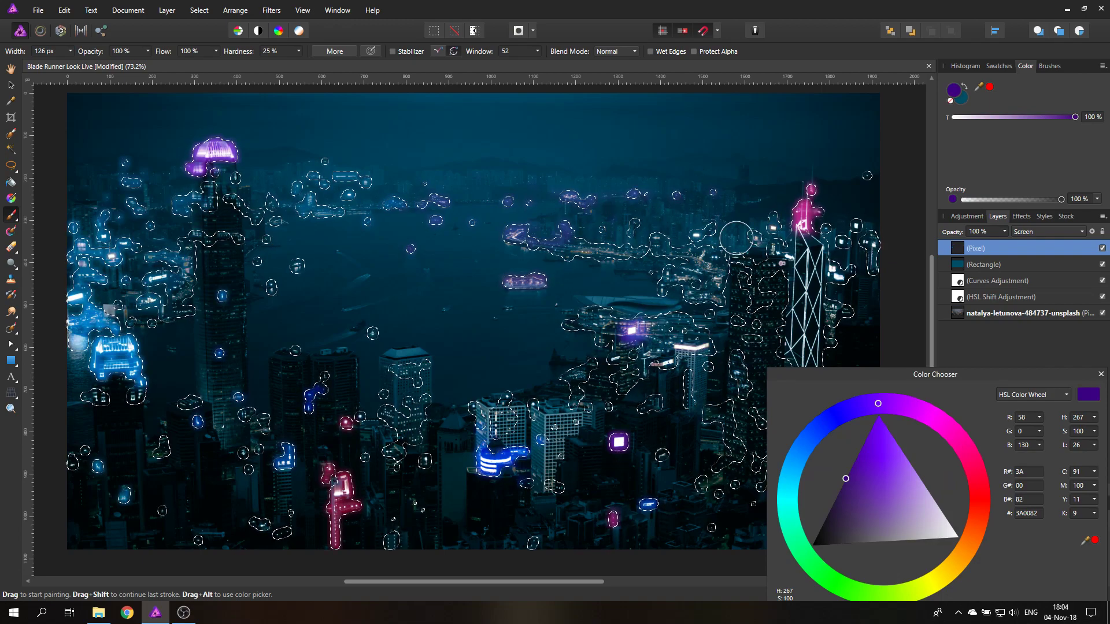
left_click(1100, 374)
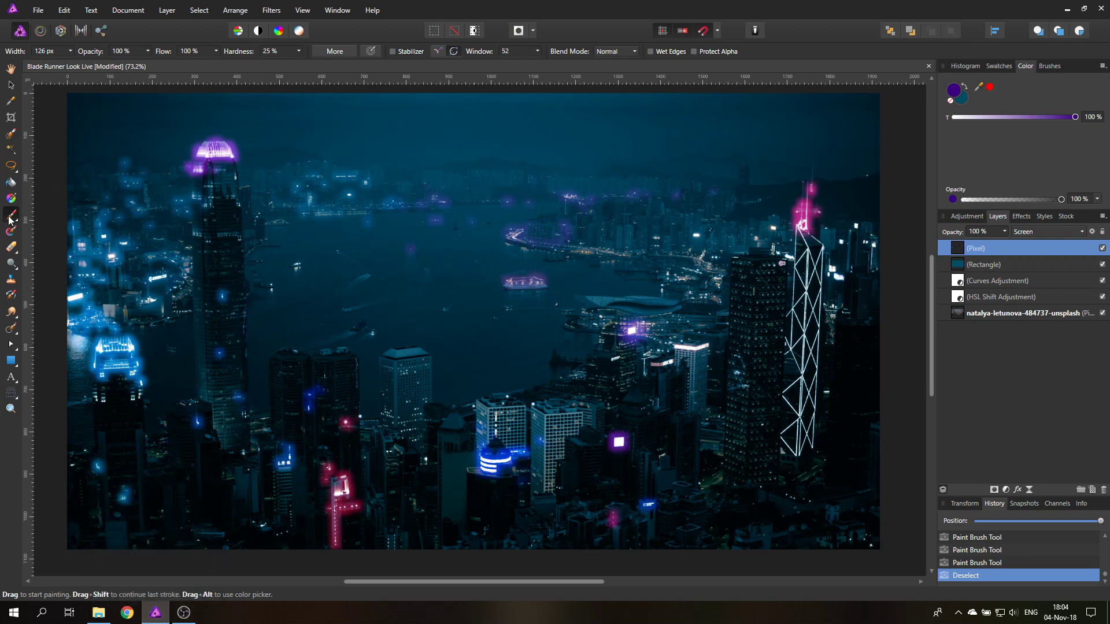
Step: Set the brush width to 18 px and the paint colour to bright green #00FF73
left_click_drag(96, 63, 51, 64)
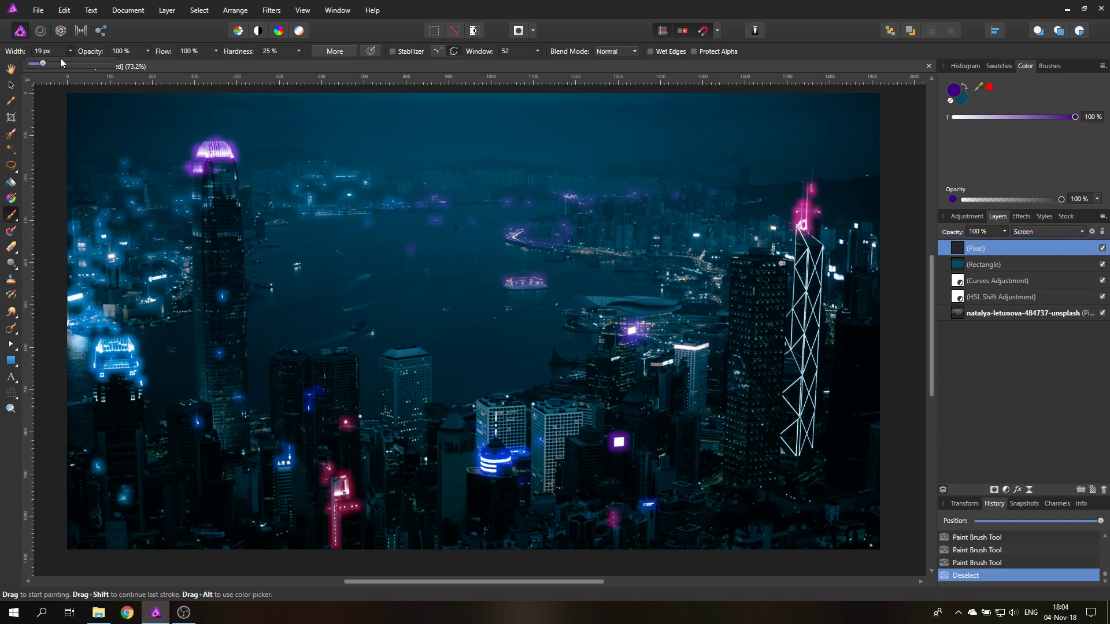
left_click_drag(44, 63, 86, 62)
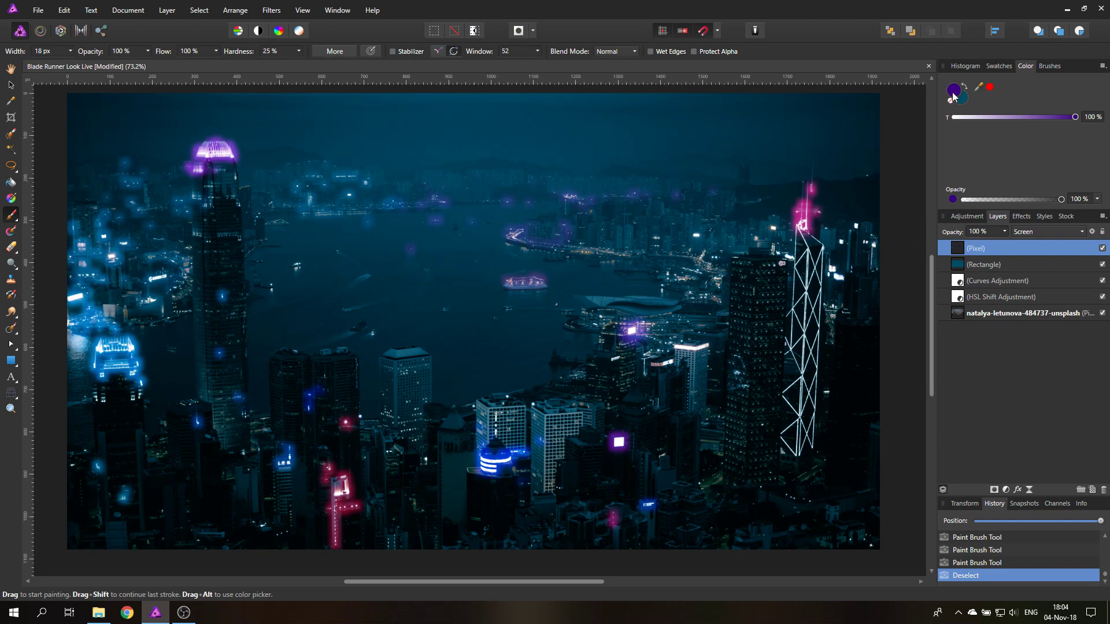
left_click(954, 88)
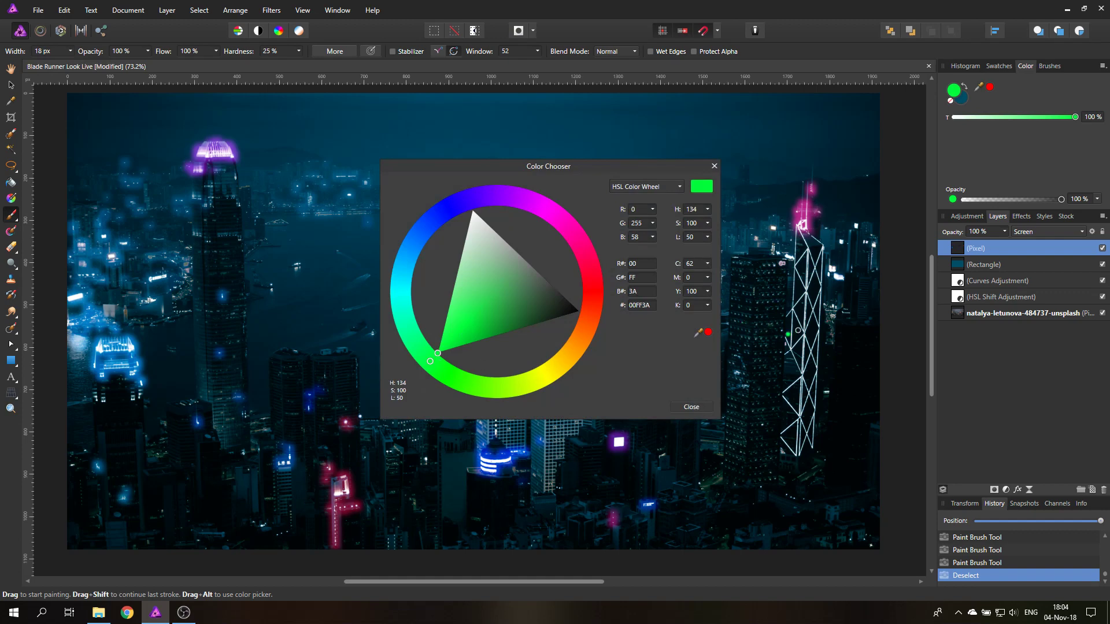
mouse_move(401, 340)
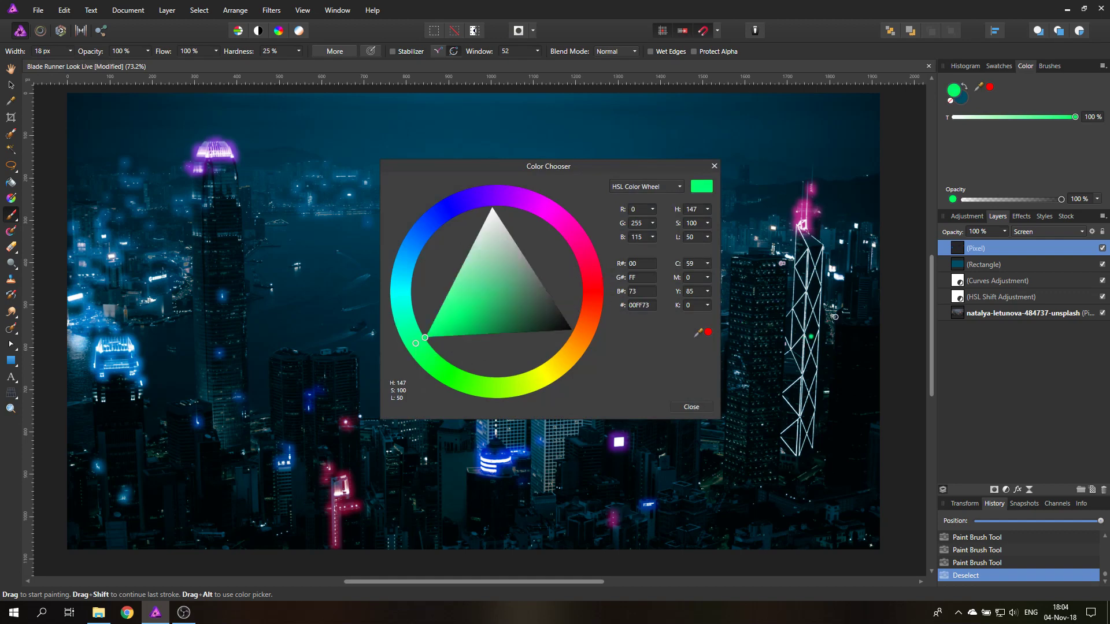
left_click(689, 407)
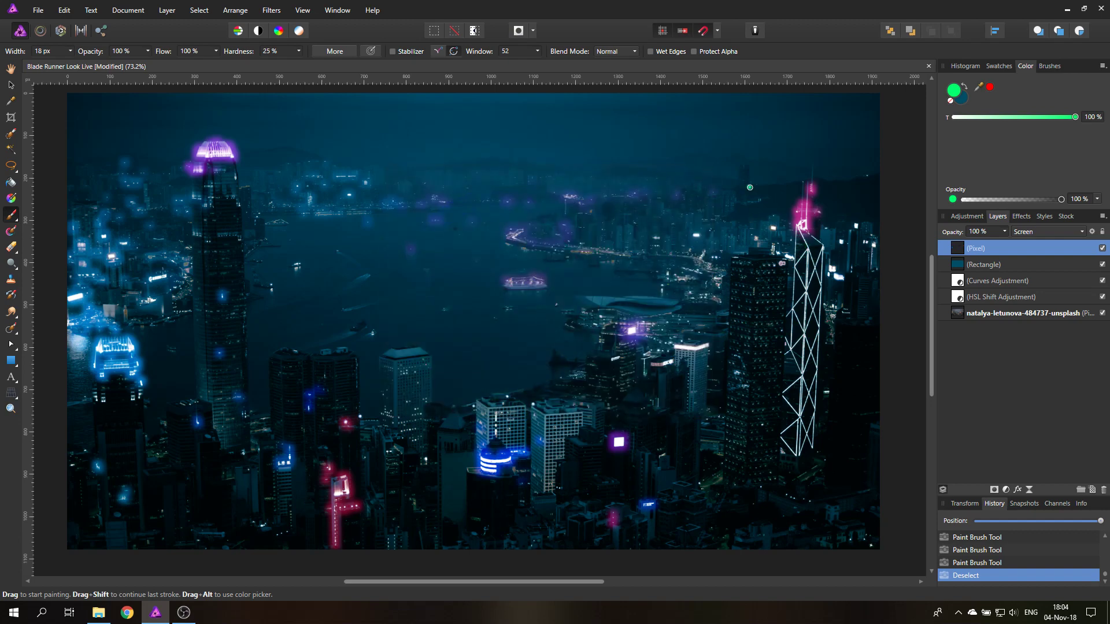
mouse_move(779, 129)
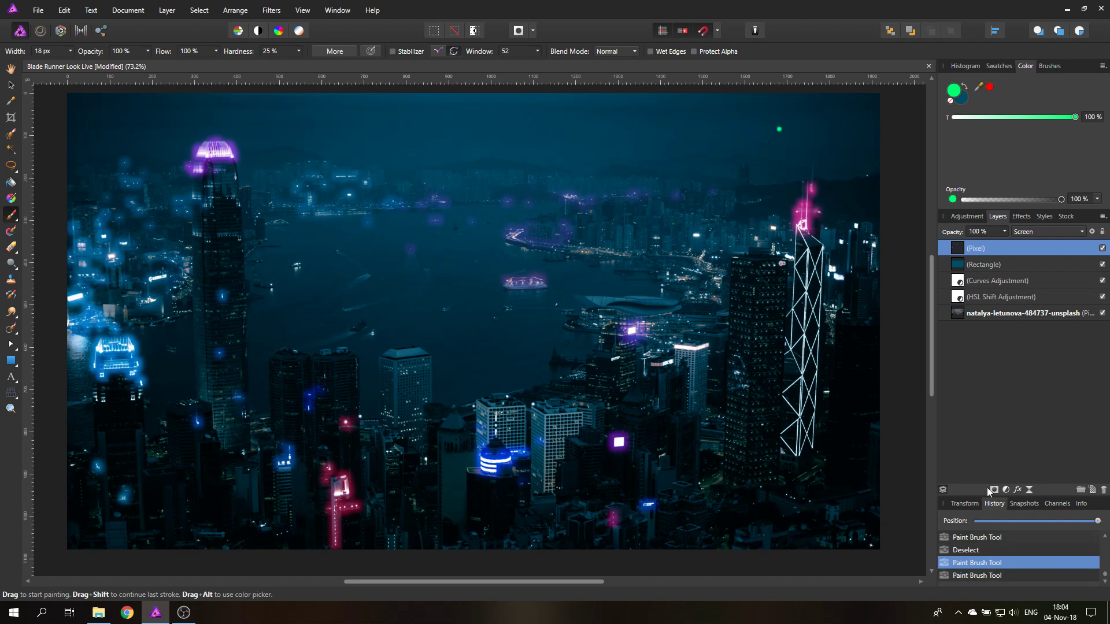
Step: Paint green neon strokes along the right skyscraper's edges and zigzag lattice diagonals
left_click_drag(796, 436, 796, 456)
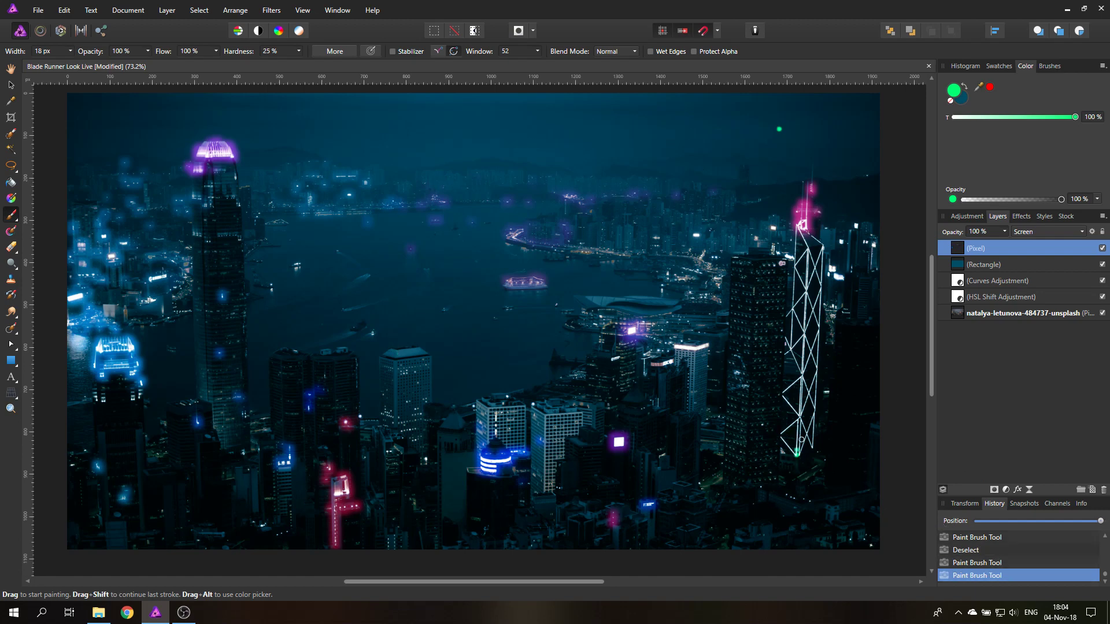
left_click_drag(805, 237, 799, 444)
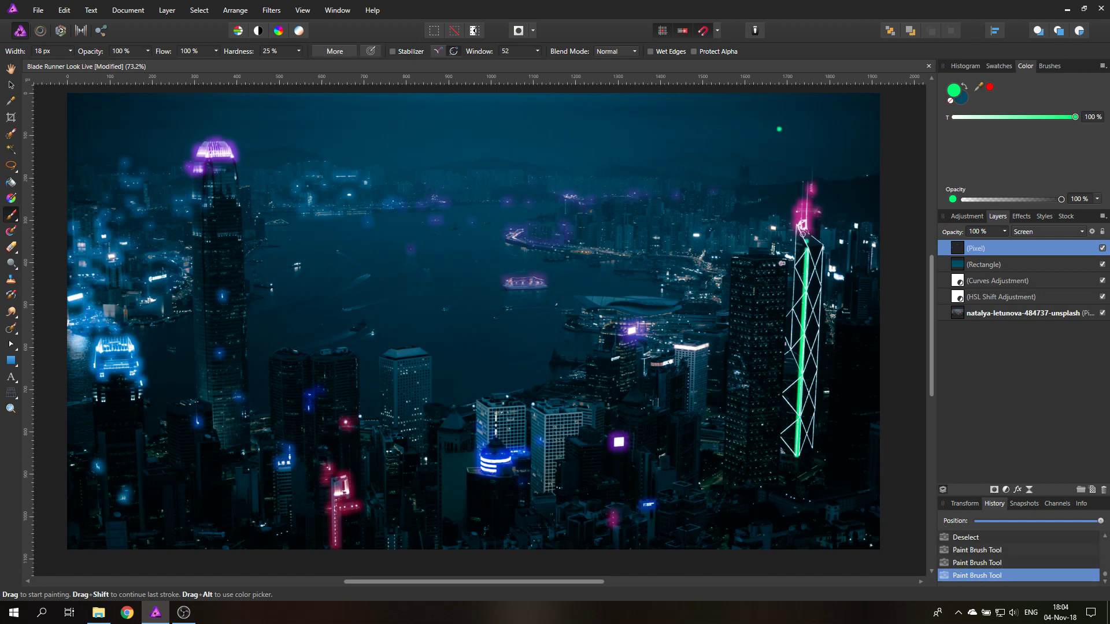
left_click_drag(801, 227, 817, 255)
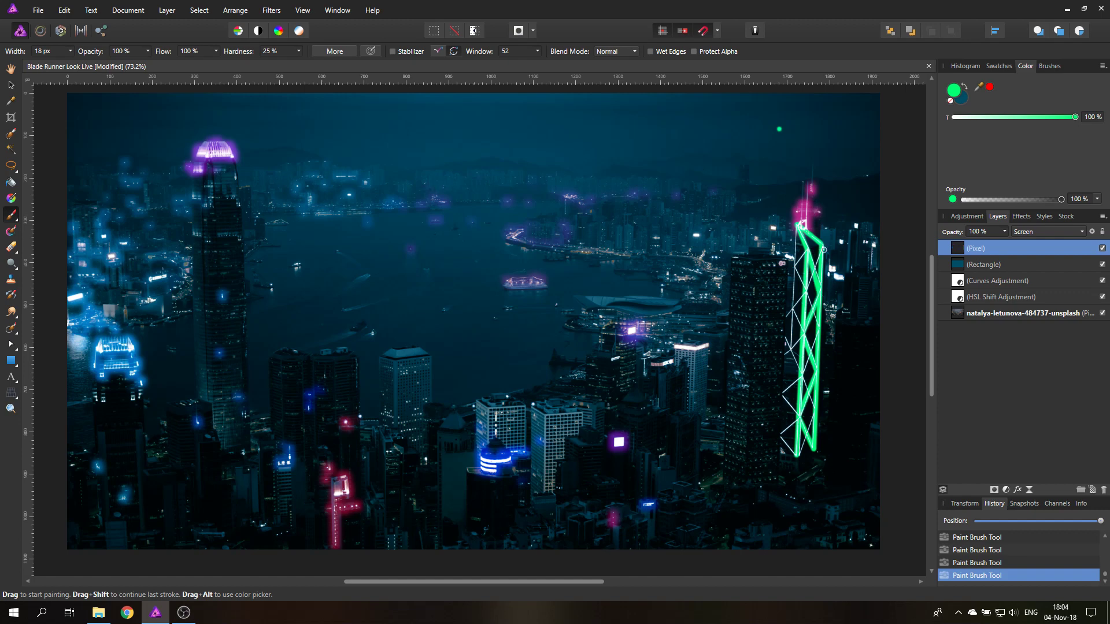
left_click_drag(823, 248, 817, 323)
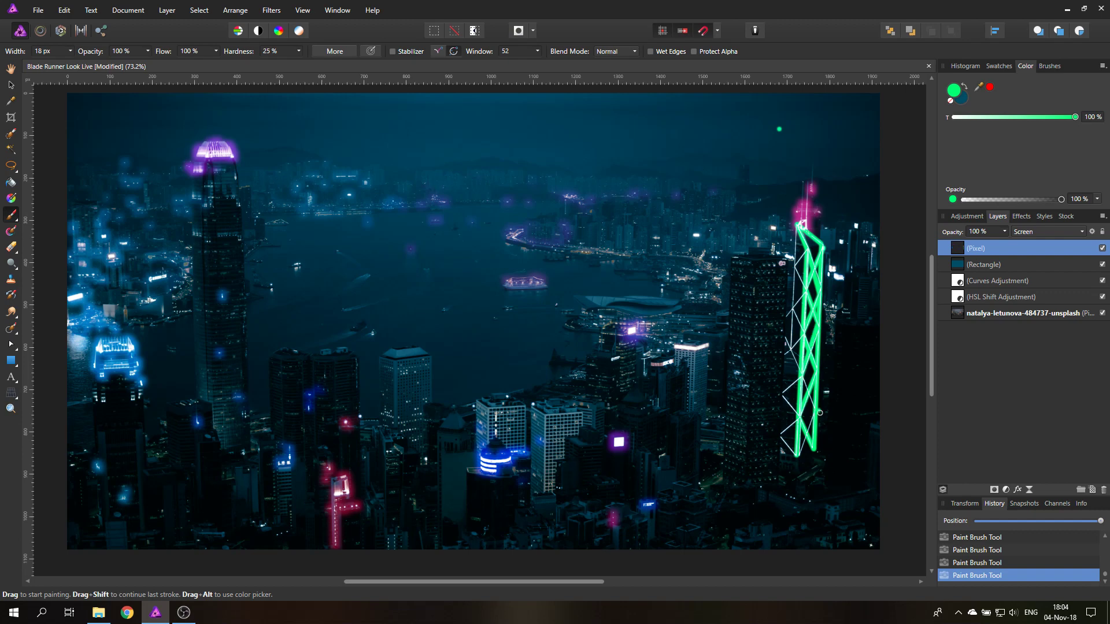
left_click_drag(819, 412, 793, 458)
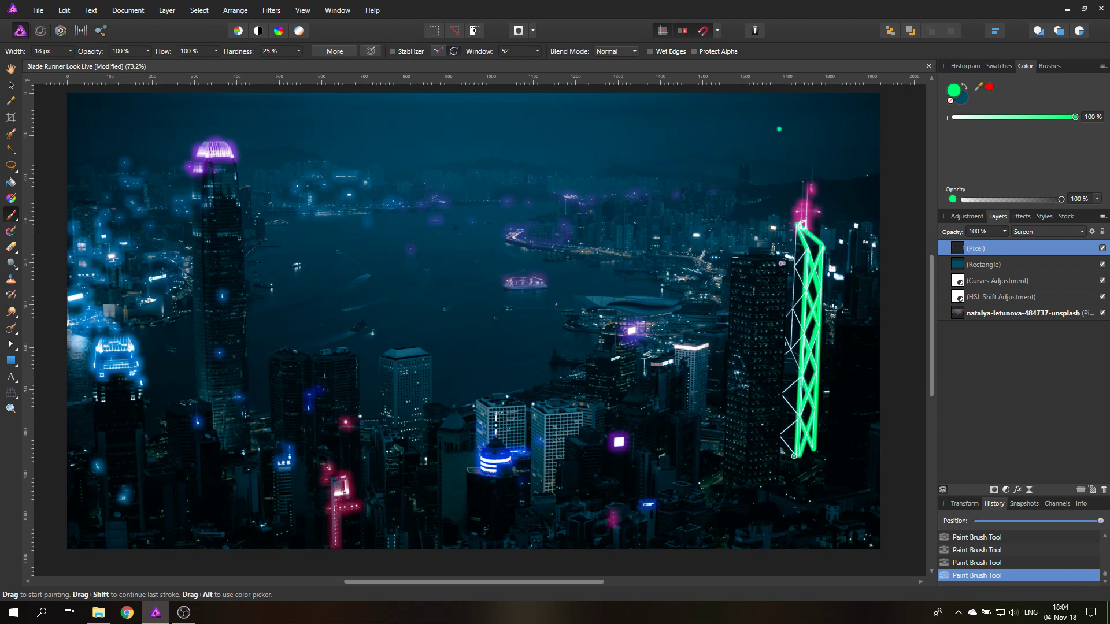
left_click_drag(782, 430, 793, 457)
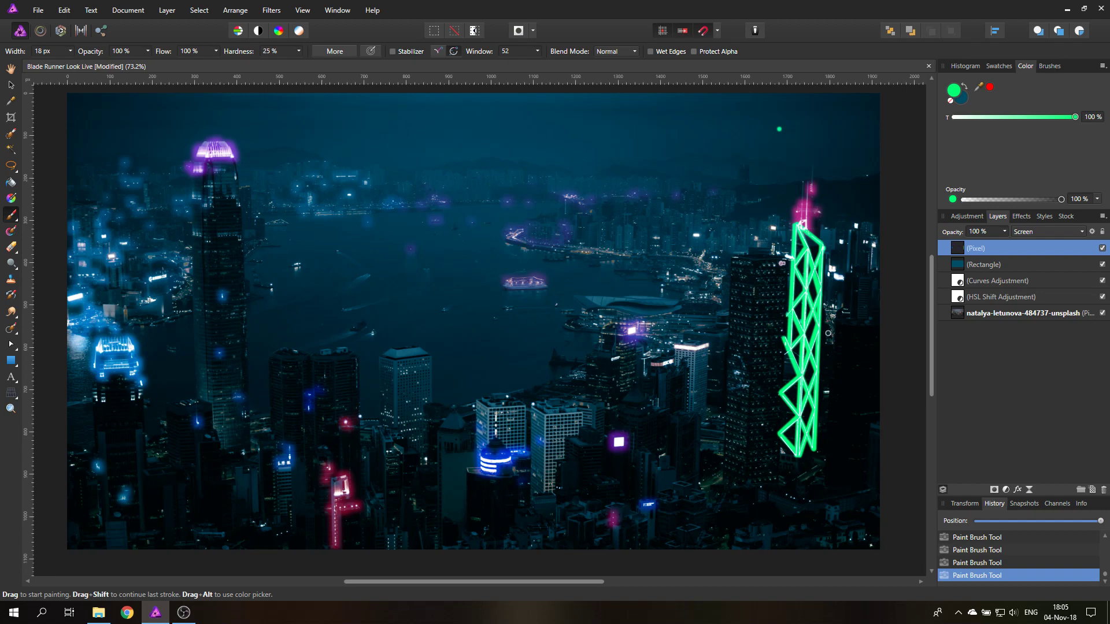
mouse_move(884, 333)
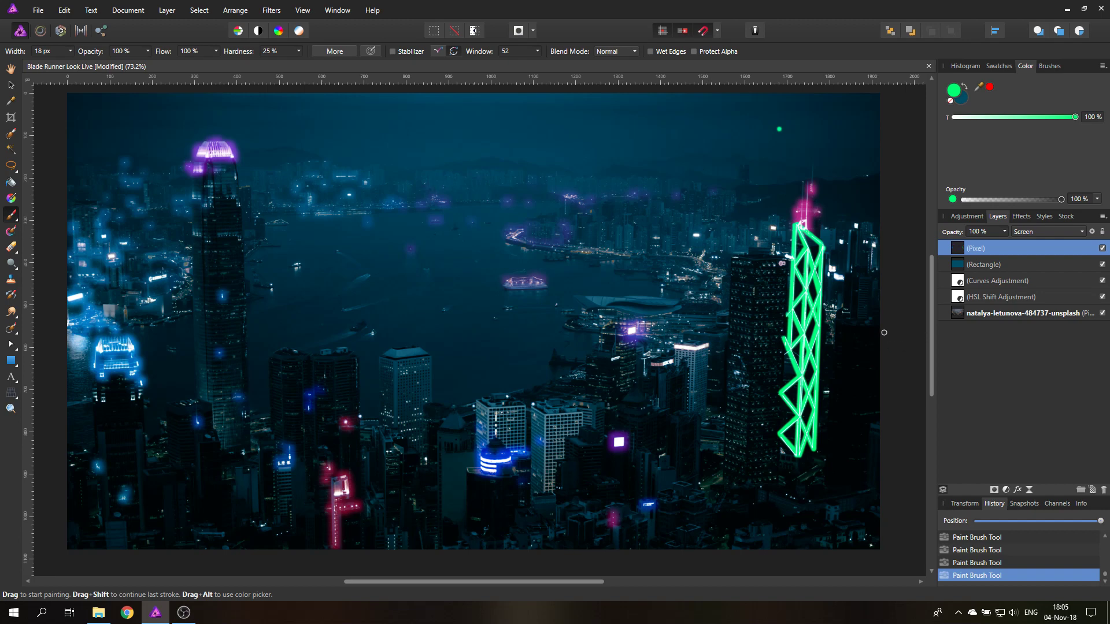
mouse_move(1032, 198)
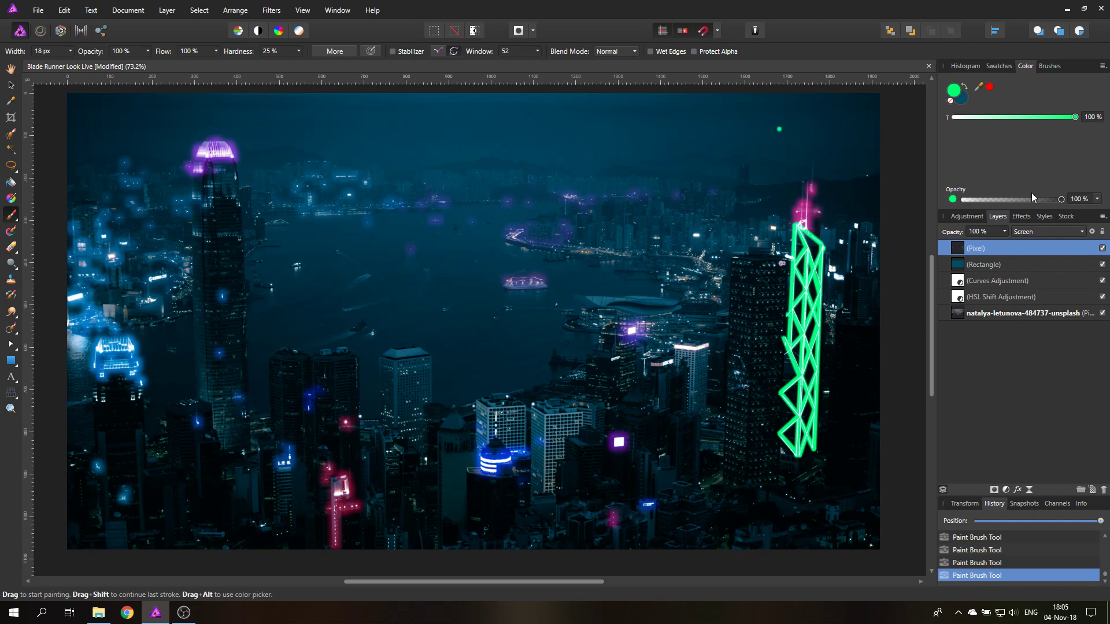
Step: Enable a 5 px Gaussian Blur effect on the green neon layer
left_click(1021, 216)
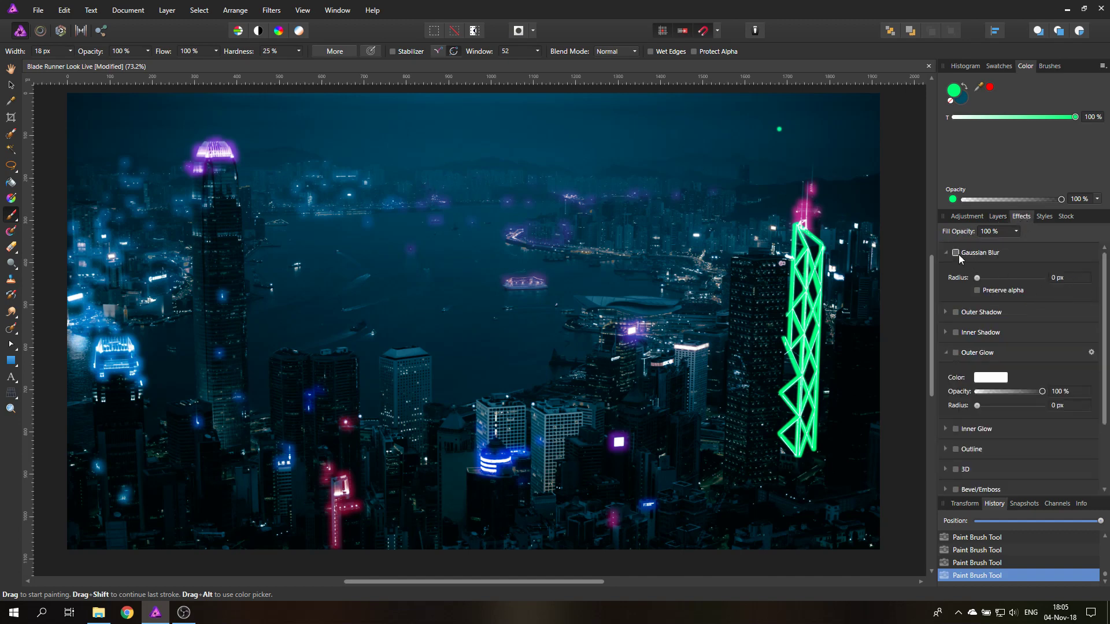
left_click(955, 254)
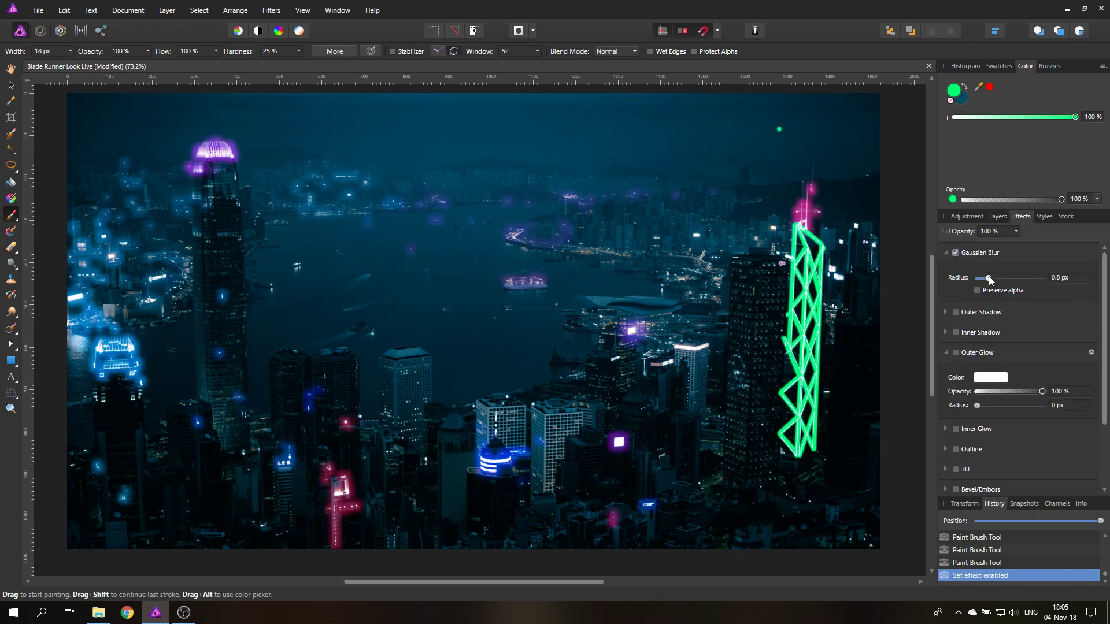
left_click_drag(982, 279, 997, 279)
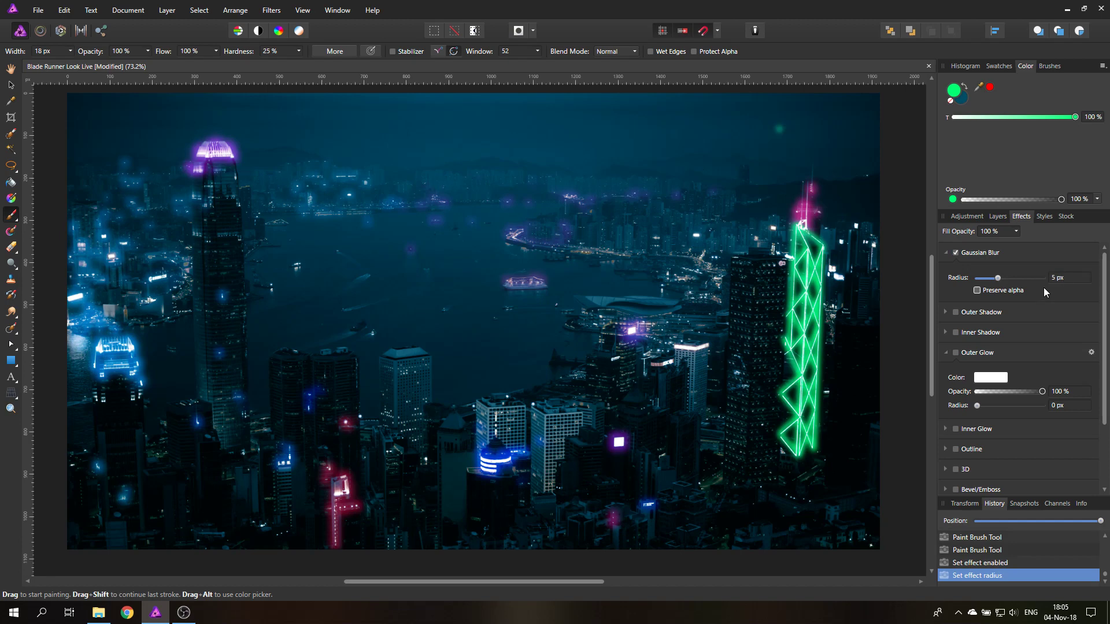
Step: Reduce the neon layer's opacity to 70%
left_click(997, 217)
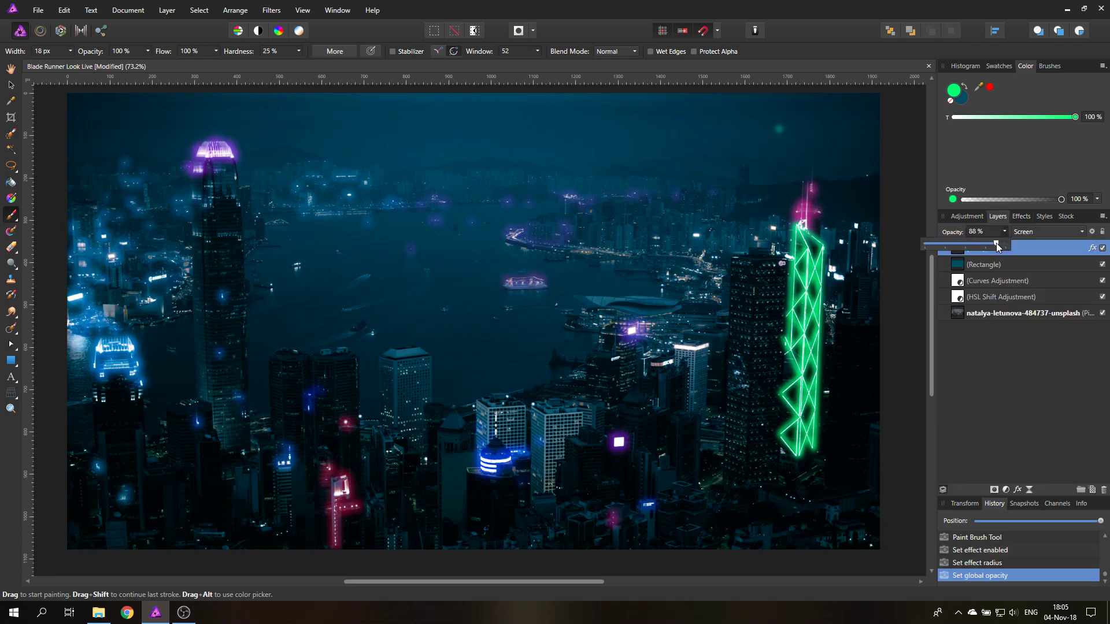
left_click_drag(994, 244, 991, 244)
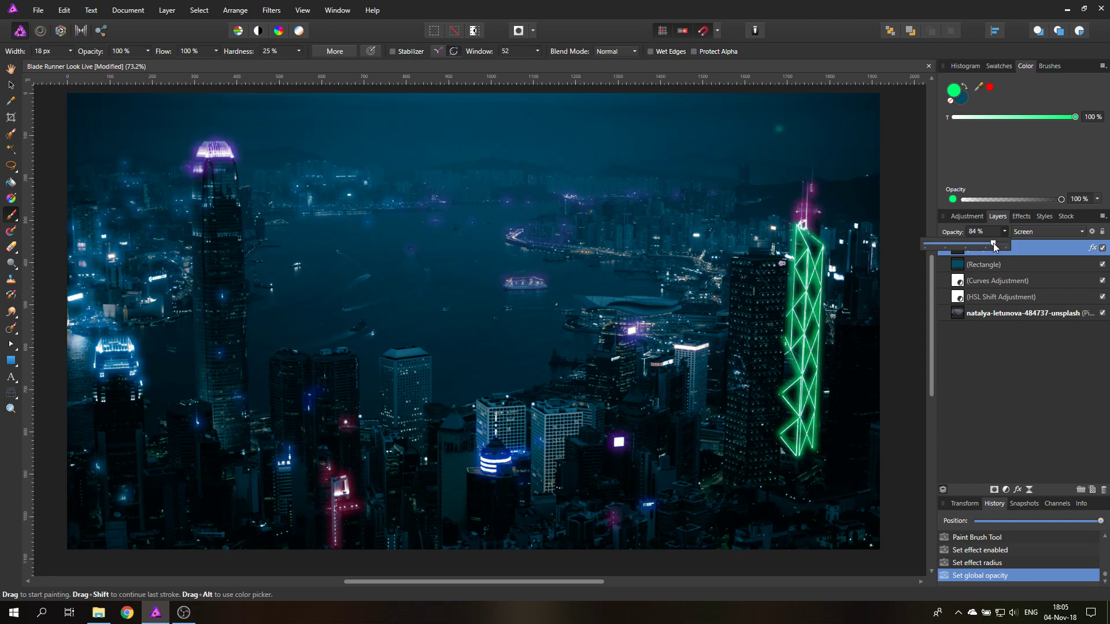
left_click_drag(991, 244, 980, 244)
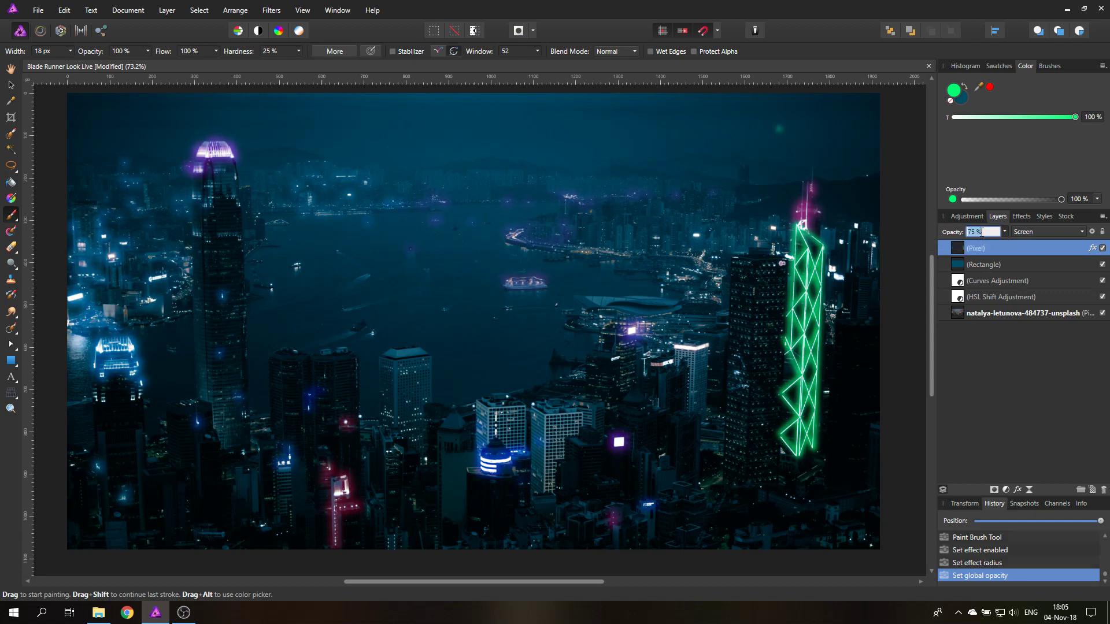
type("70")
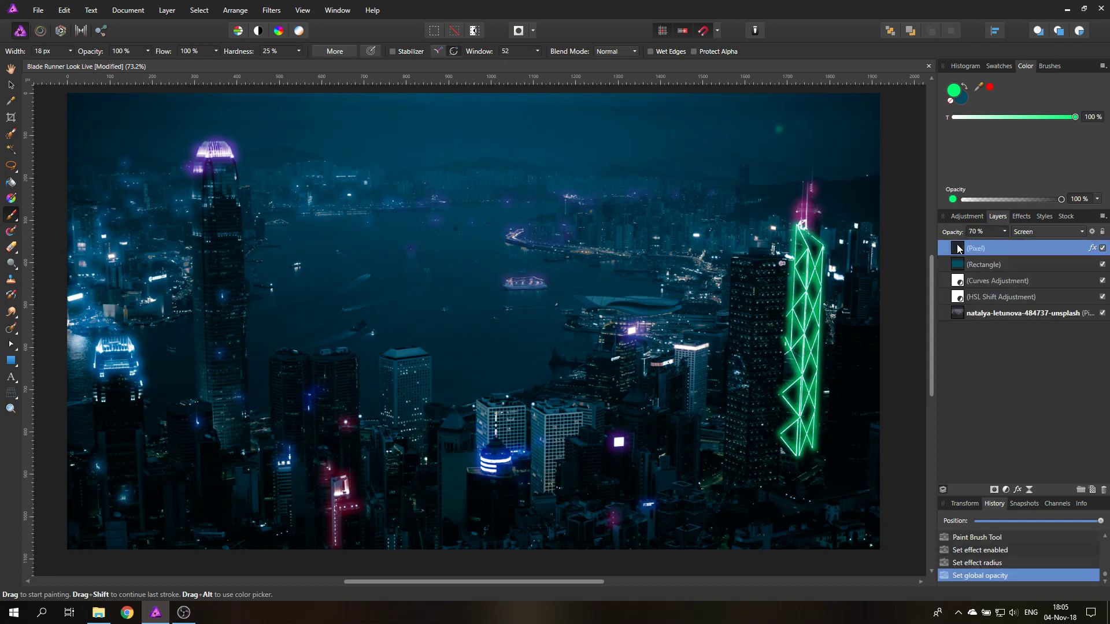
Step: Duplicate the neon layer and give the copy a 15 px Gaussian Blur
right_click(977, 248)
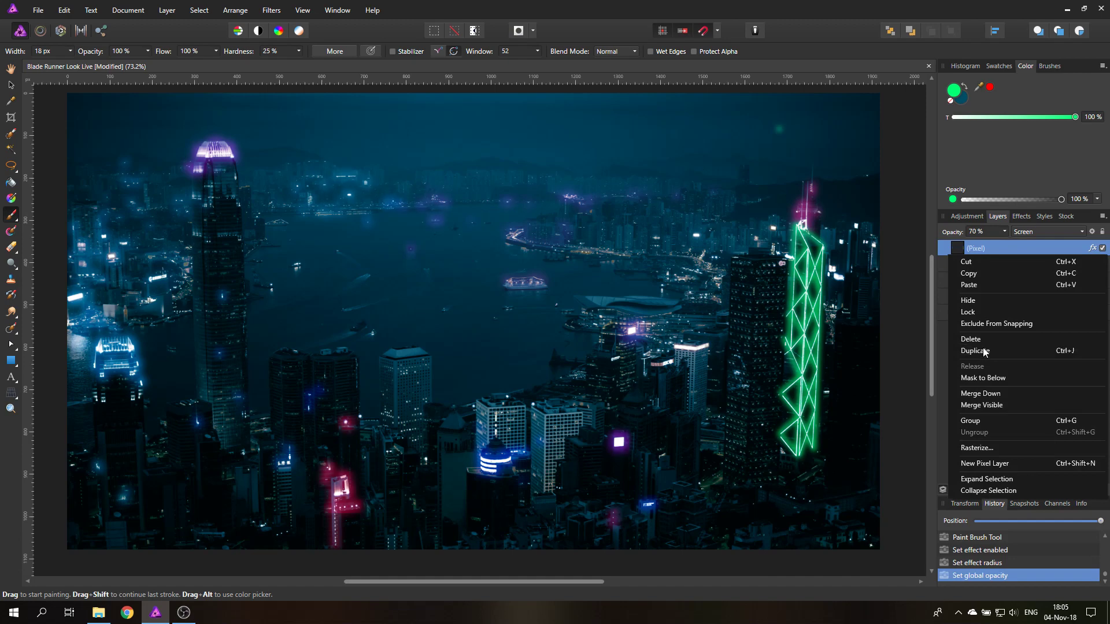
left_click(976, 350)
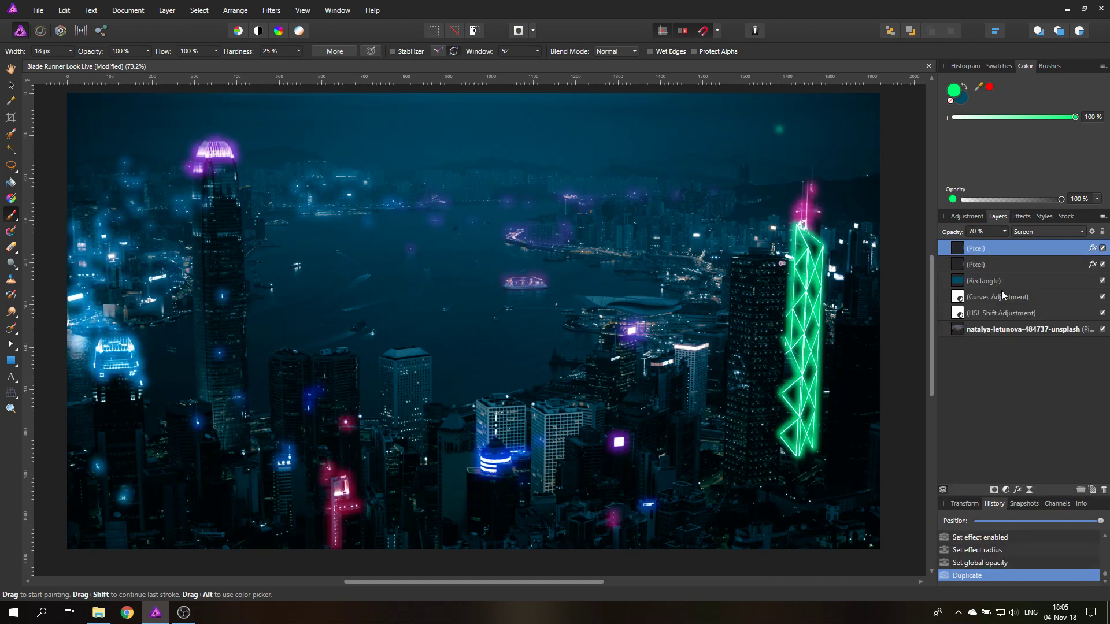
left_click(1020, 216)
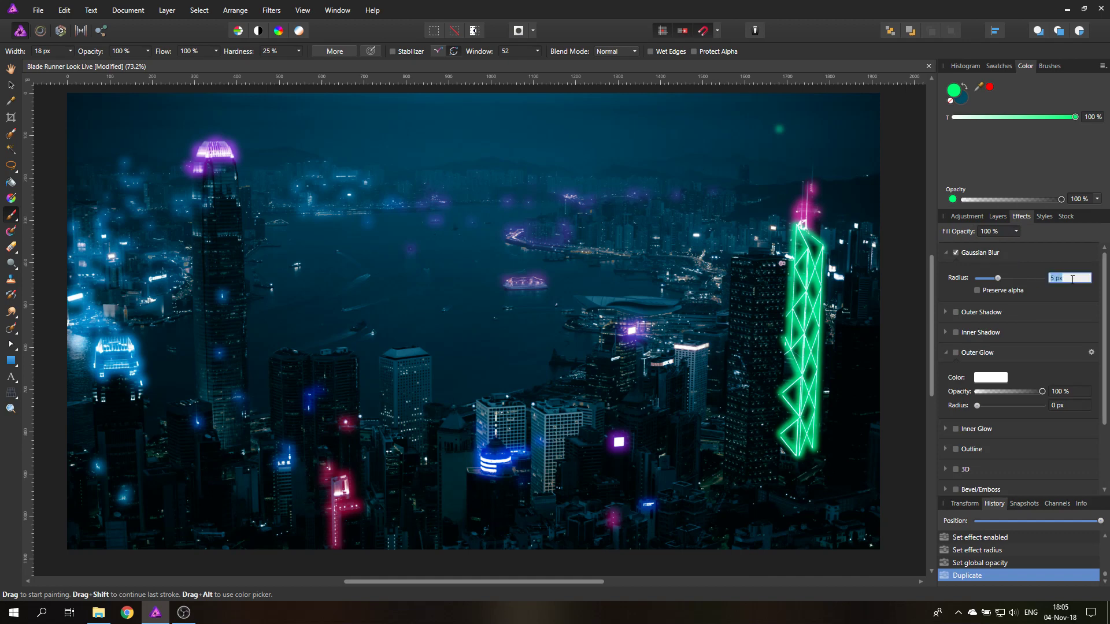
left_click_drag(998, 277, 1008, 278)
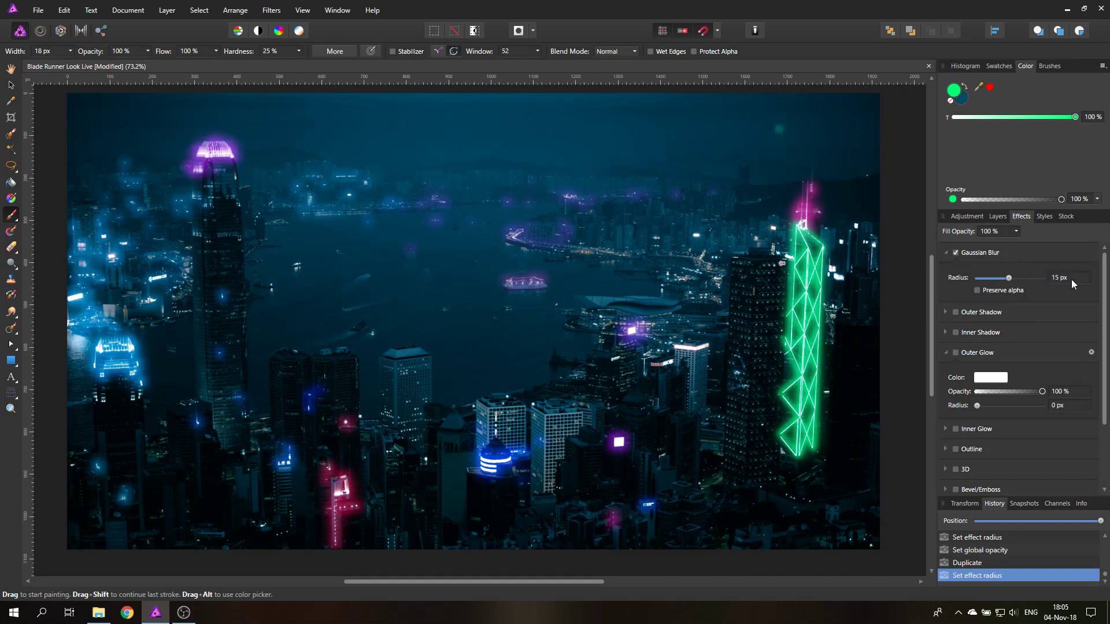
mouse_move(1036, 260)
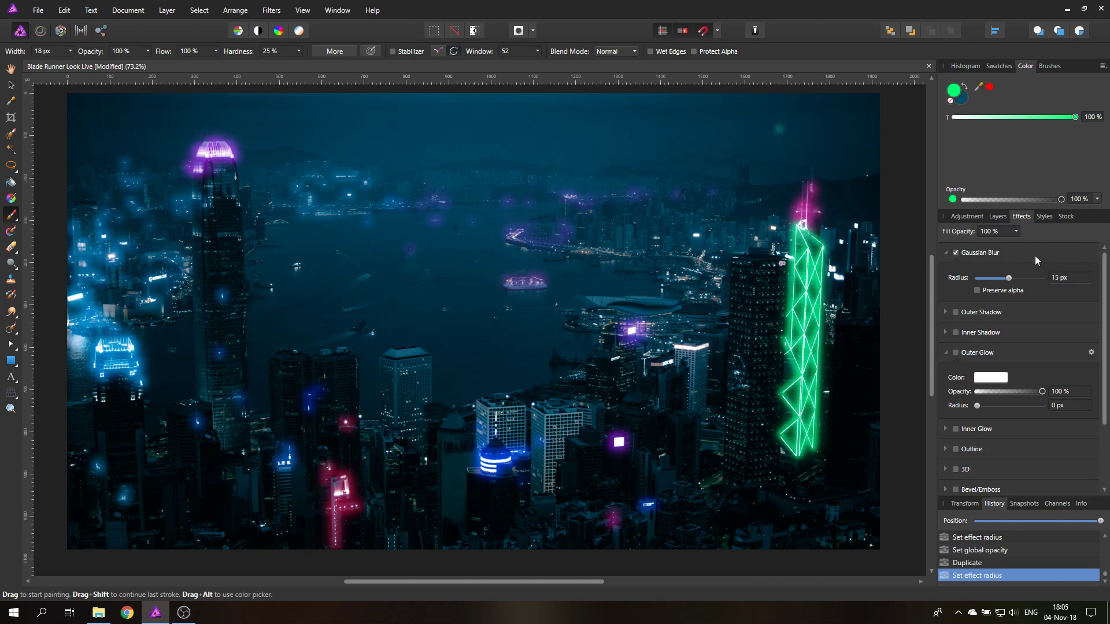
Step: Enable an Outer Glow on the copy at about 24% opacity
left_click(955, 352)
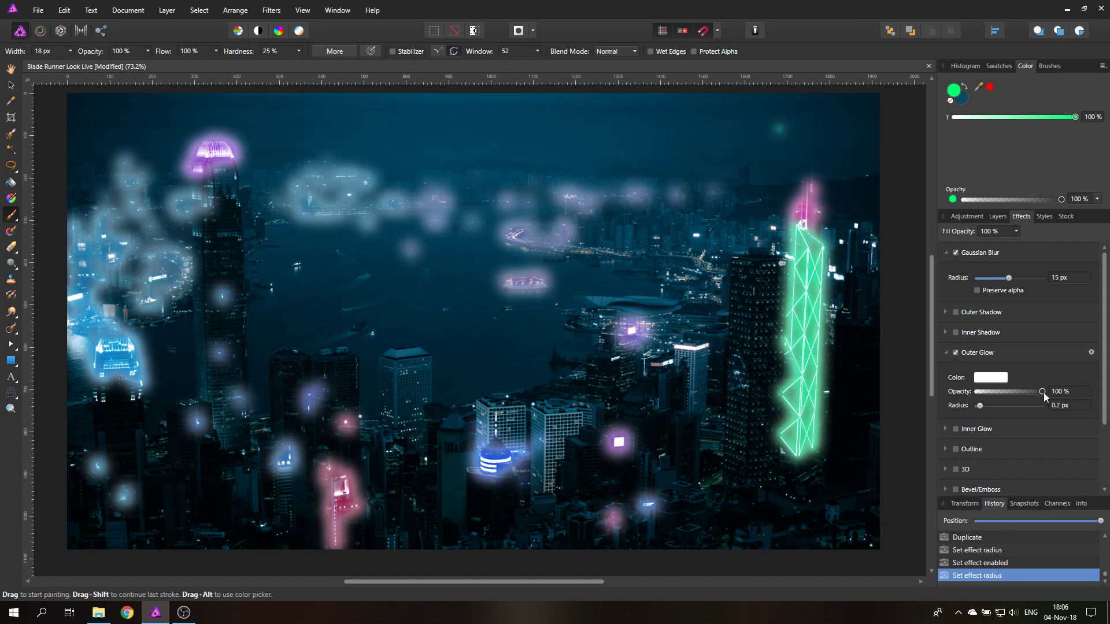
left_click_drag(1040, 392, 980, 392)
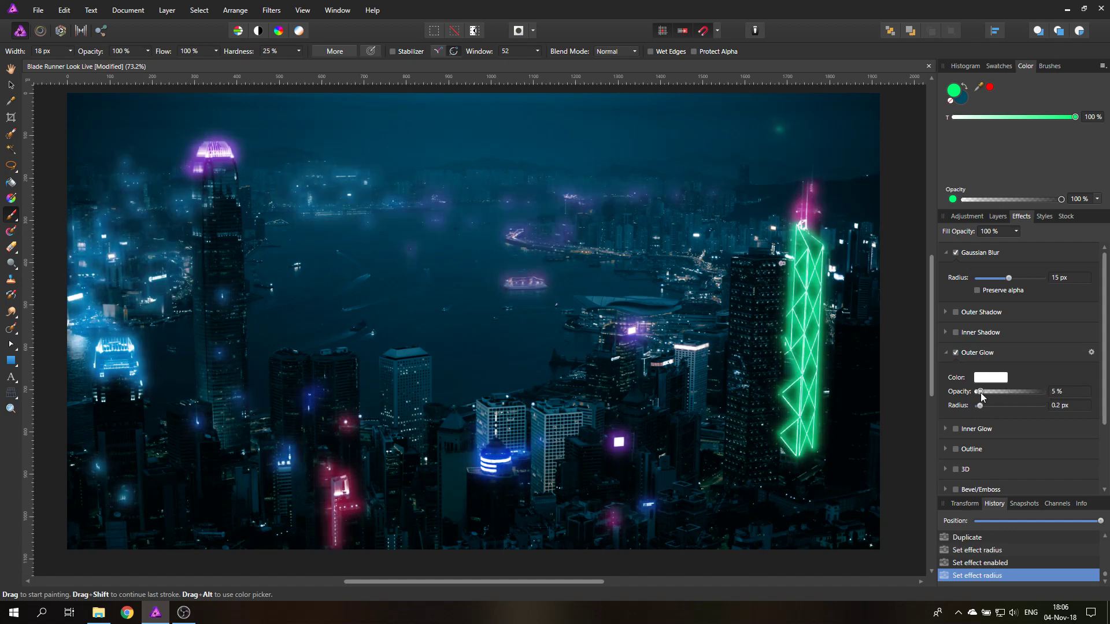
left_click_drag(981, 392, 991, 391)
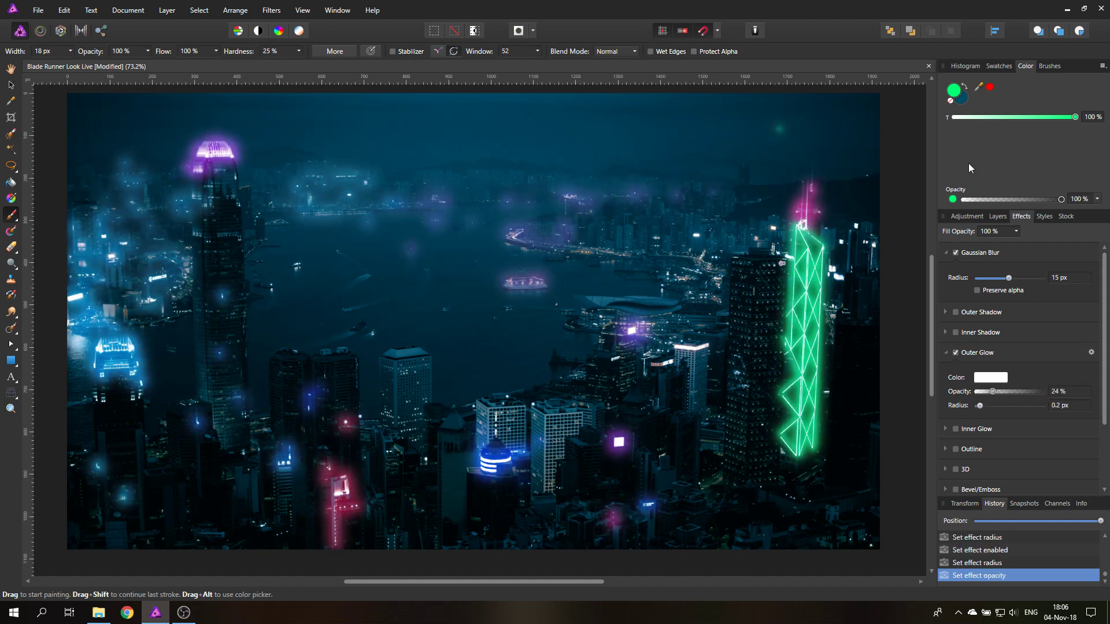
Step: Lower the copied layer to about 19% opacity and toggle its visibility to compare
left_click(996, 216)
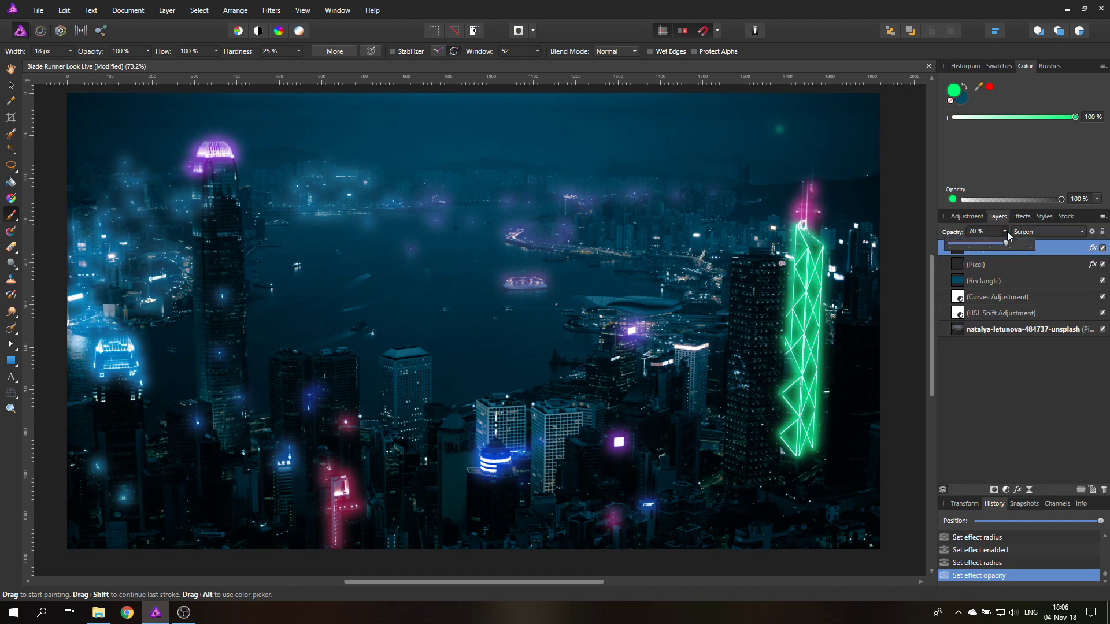
left_click_drag(1004, 244, 963, 244)
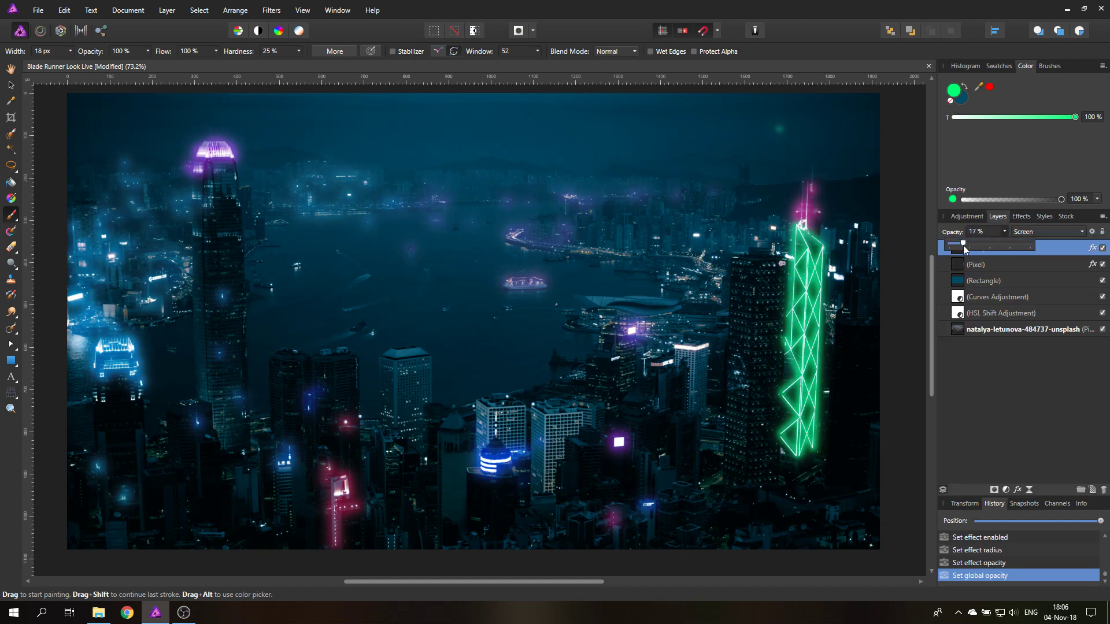
left_click_drag(963, 245, 969, 245)
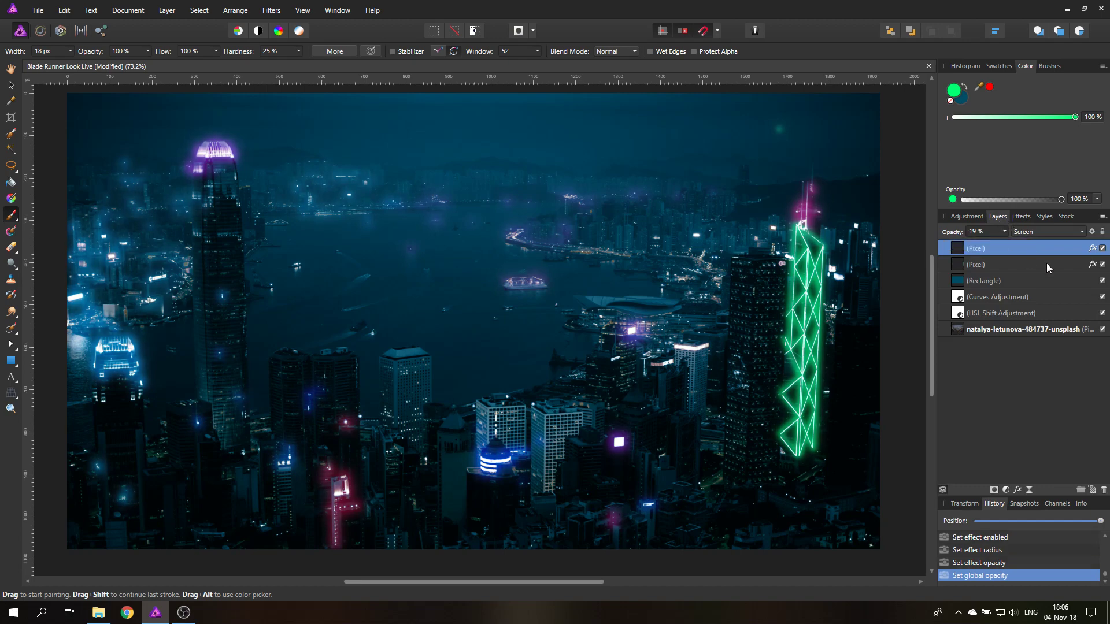
left_click(1102, 247)
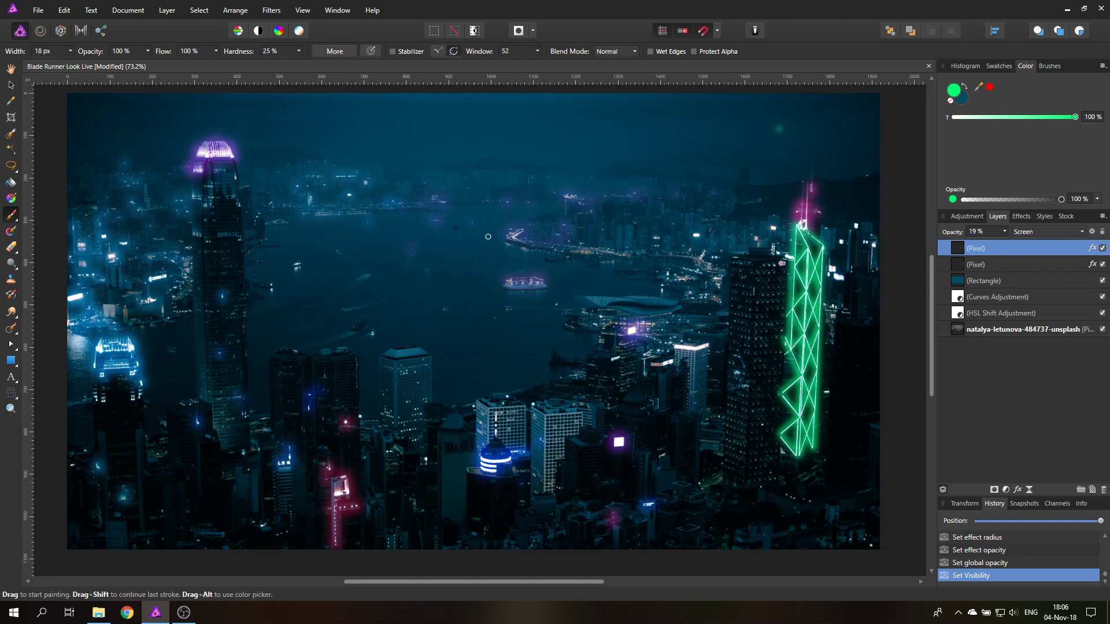
mouse_move(610, 323)
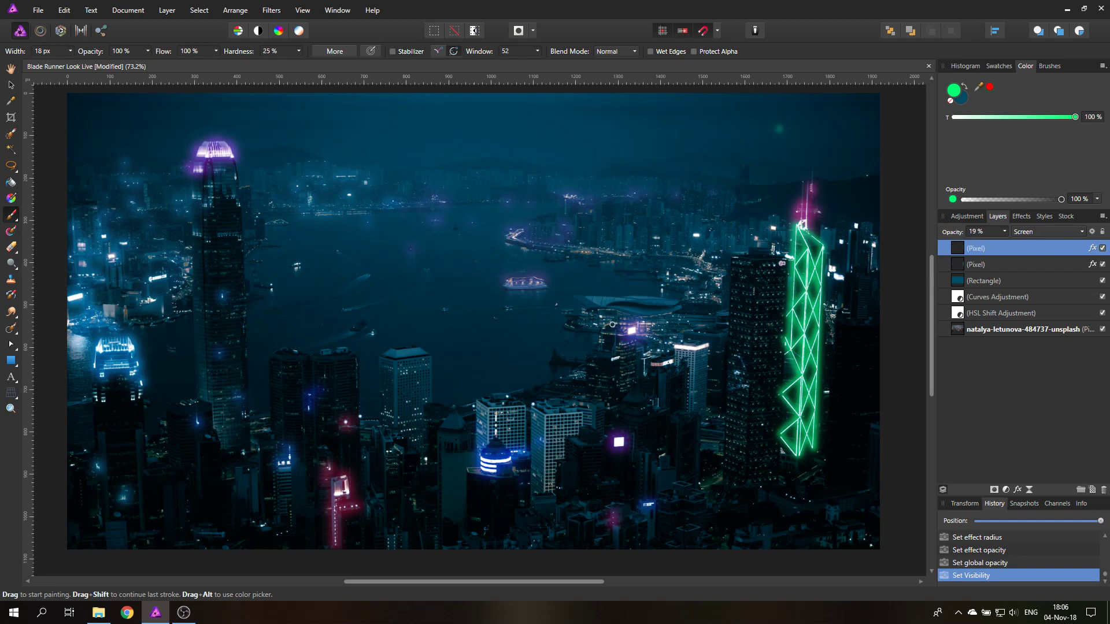
mouse_move(1012, 441)
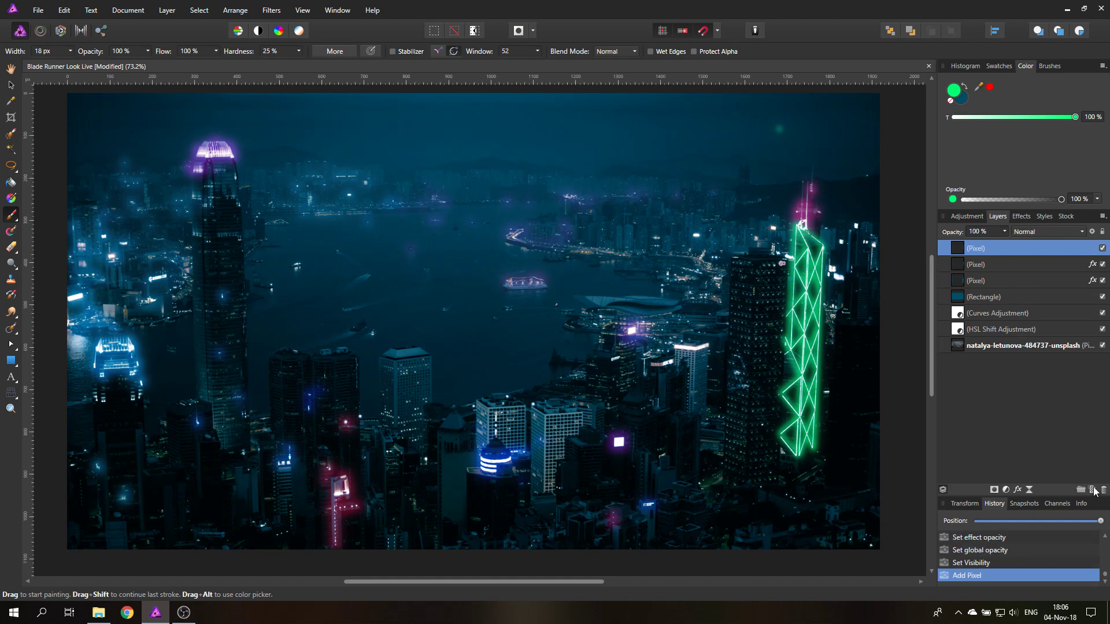
Step: Set the new pixel layer to Screen blend mode
left_click(1047, 231)
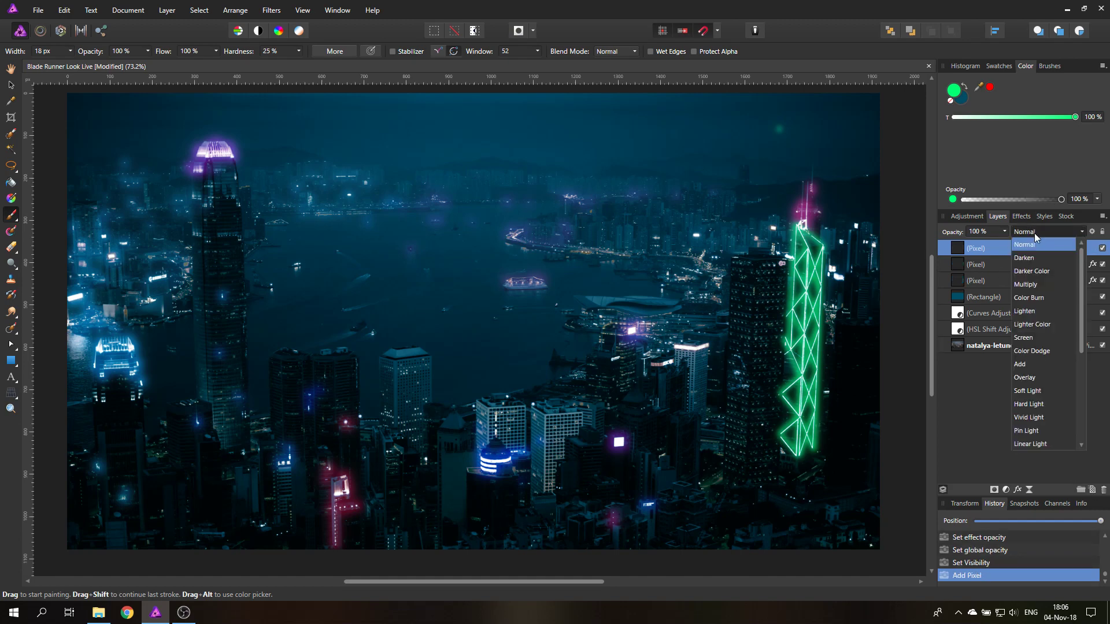
left_click(1023, 337)
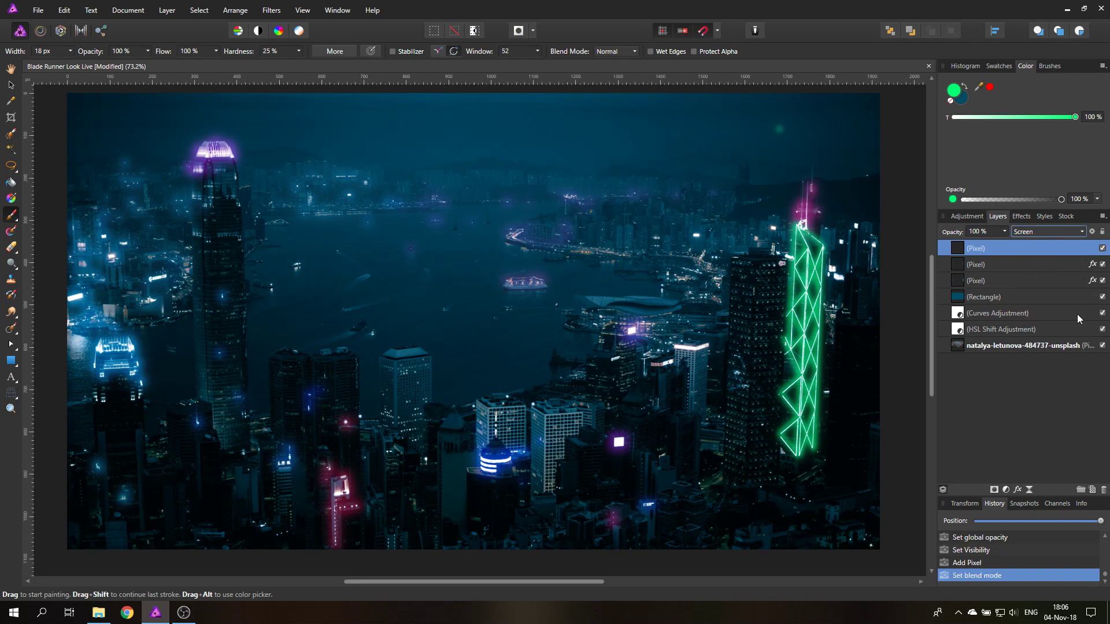
left_click(1050, 66)
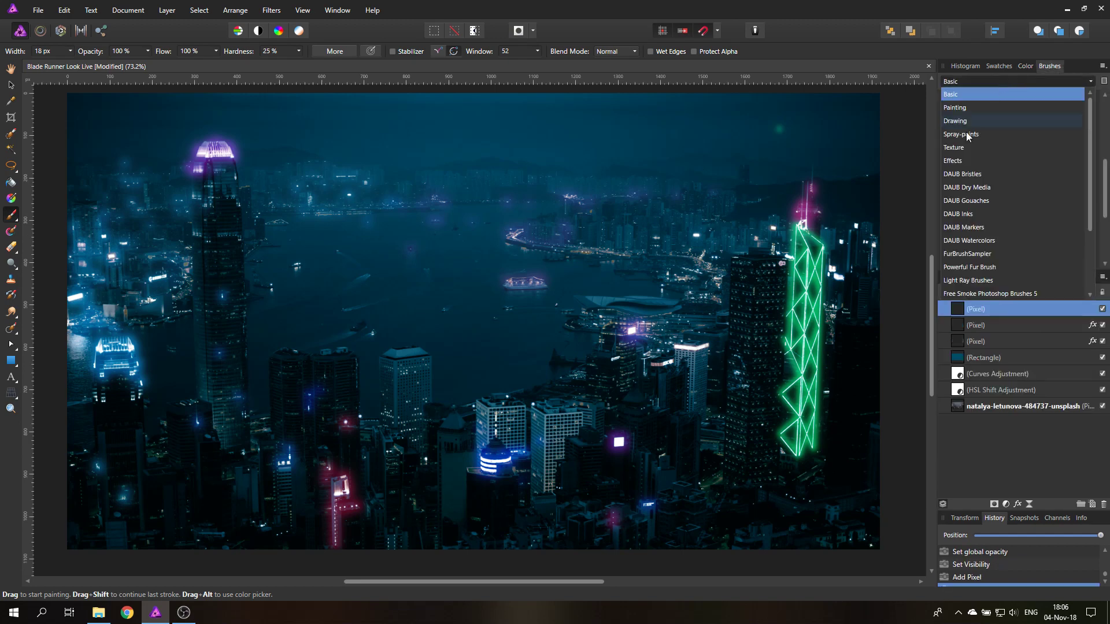
mouse_move(976, 138)
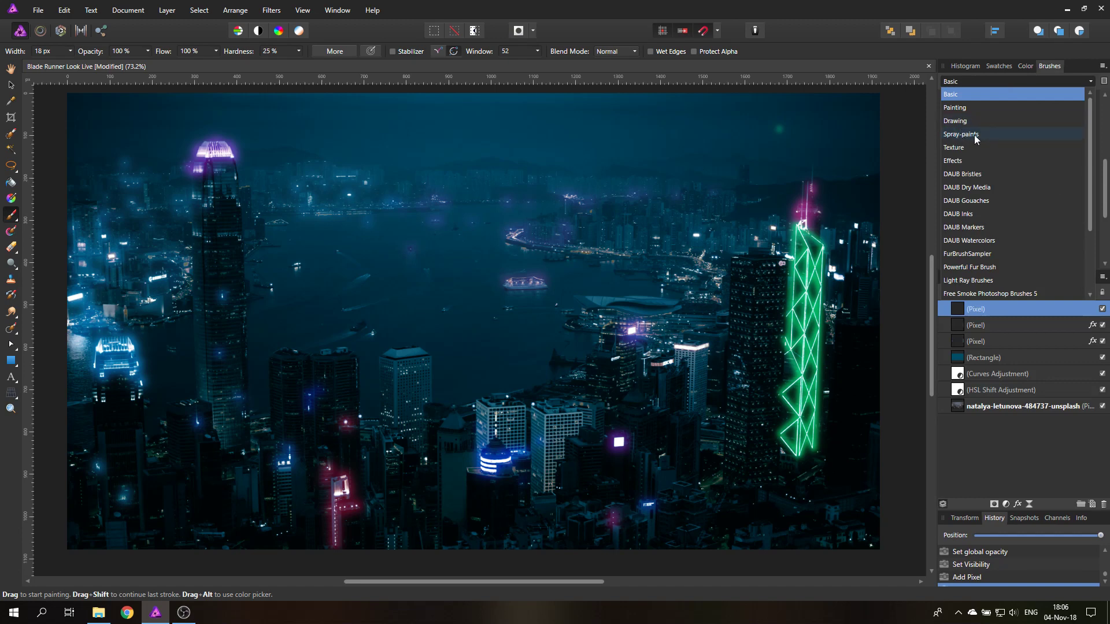
Step: Choose the 140 px spray-paint brush and set its colour to white
left_click(962, 134)
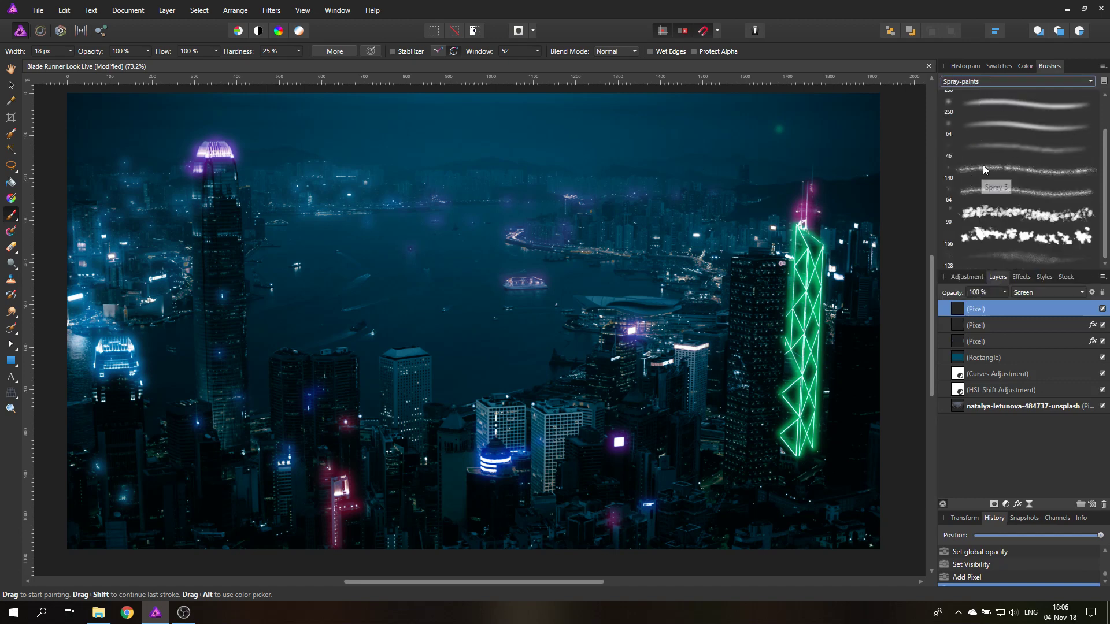
left_click(1020, 170)
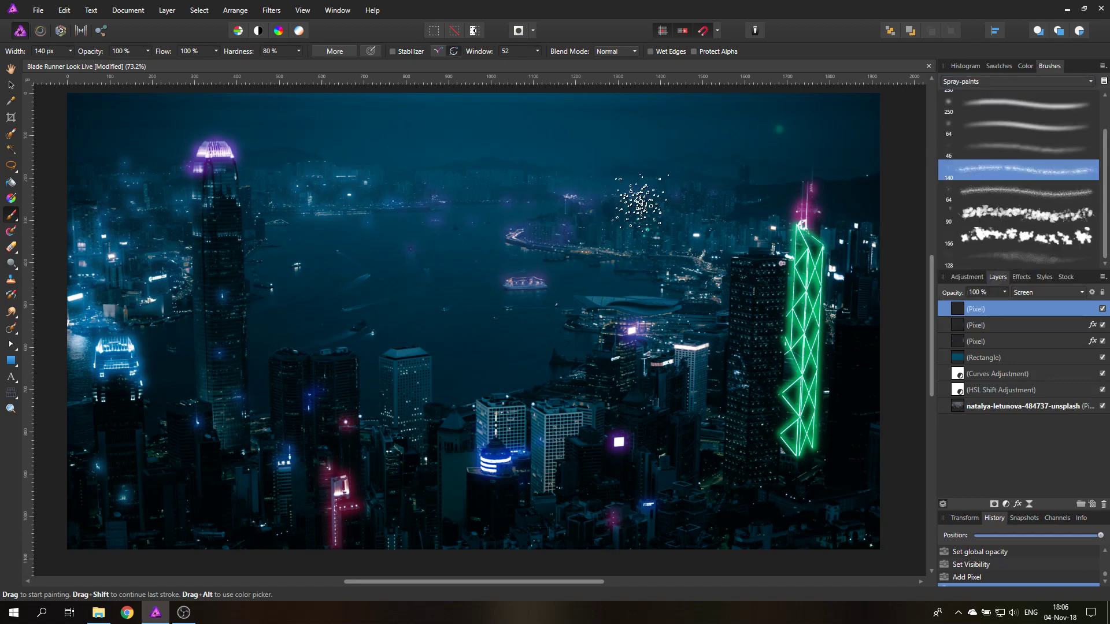
left_click(1025, 65)
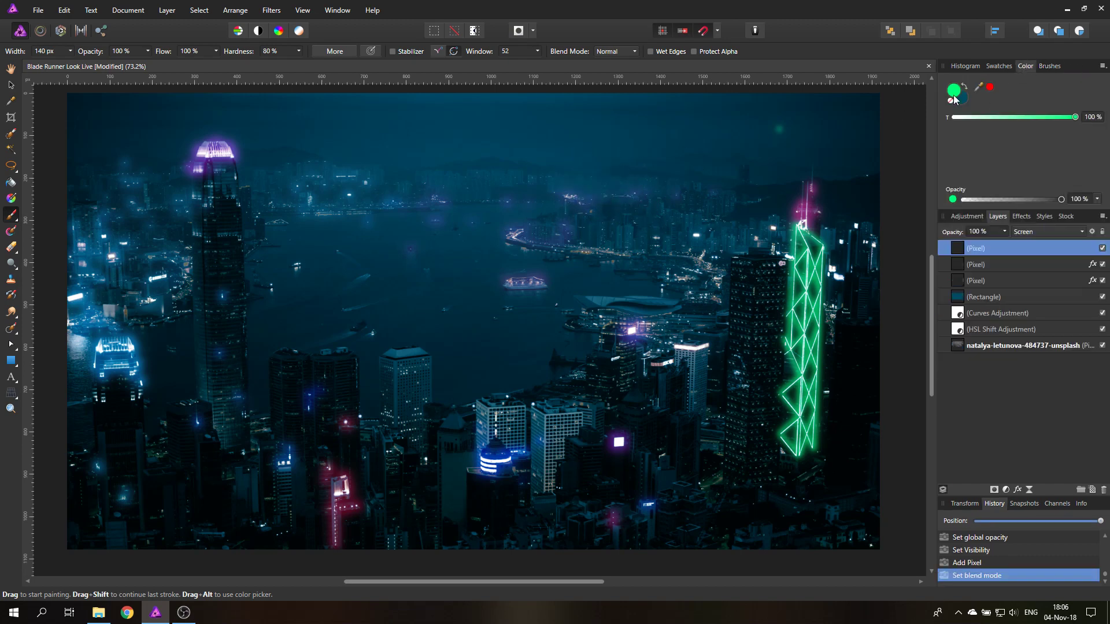
left_click(955, 90)
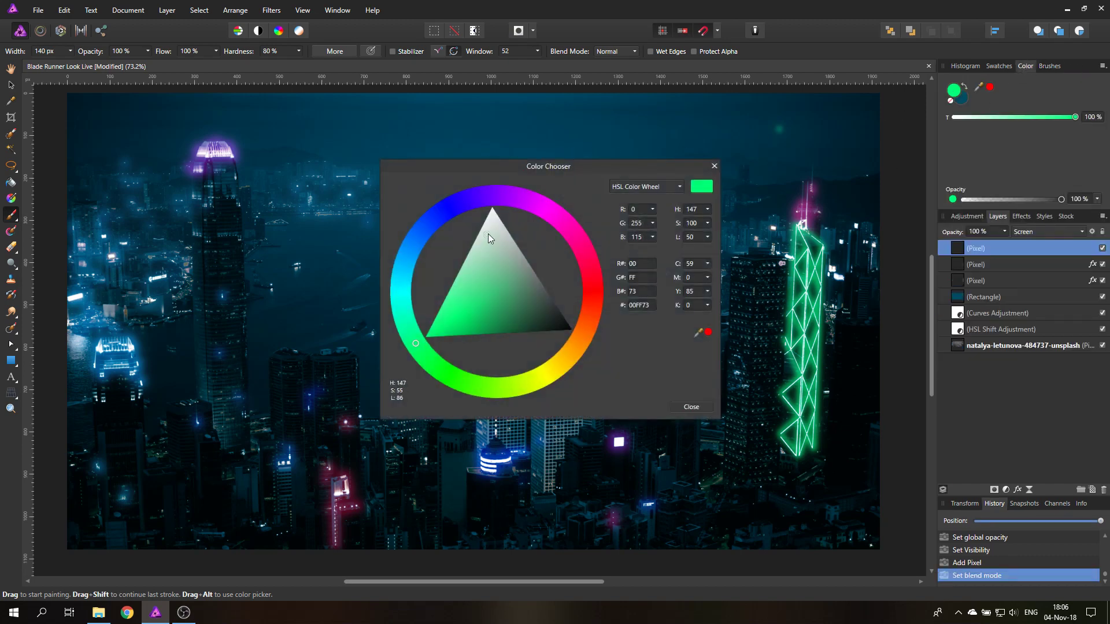
left_click(689, 407)
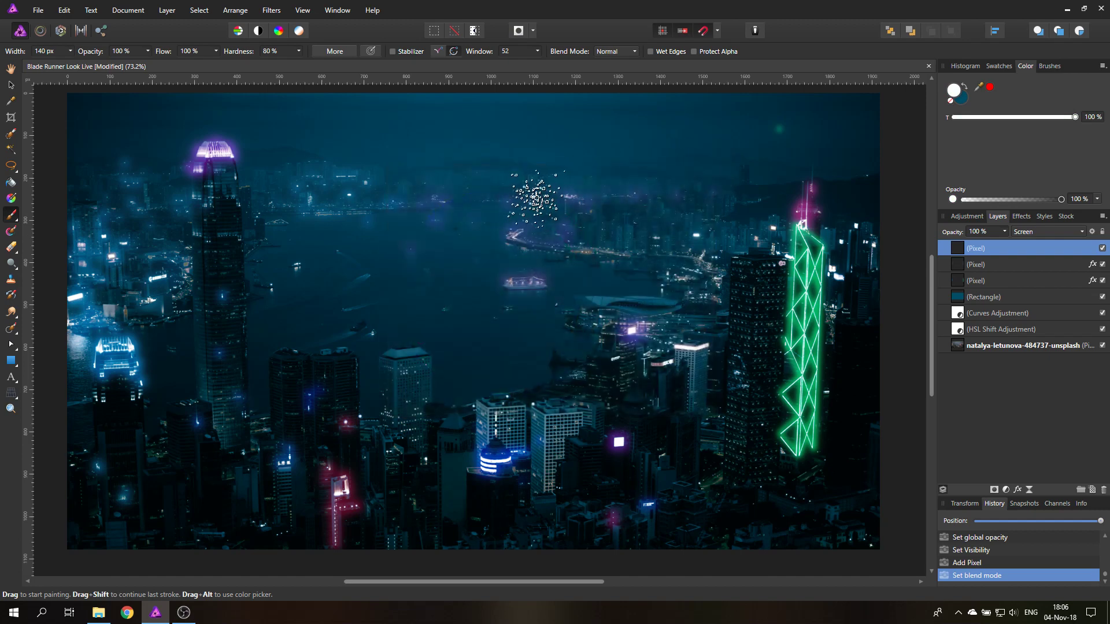
Step: Spray white patches in the sky above the harbour
left_click_drag(537, 205, 548, 329)
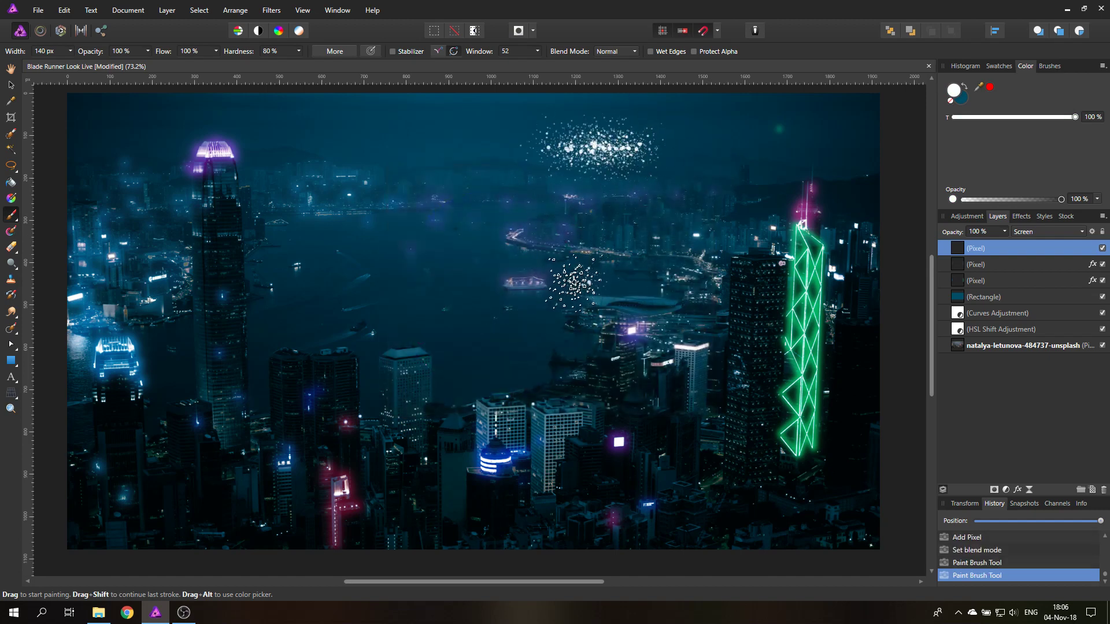
left_click_drag(573, 283, 566, 141)
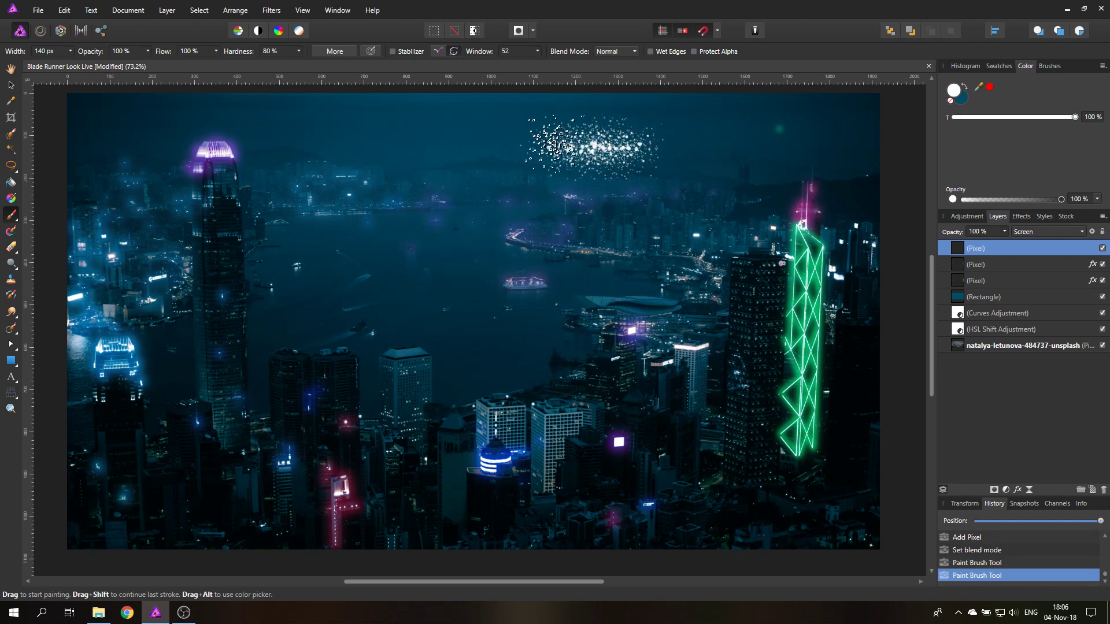
Step: Soften the spray layer with a Gaussian Blur of about 3 px
left_click(1021, 217)
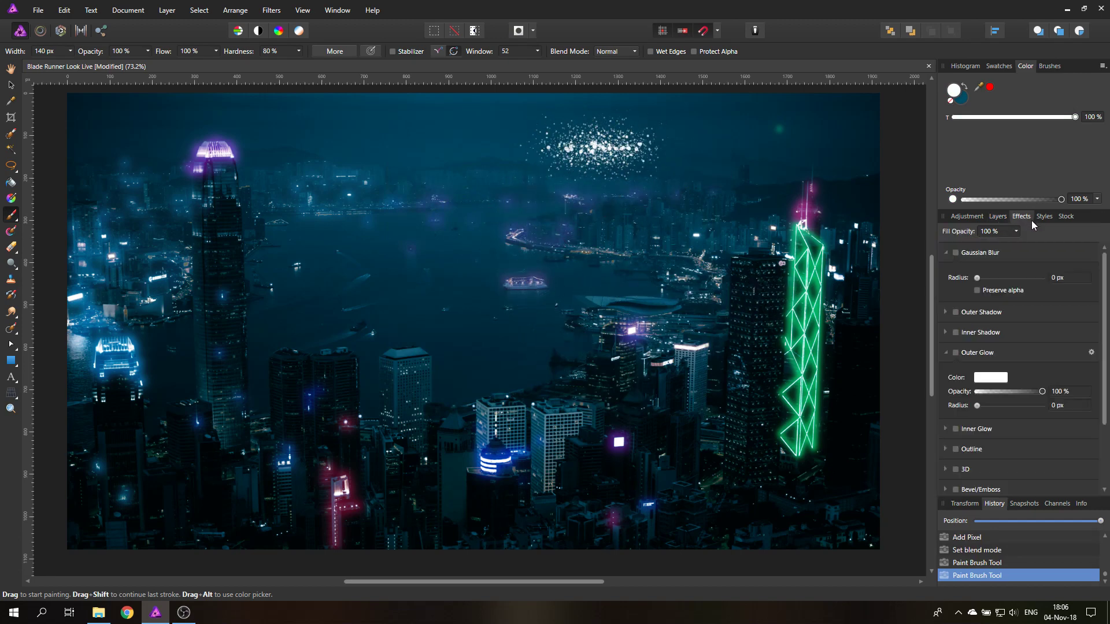
left_click(956, 253)
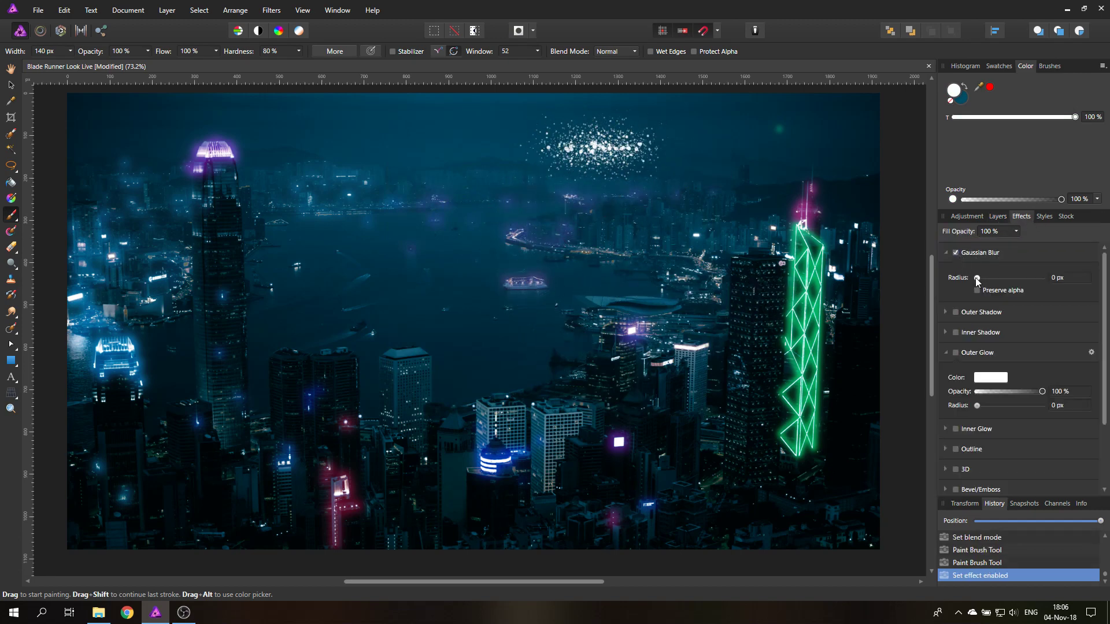
left_click_drag(977, 277, 997, 277)
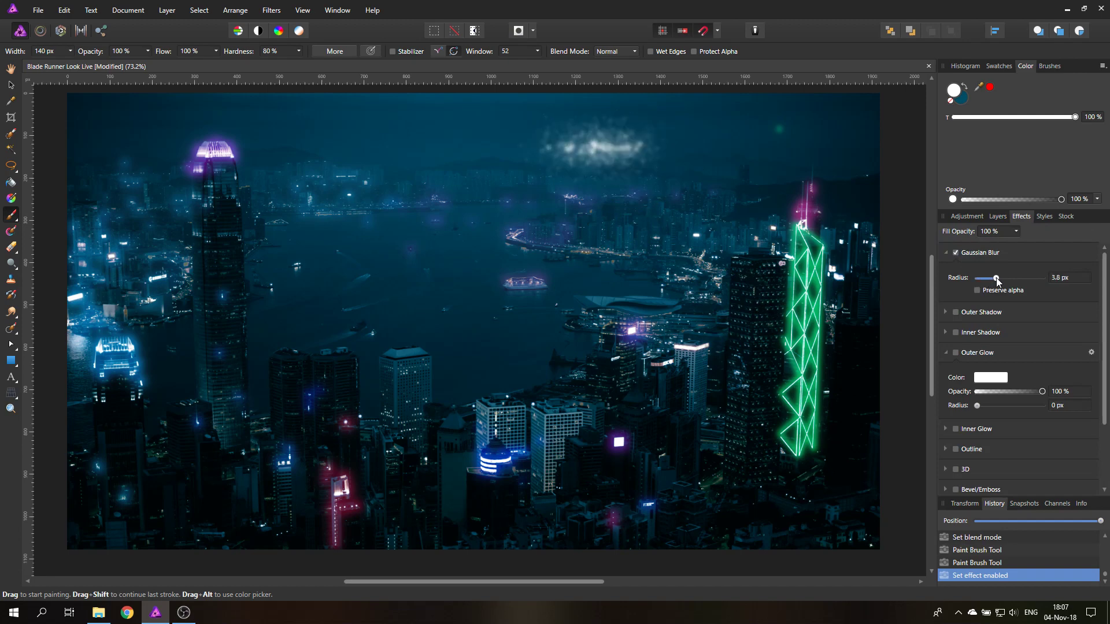
left_click_drag(996, 279, 1000, 279)
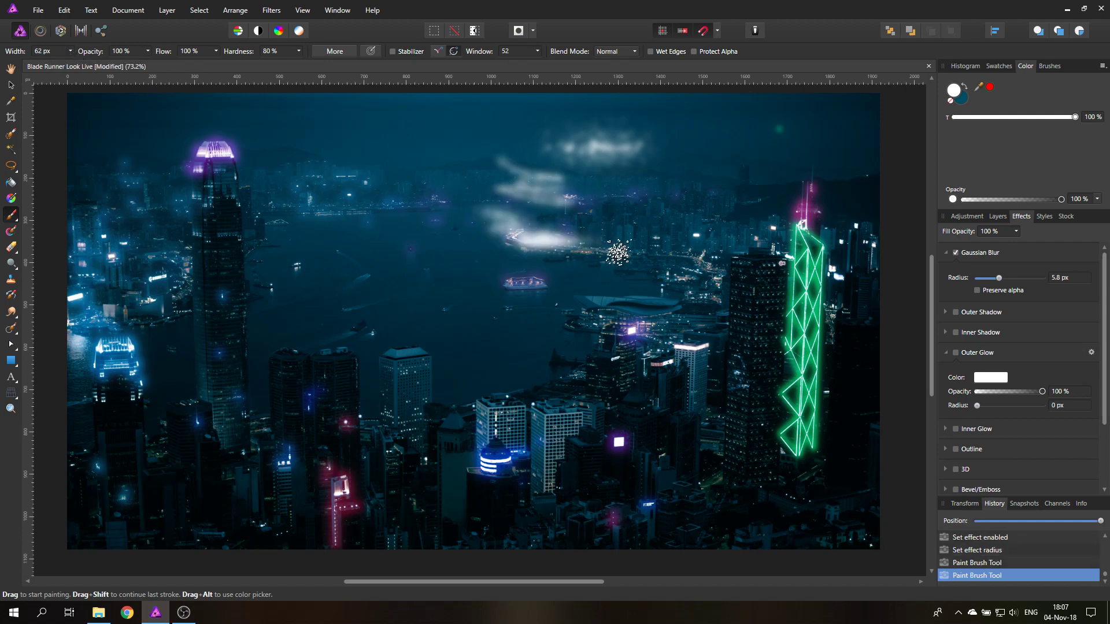
left_click_drag(999, 279, 992, 279)
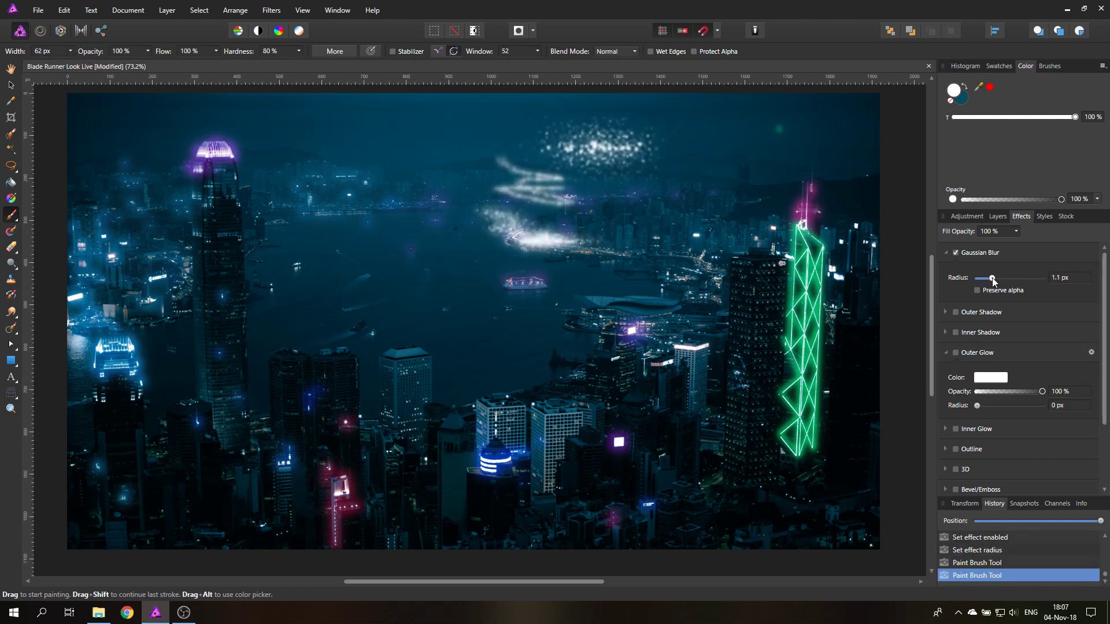
left_click_drag(991, 279, 995, 278)
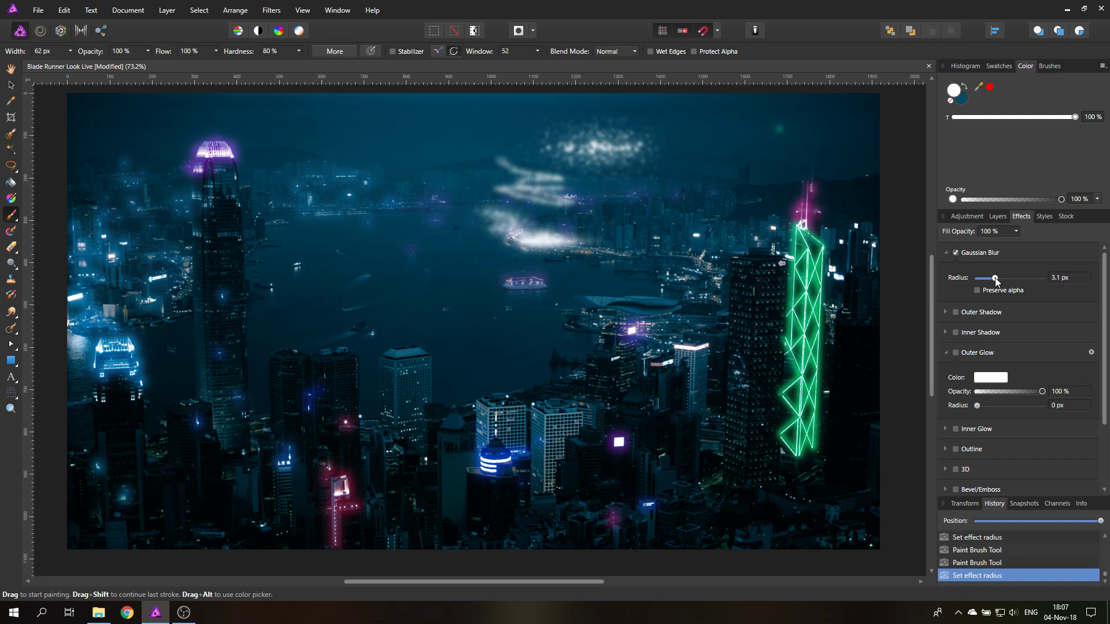
left_click(754, 209)
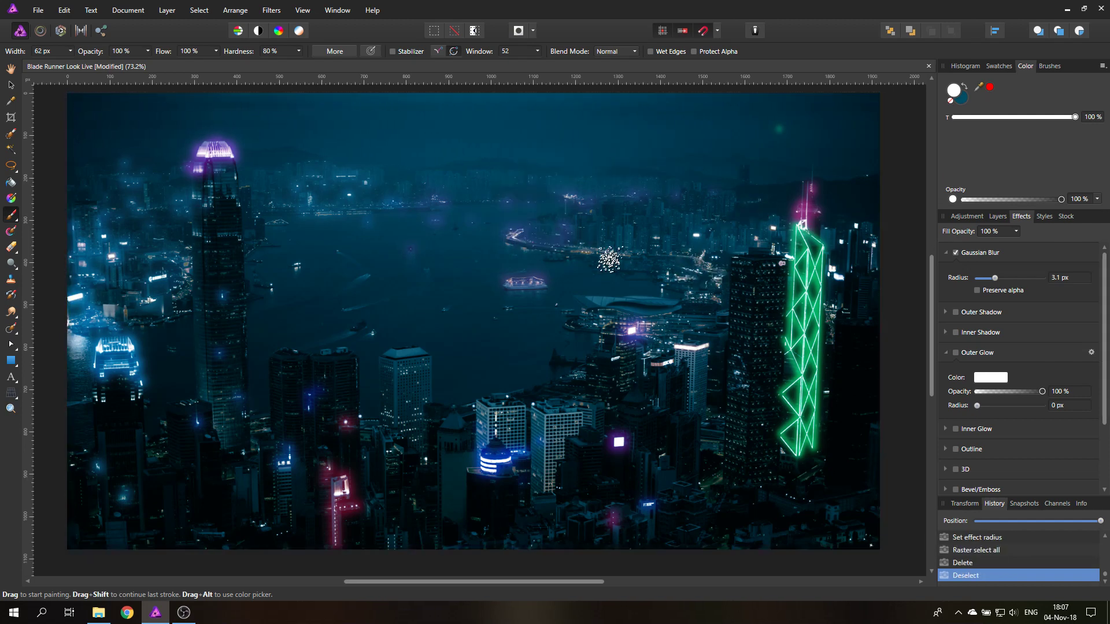
Step: Paint a white streak along the waterfront, a smoky trail by the green tower and a dab by the left tower
left_click_drag(609, 258, 556, 254)
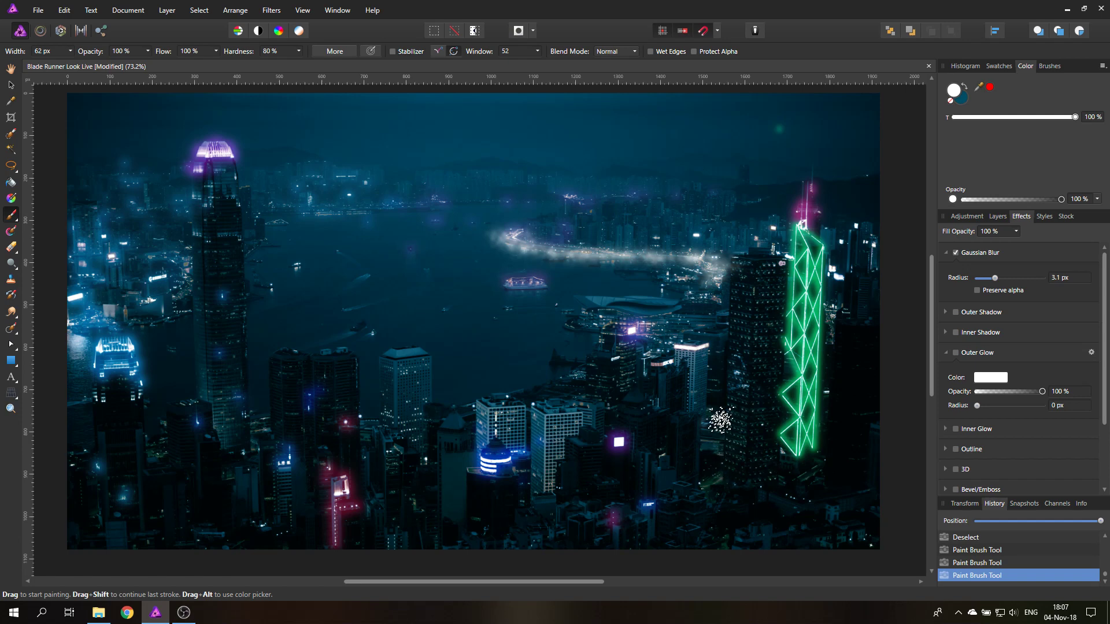
left_click_drag(722, 425, 715, 467)
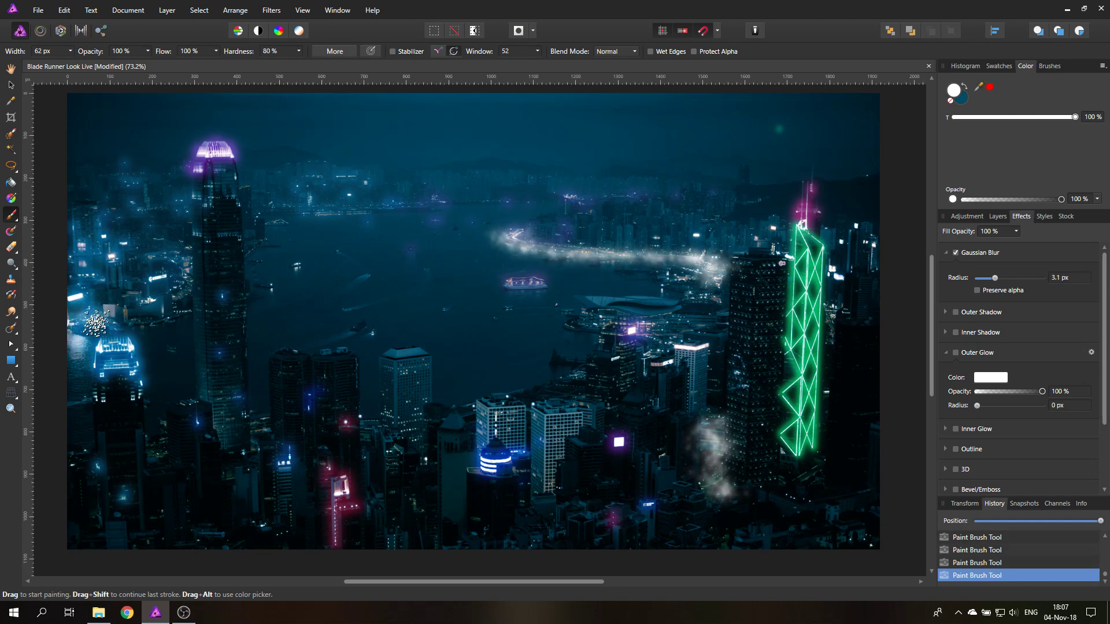
left_click_drag(96, 323, 181, 297)
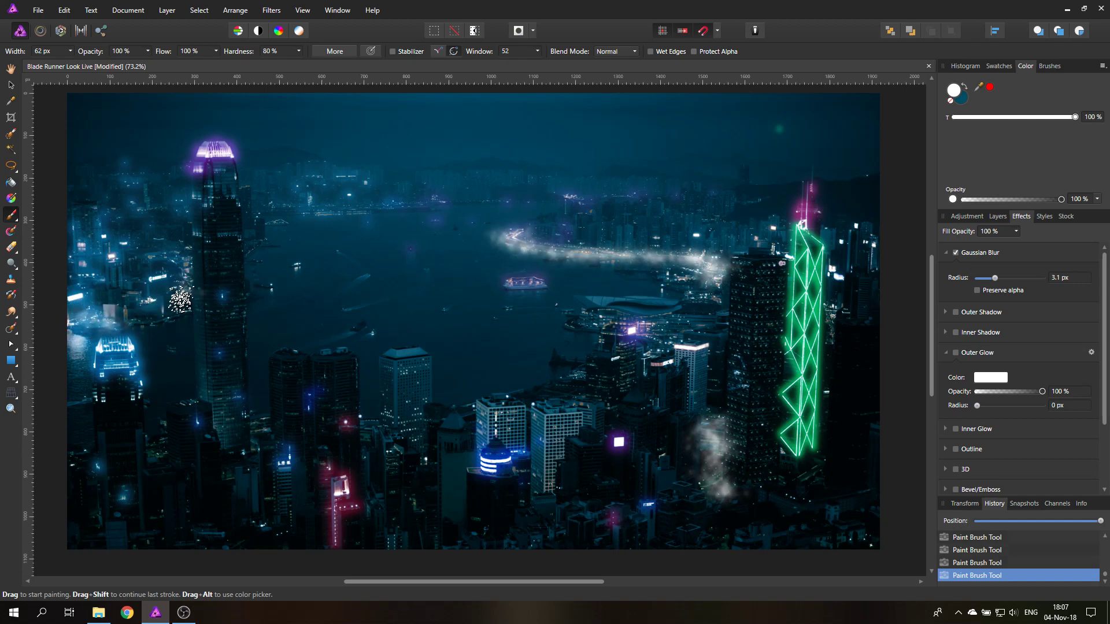
left_click_drag(179, 297, 180, 266)
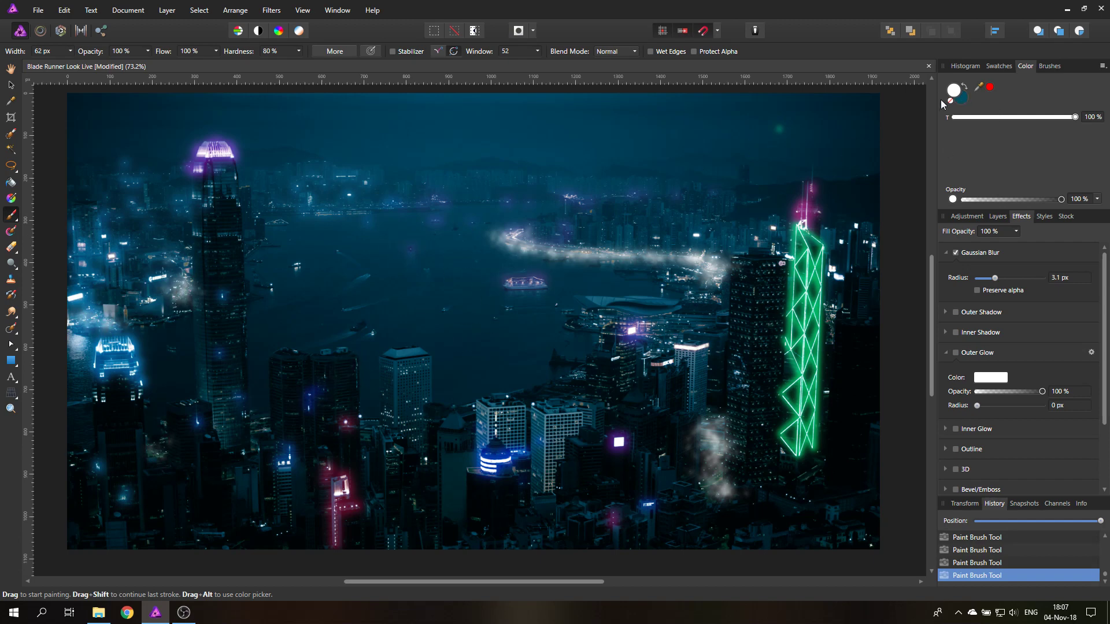
Step: Tint the light streaks warm orange with a Colour Overlay effect
left_click(715, 194)
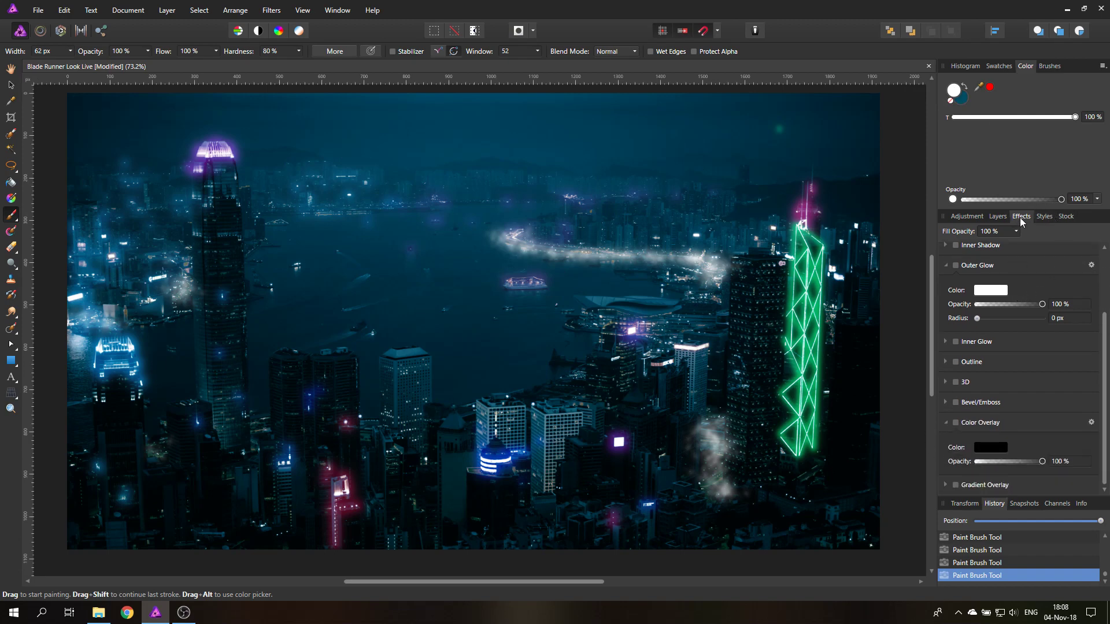
left_click(955, 423)
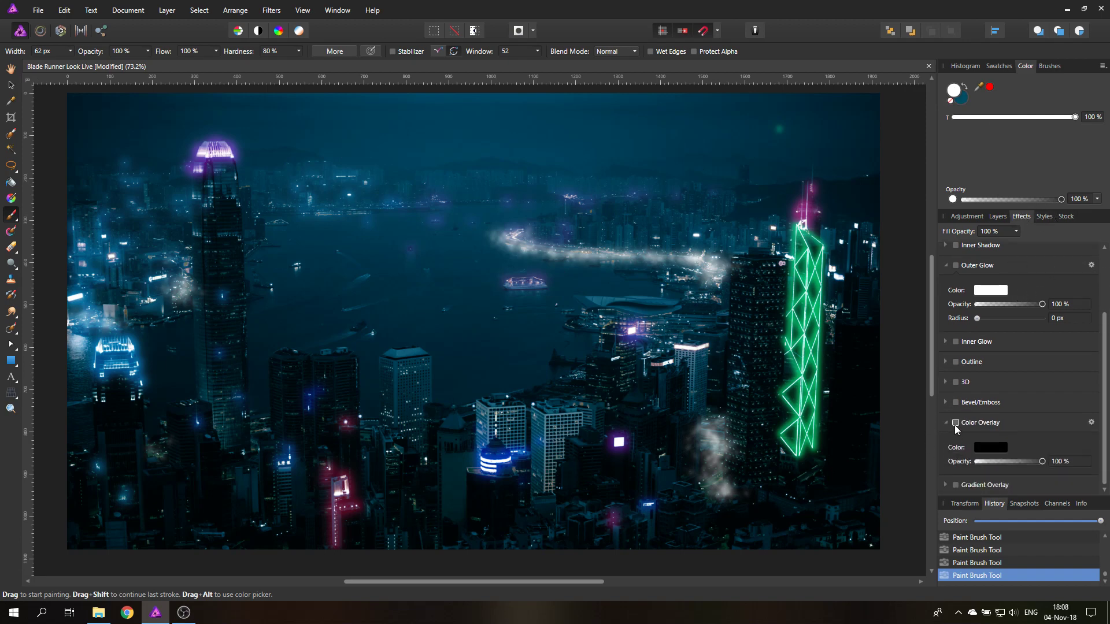
left_click(955, 423)
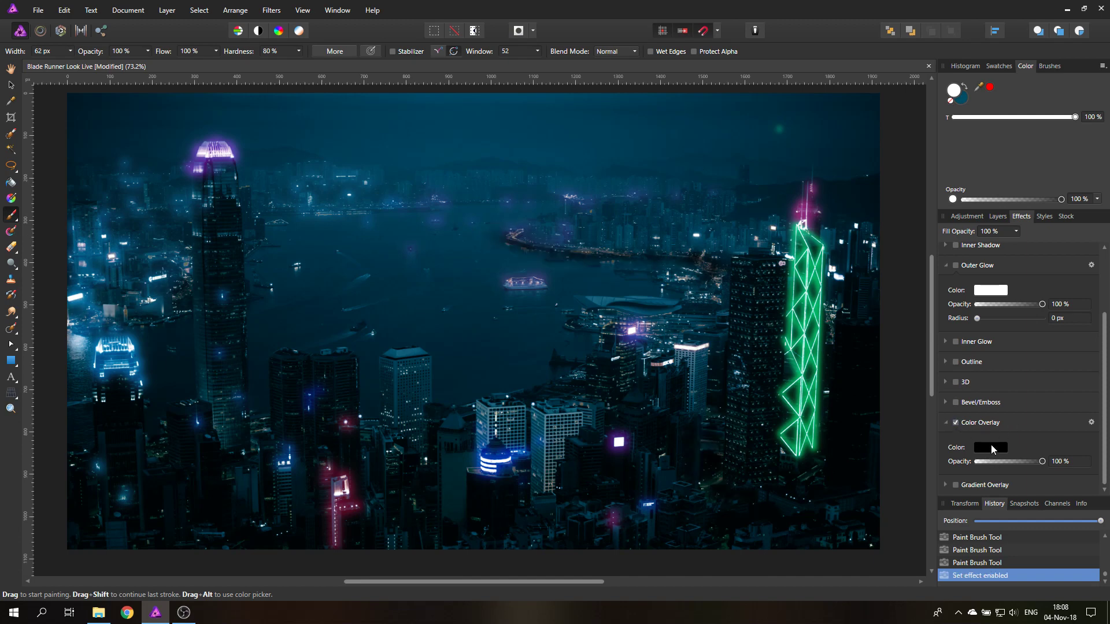
mouse_move(991, 454)
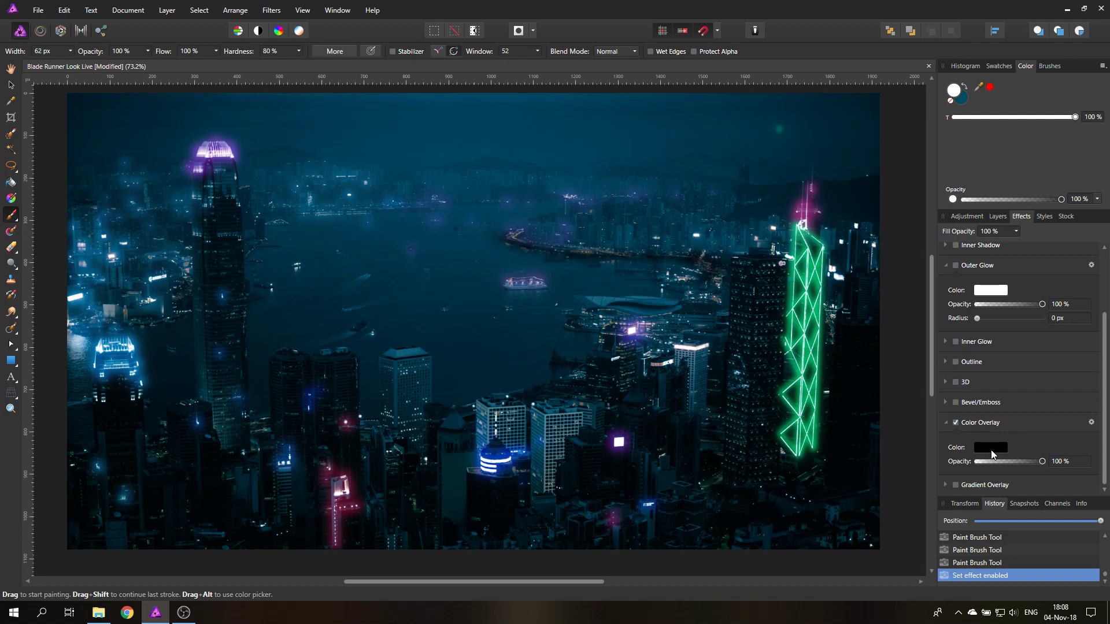
mouse_move(994, 454)
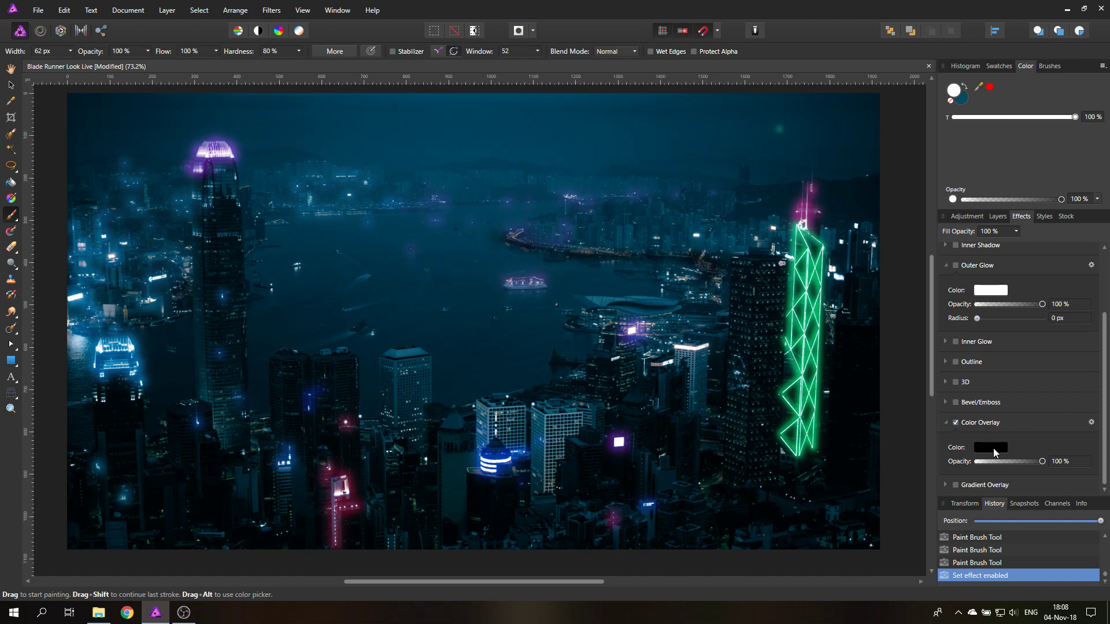
mouse_move(994, 454)
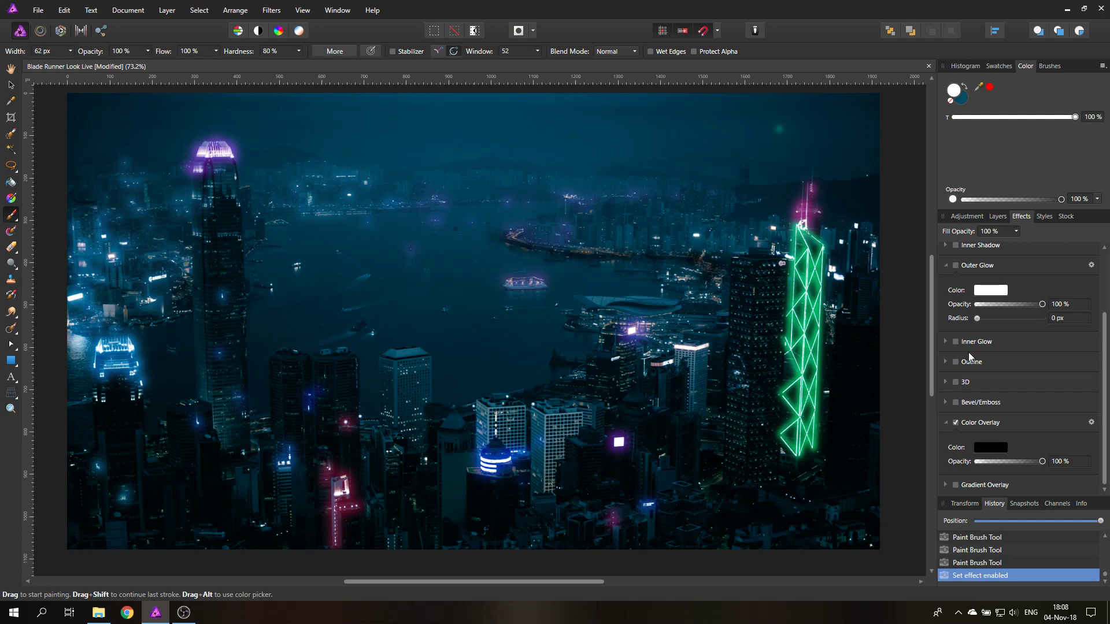
left_click(10, 84)
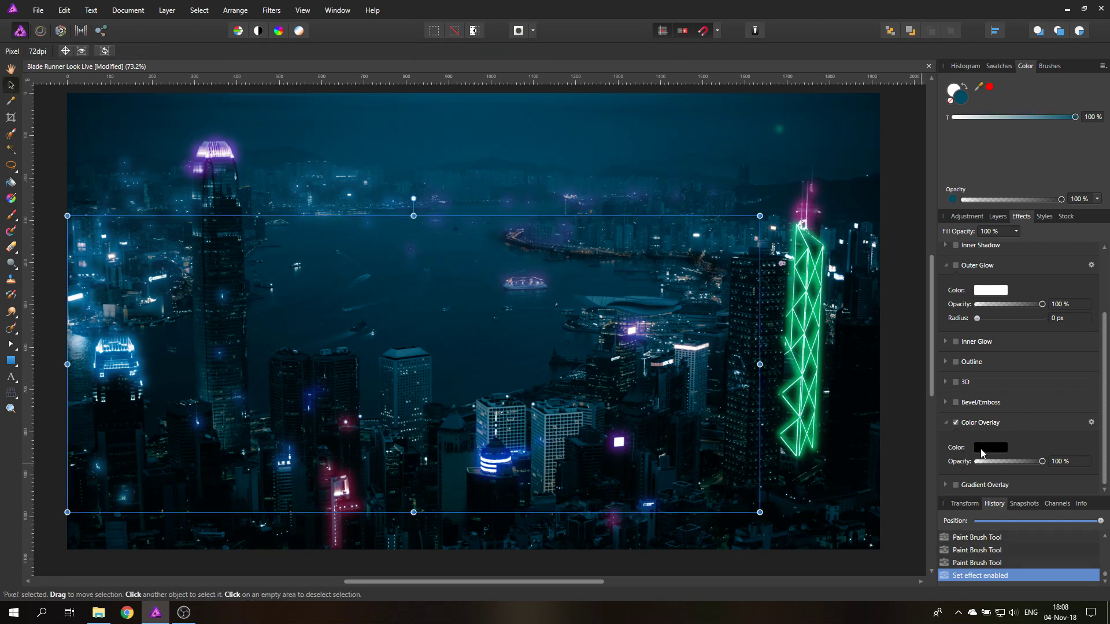
left_click(998, 217)
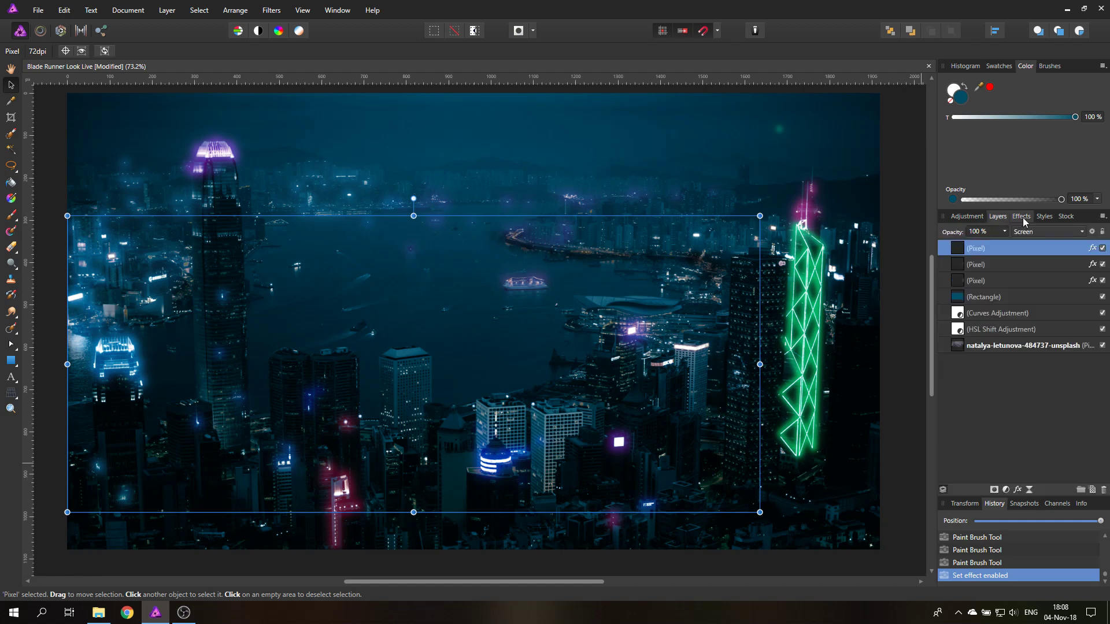
left_click(1020, 216)
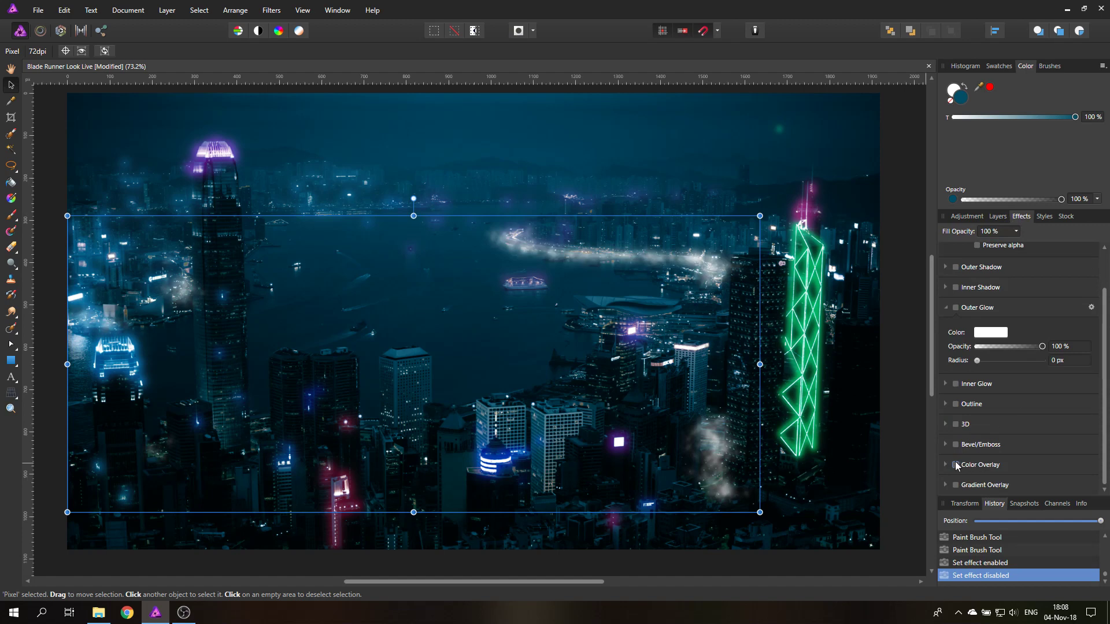
left_click(956, 465)
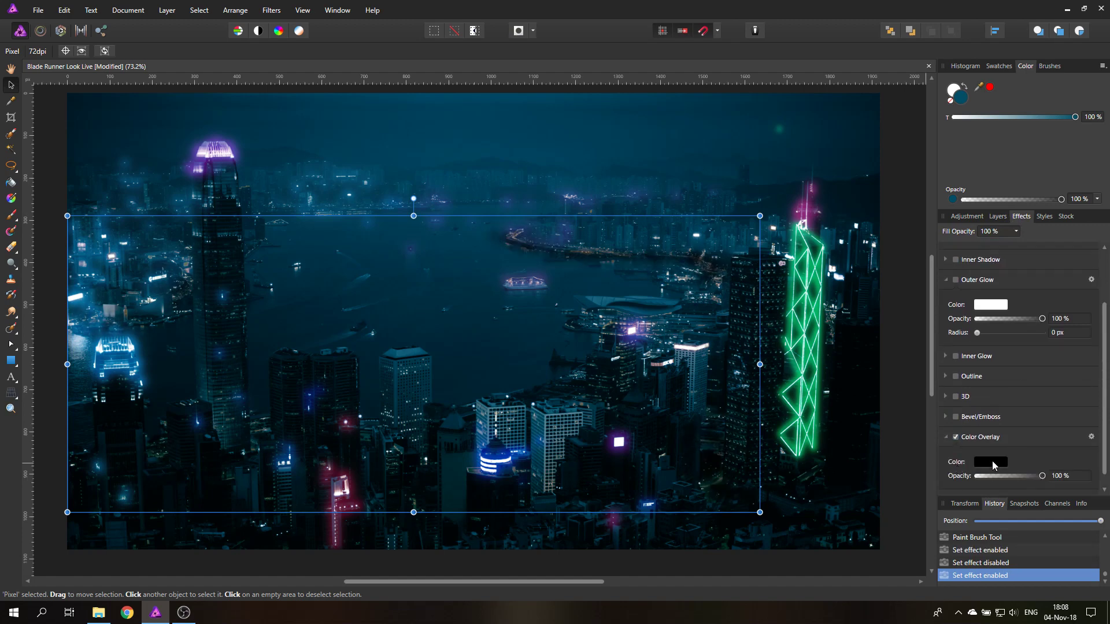
left_click(991, 461)
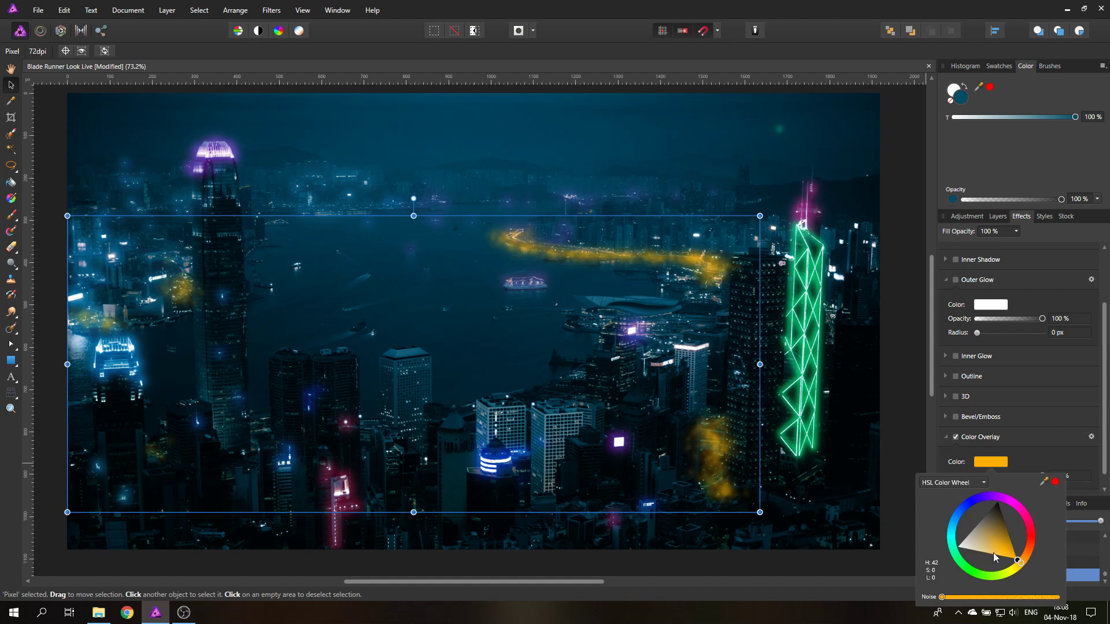
left_click_drag(1016, 561, 969, 550)
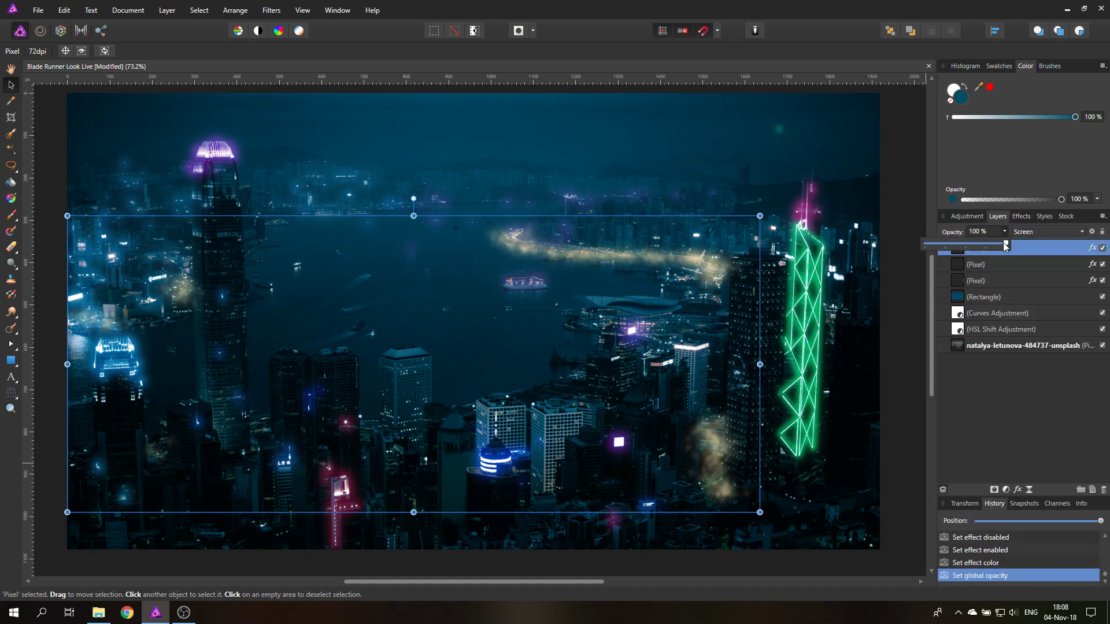
Step: Raise the glow layer's opacity to 59% and deselect it
left_click_drag(1001, 244, 970, 244)
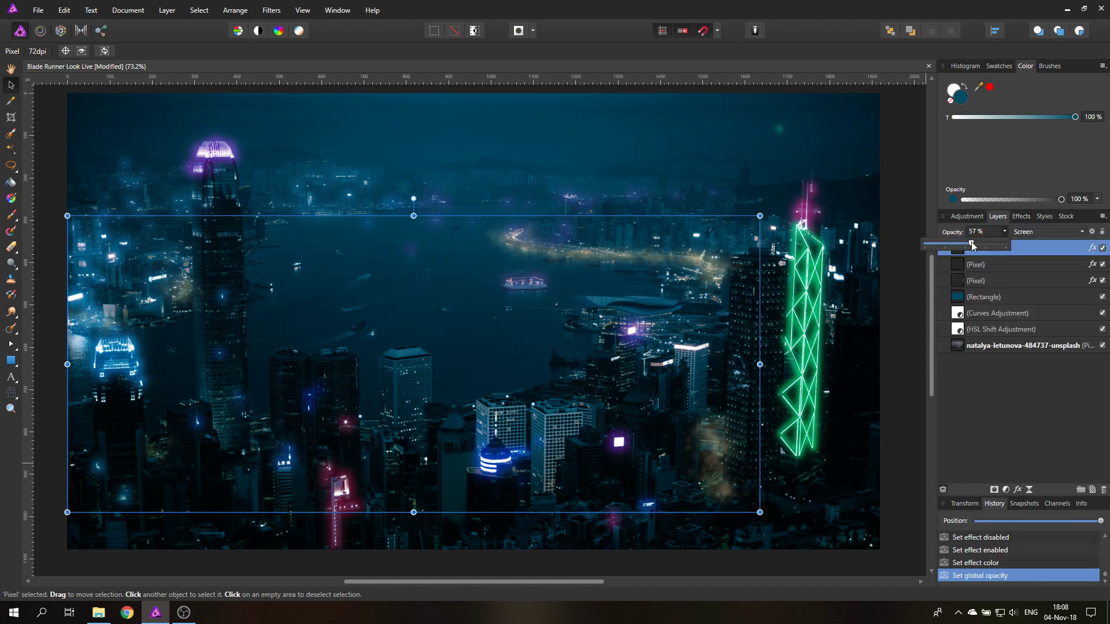
left_click_drag(969, 244, 971, 244)
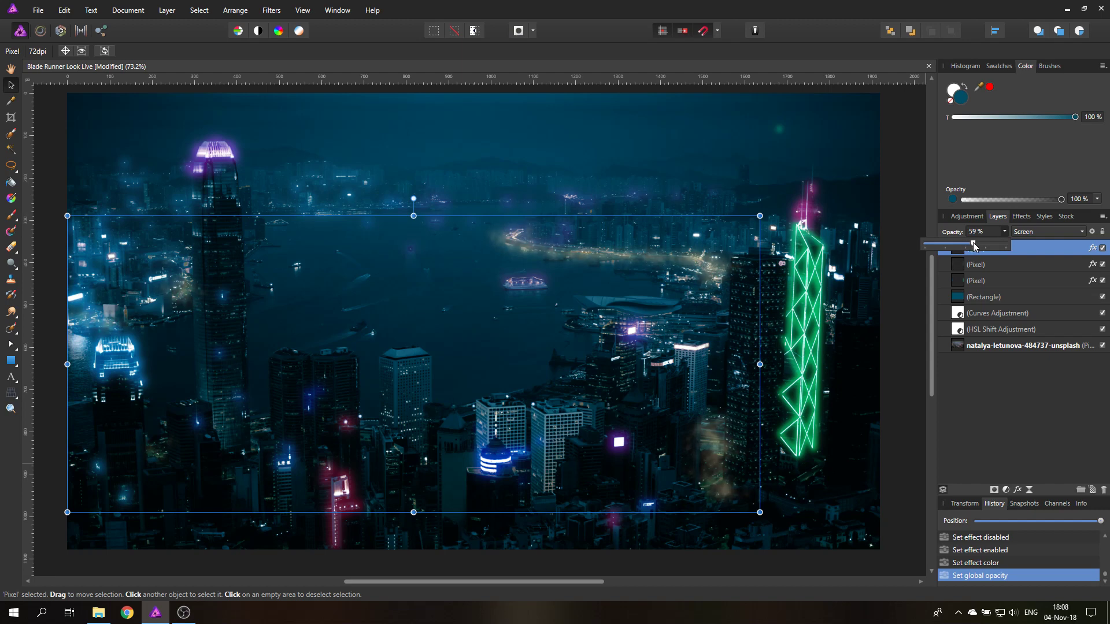
left_click(975, 247)
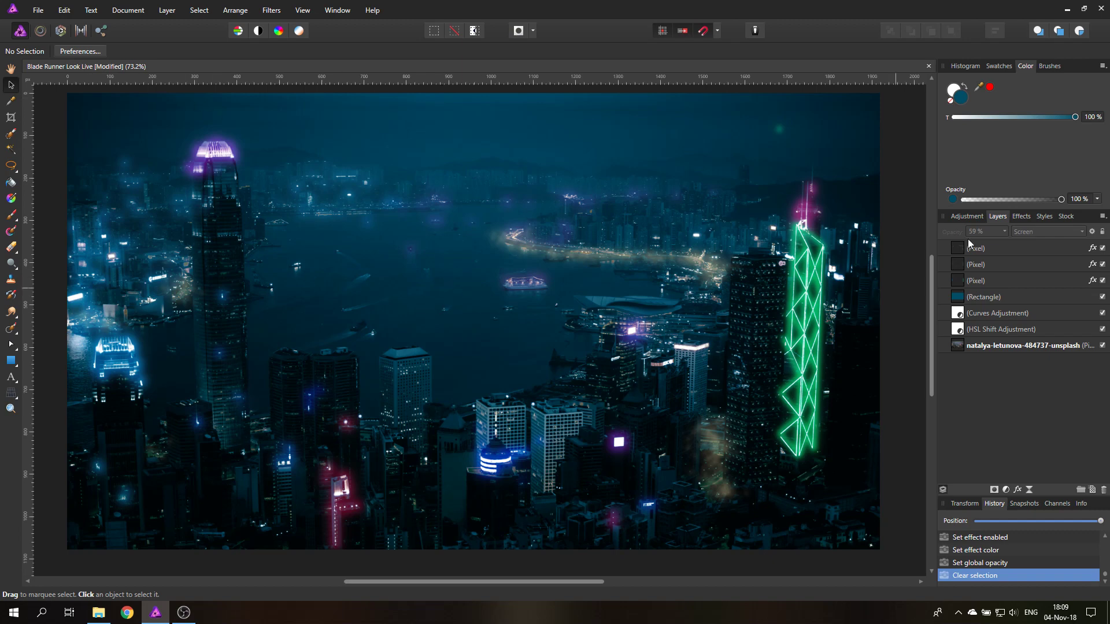
Step: Paint smoke clouds over the city with a Free Smoke brush and fade the layer to 29%
left_click(1051, 65)
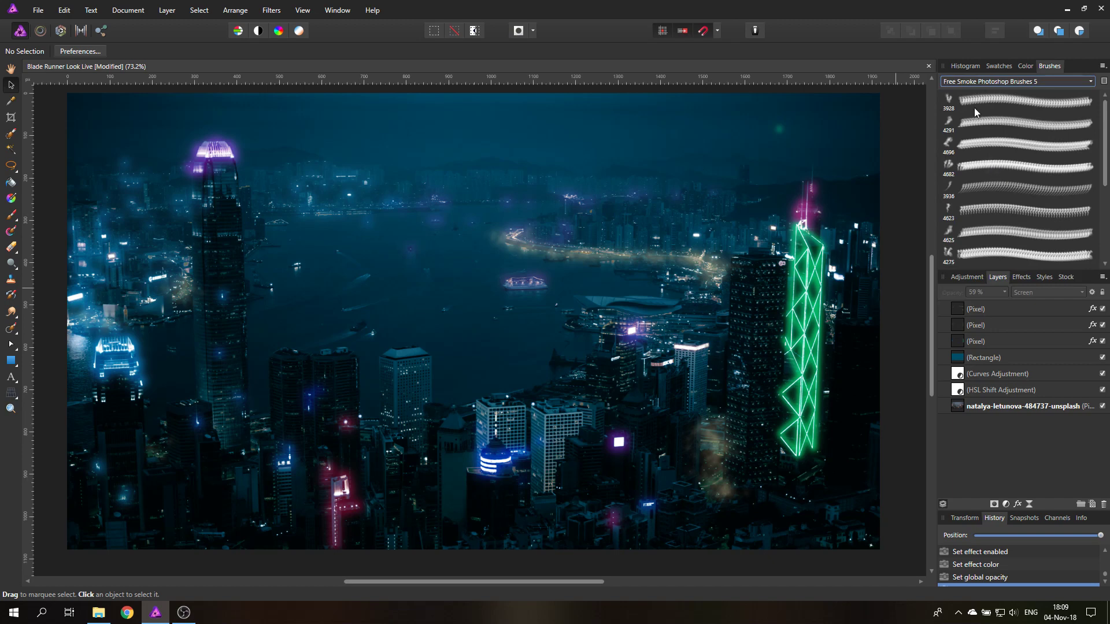
left_click(1019, 236)
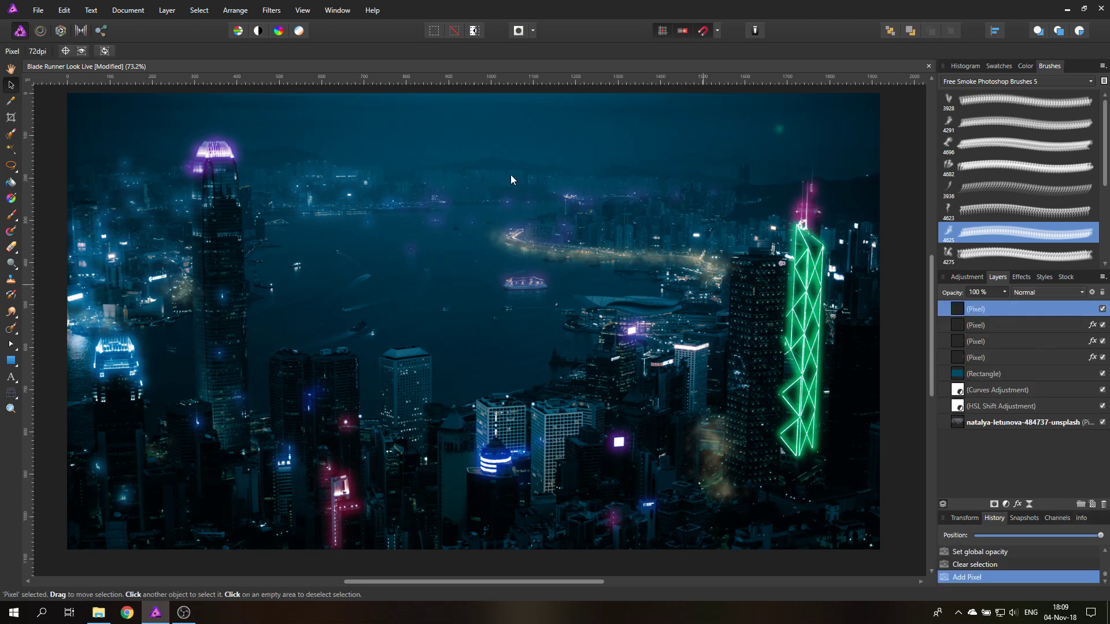
mouse_move(12, 216)
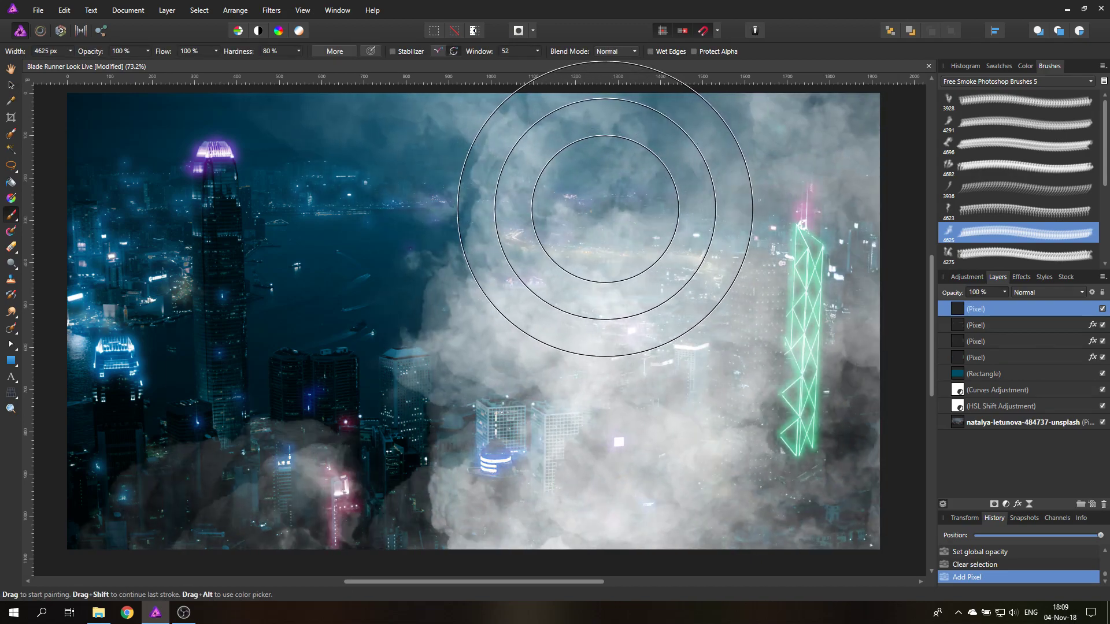
left_click_drag(605, 209, 181, 230)
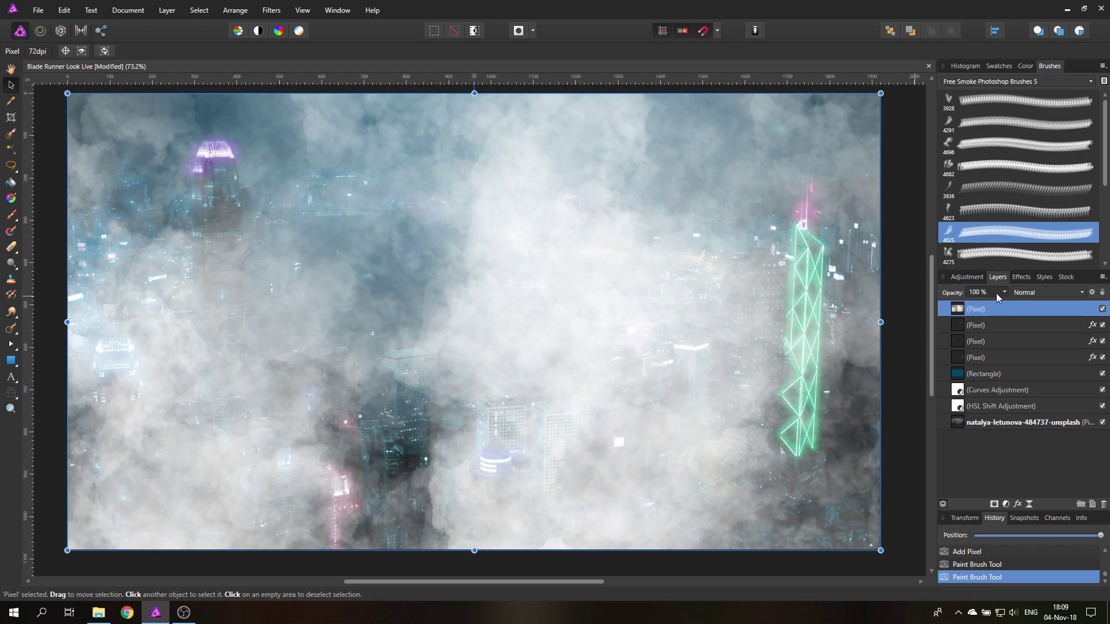
left_click(982, 293)
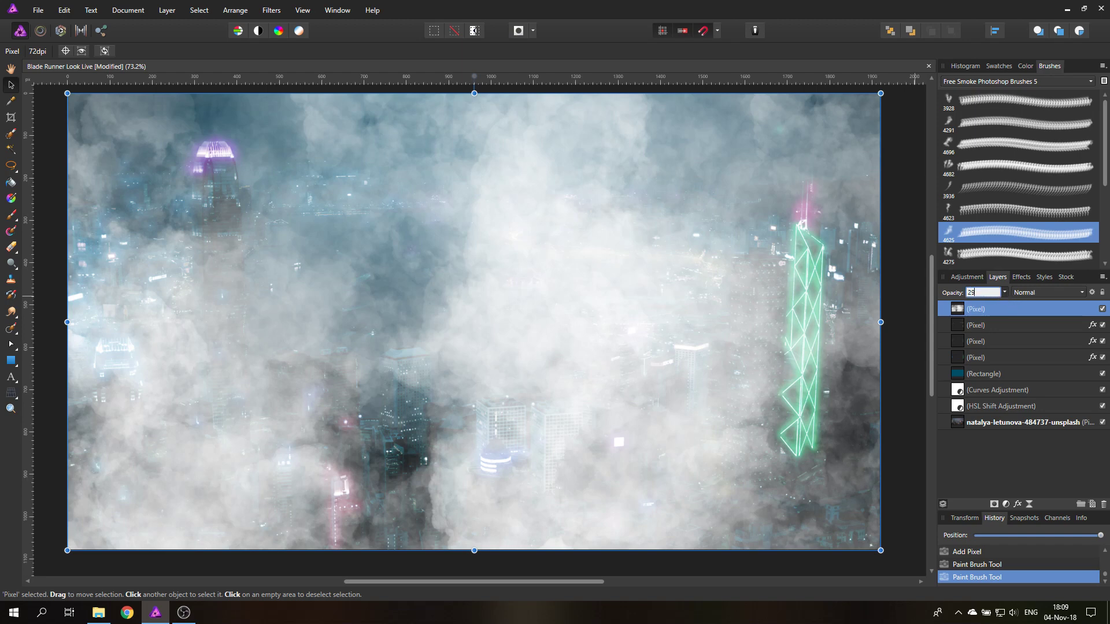
type("29 %")
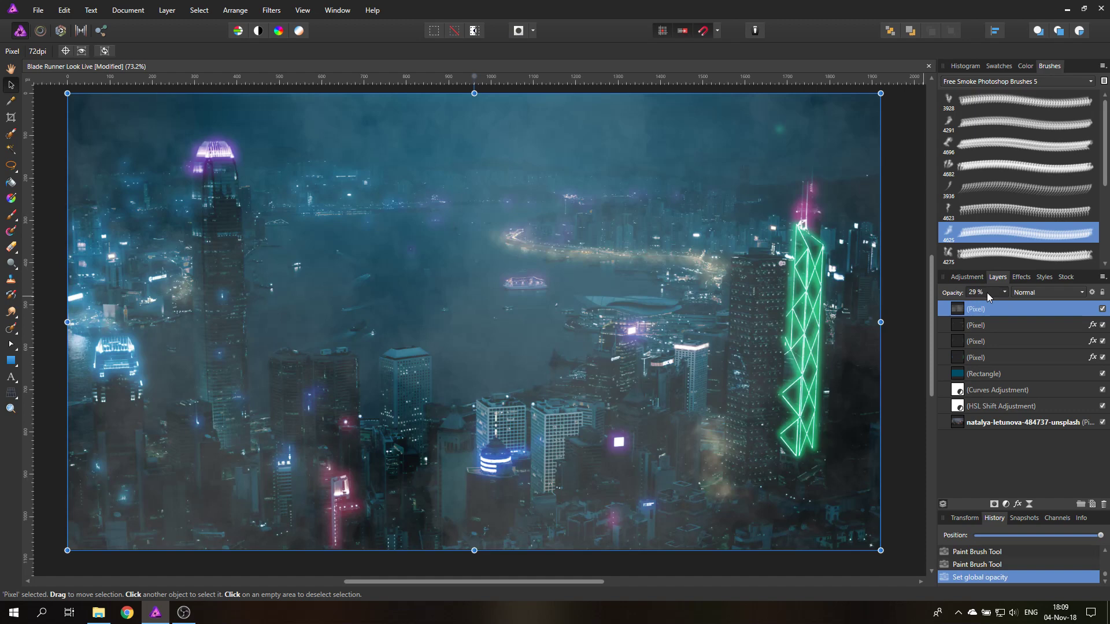
mouse_move(990, 295)
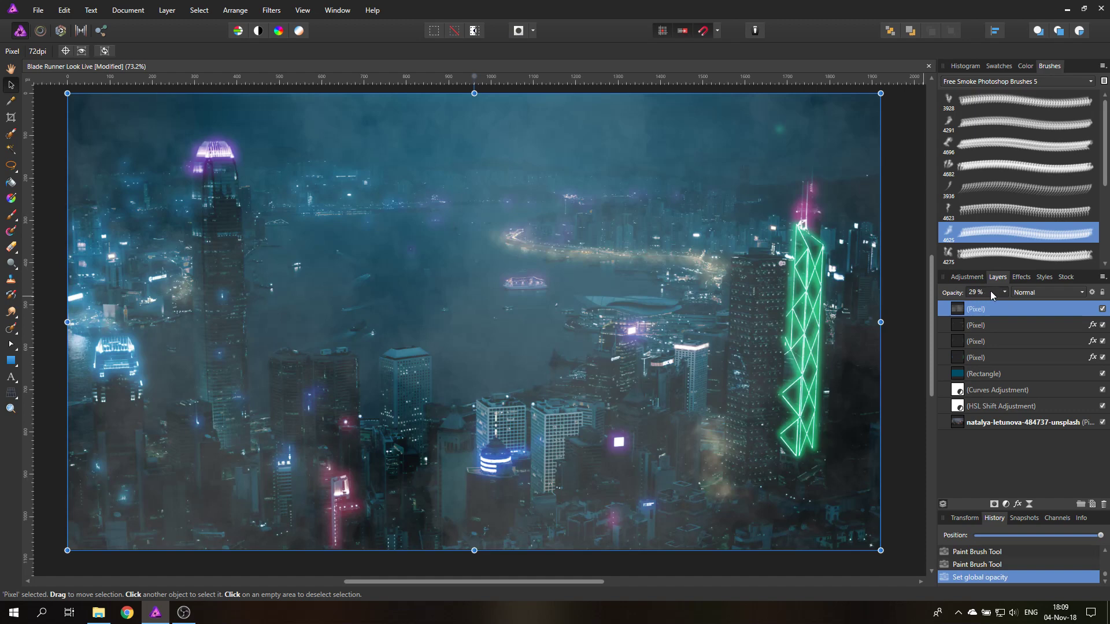
Step: Switch to a Basic round brush in black and add a mask to the smoke layer
left_click(1090, 81)
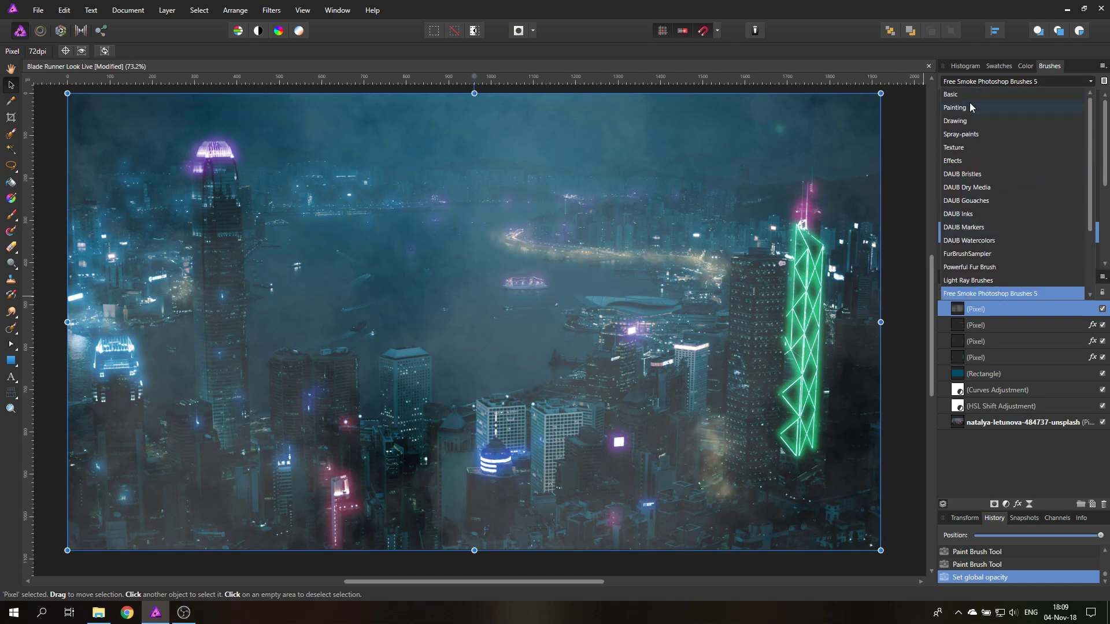
left_click(950, 93)
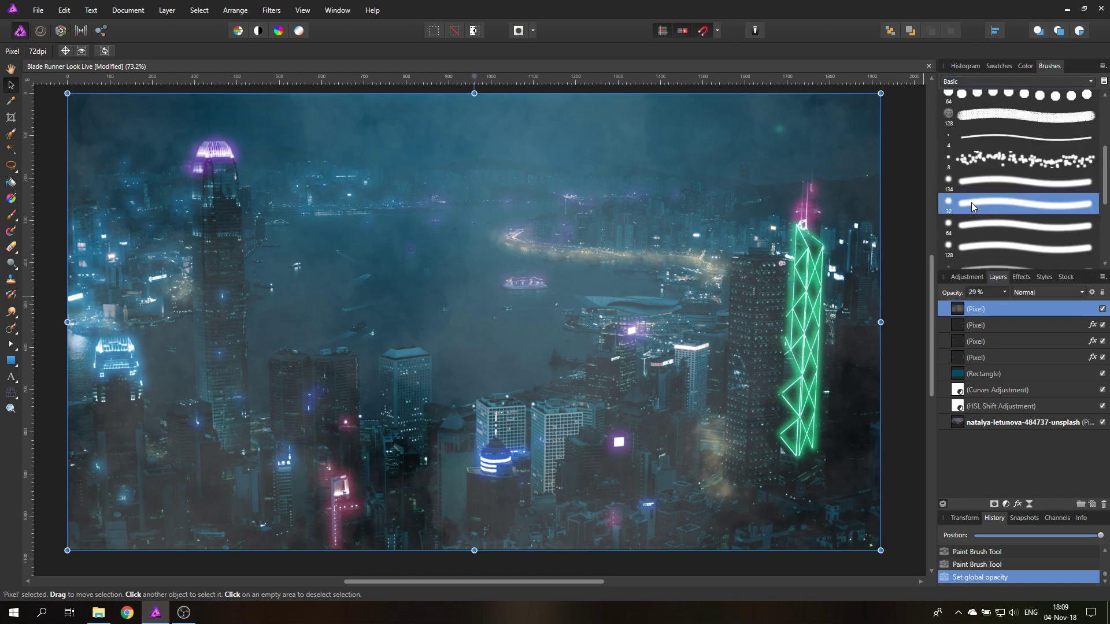
left_click(1024, 65)
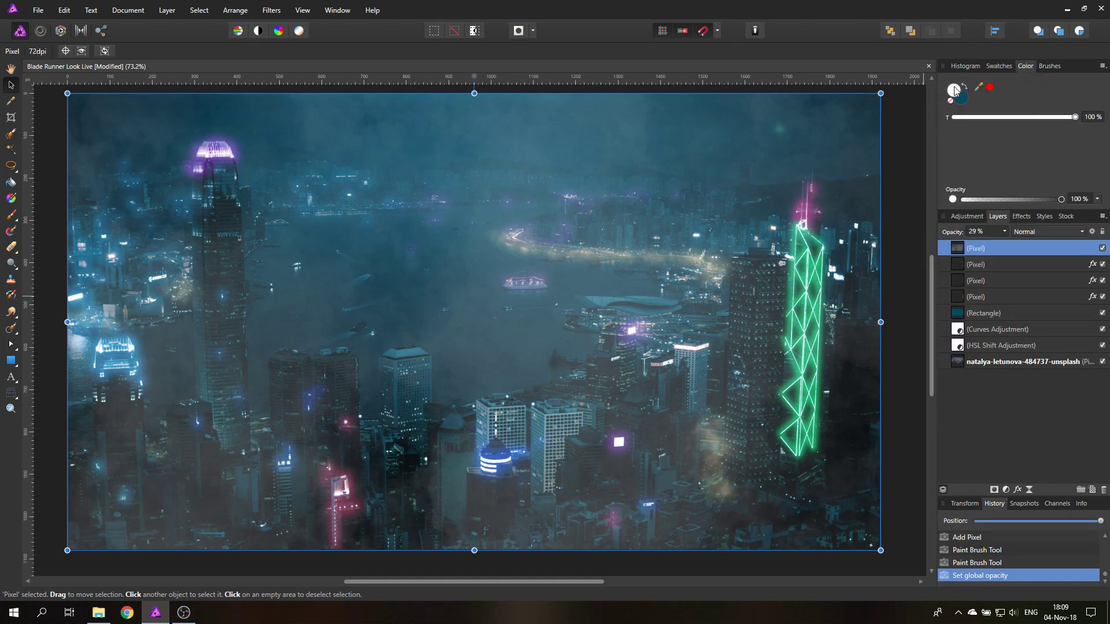
left_click(954, 96)
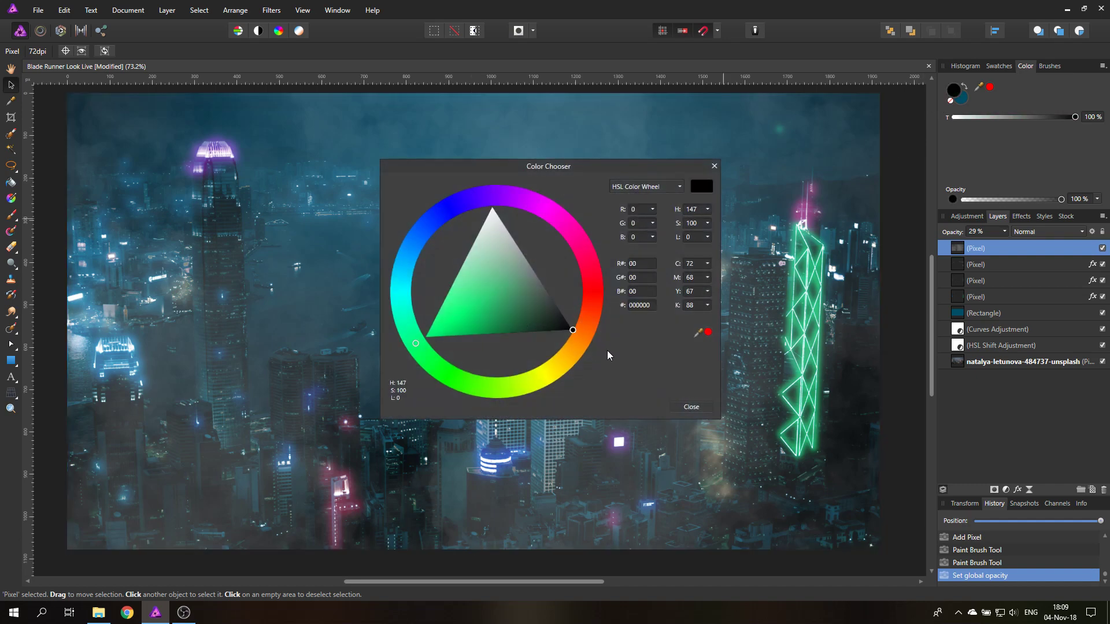
left_click(689, 407)
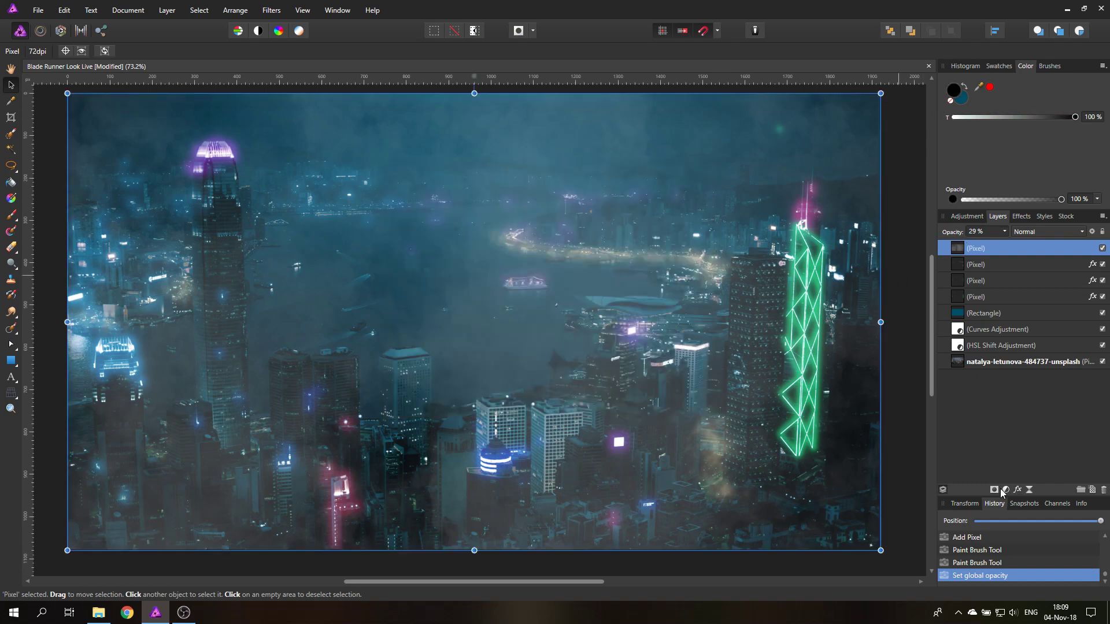
left_click(992, 490)
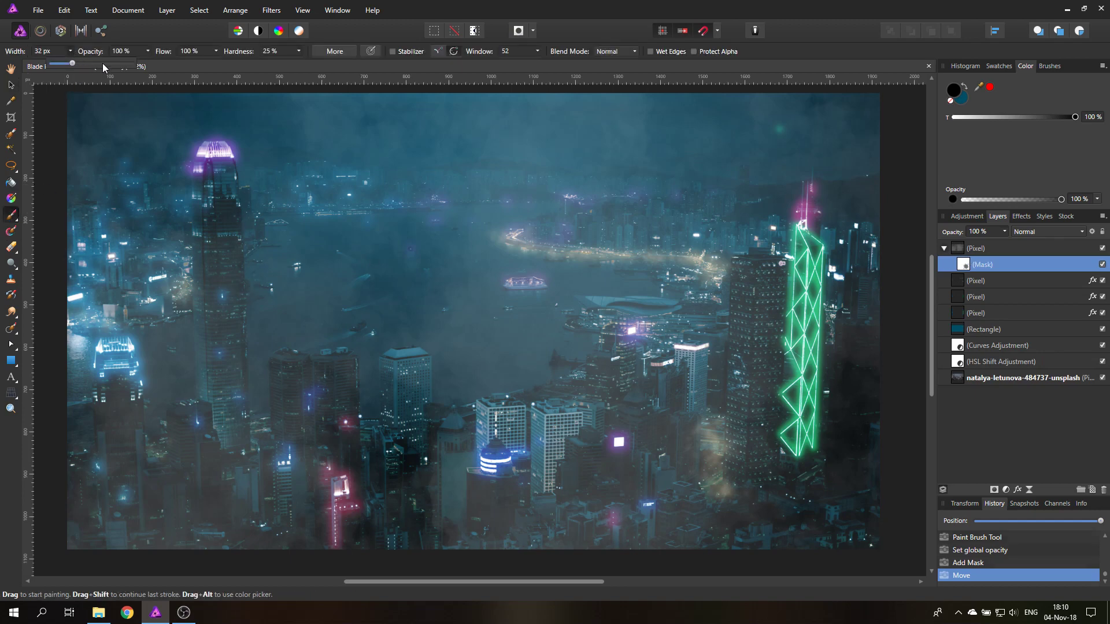
Step: With a 262 px brush, mask fog off the left tower, left lit building and bottom-centre buildings
left_click_drag(71, 64, 149, 64)
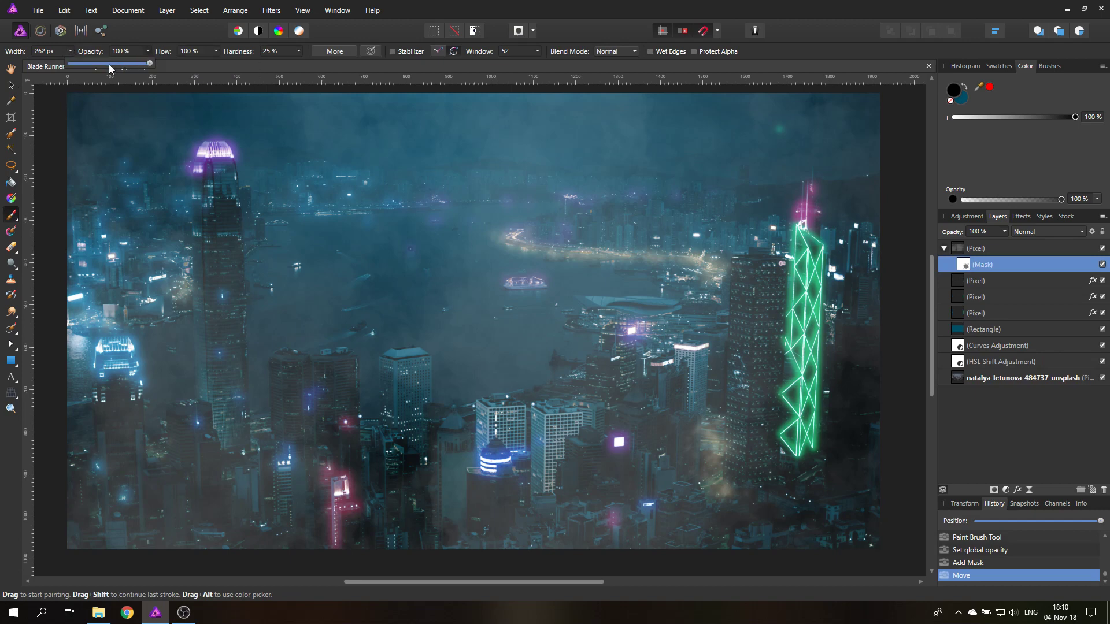
left_click_drag(149, 64, 104, 64)
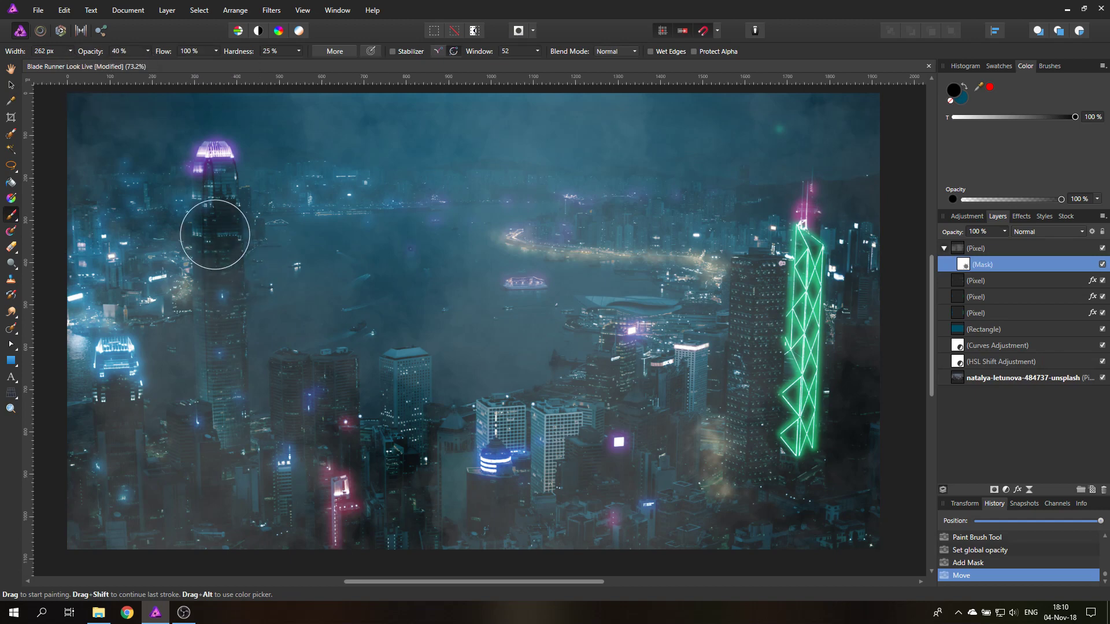
left_click_drag(215, 234, 213, 187)
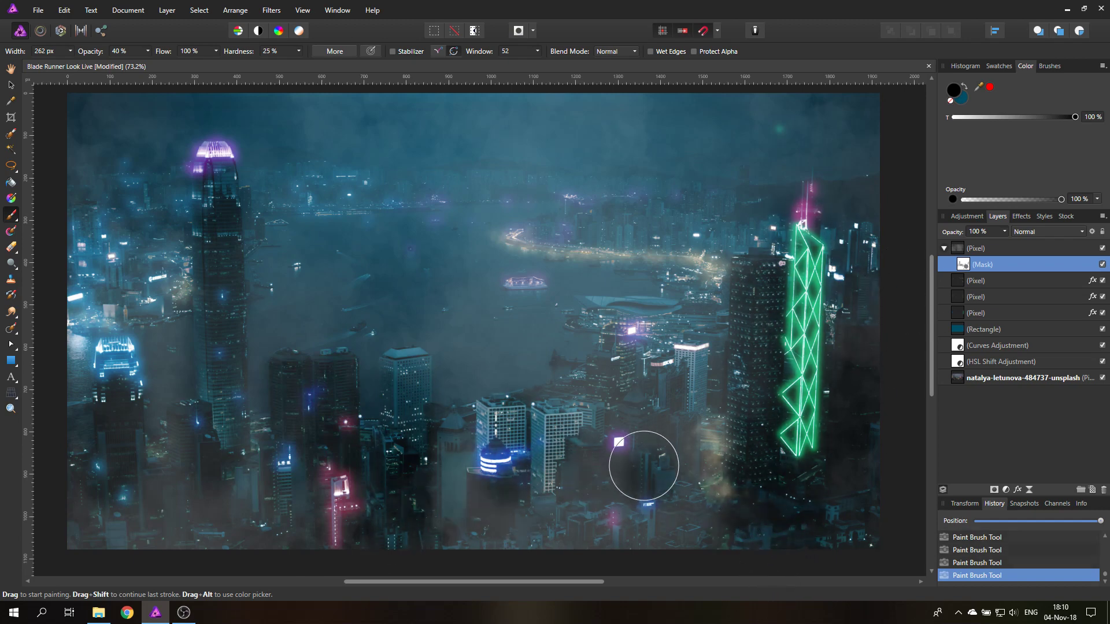
left_click_drag(642, 466, 492, 427)
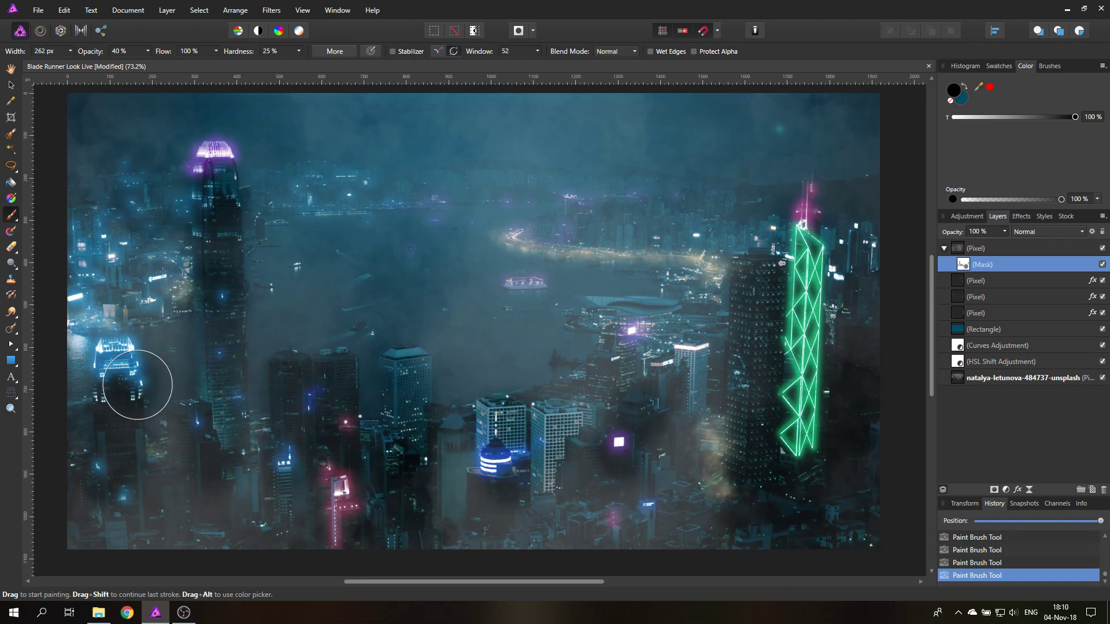
left_click_drag(136, 384, 127, 454)
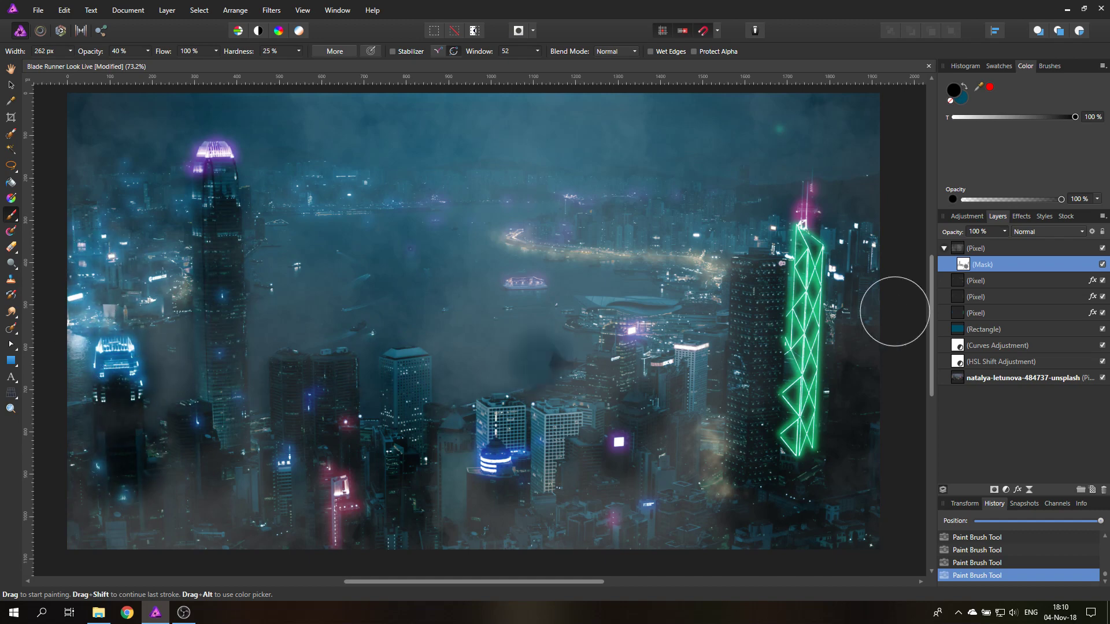
Step: Reduce the smoke layer's opacity to 22%
left_click(980, 247)
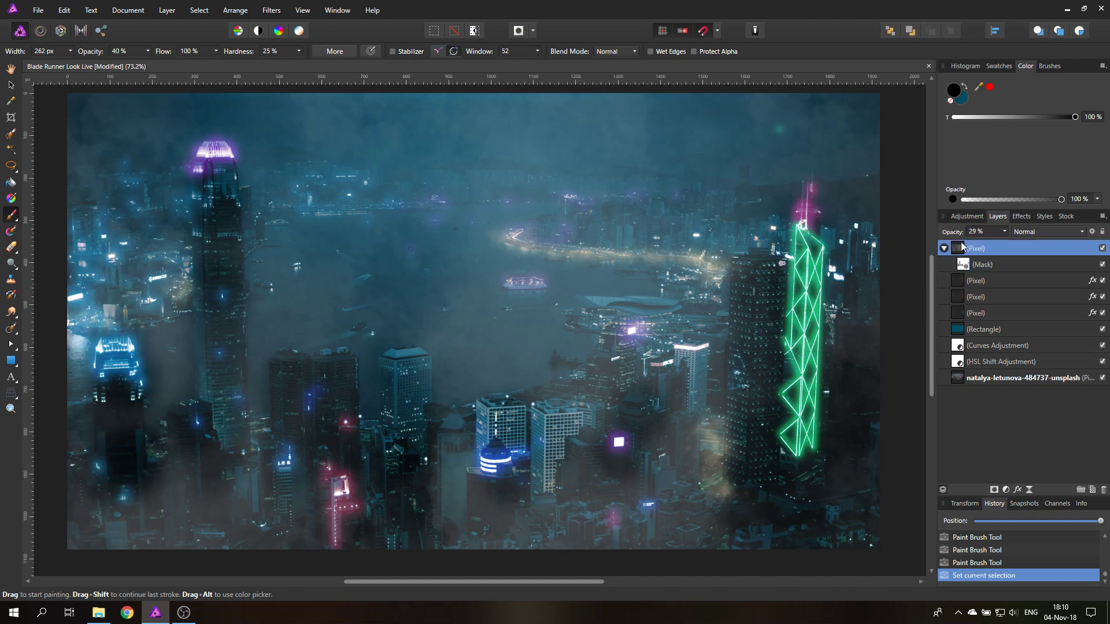
left_click_drag(1013, 246, 997, 246)
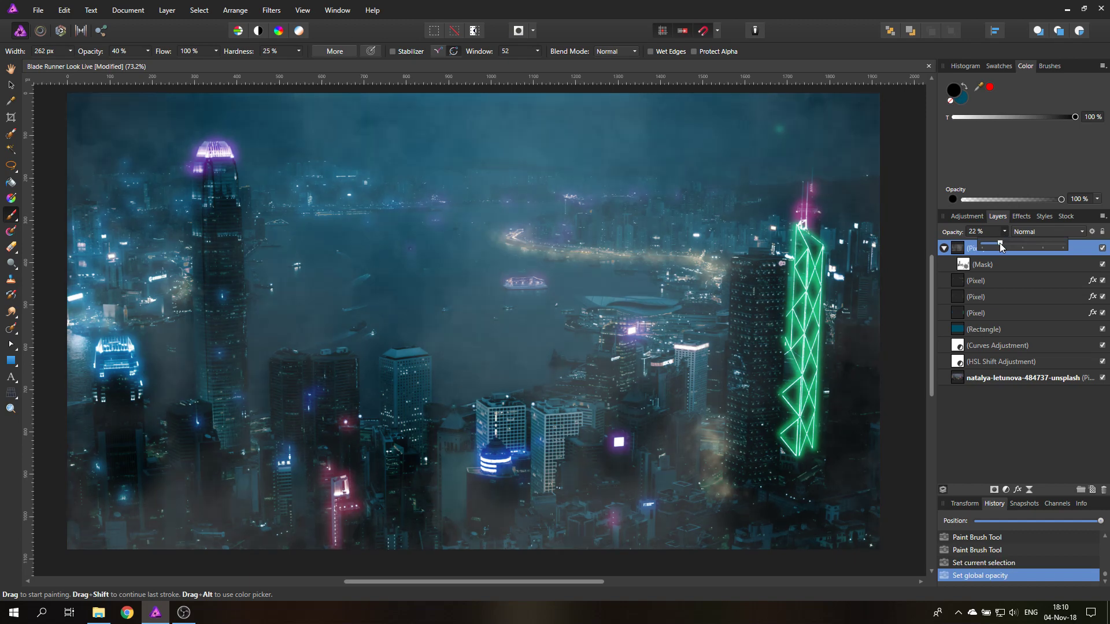
left_click_drag(1001, 245, 997, 245)
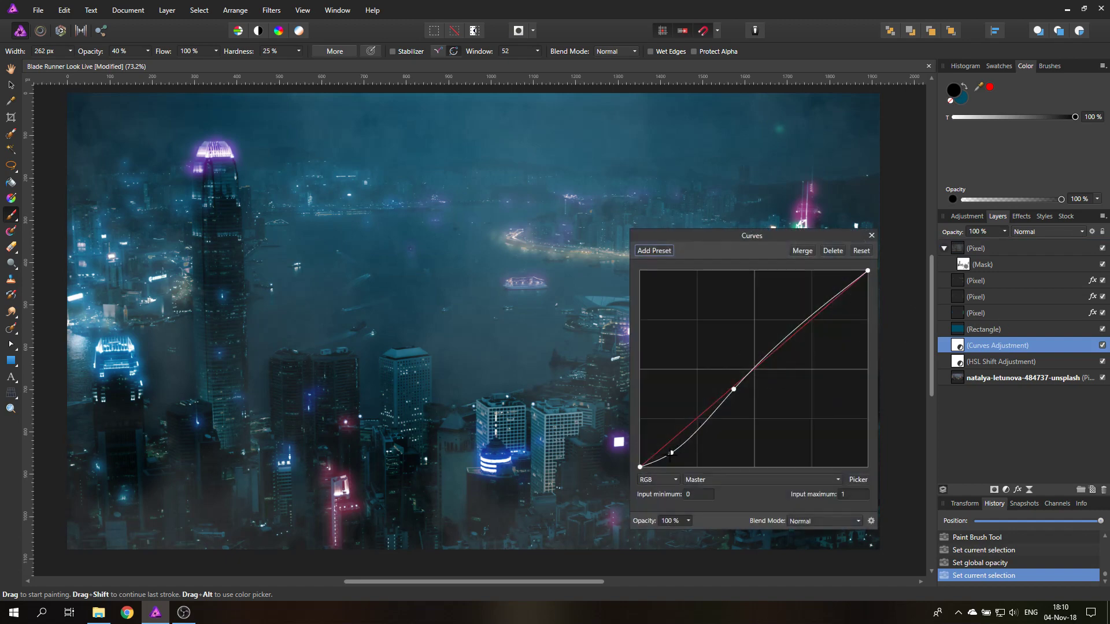
Step: Drag the shadow point down and lift the midtones into a steeper S-curve, then close Curves
left_click_drag(665, 453, 673, 458)
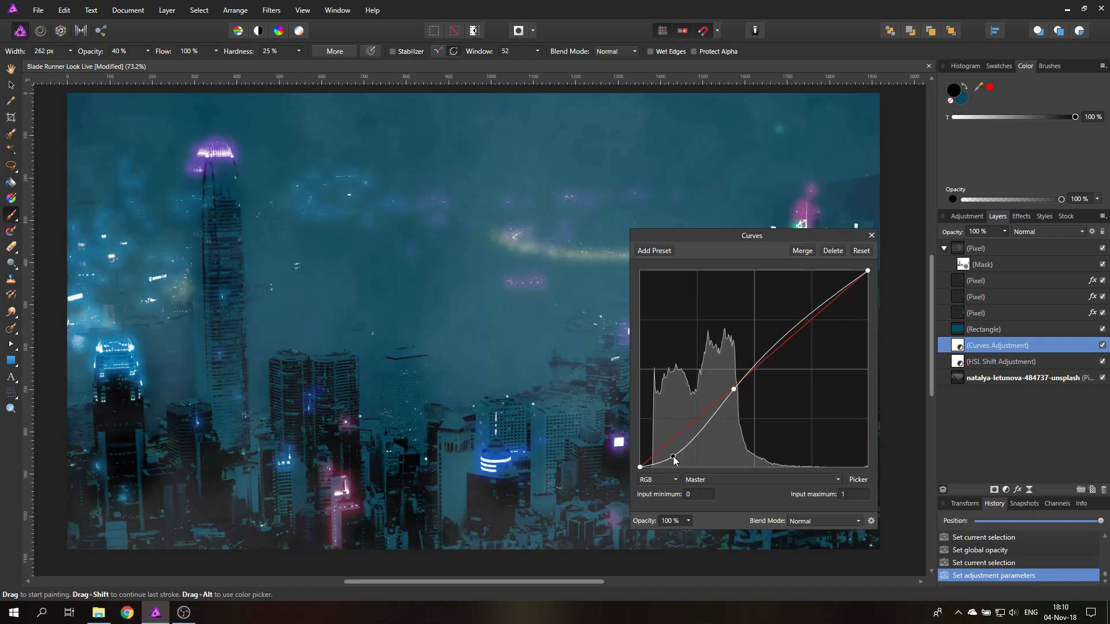
left_click_drag(673, 458, 685, 455)
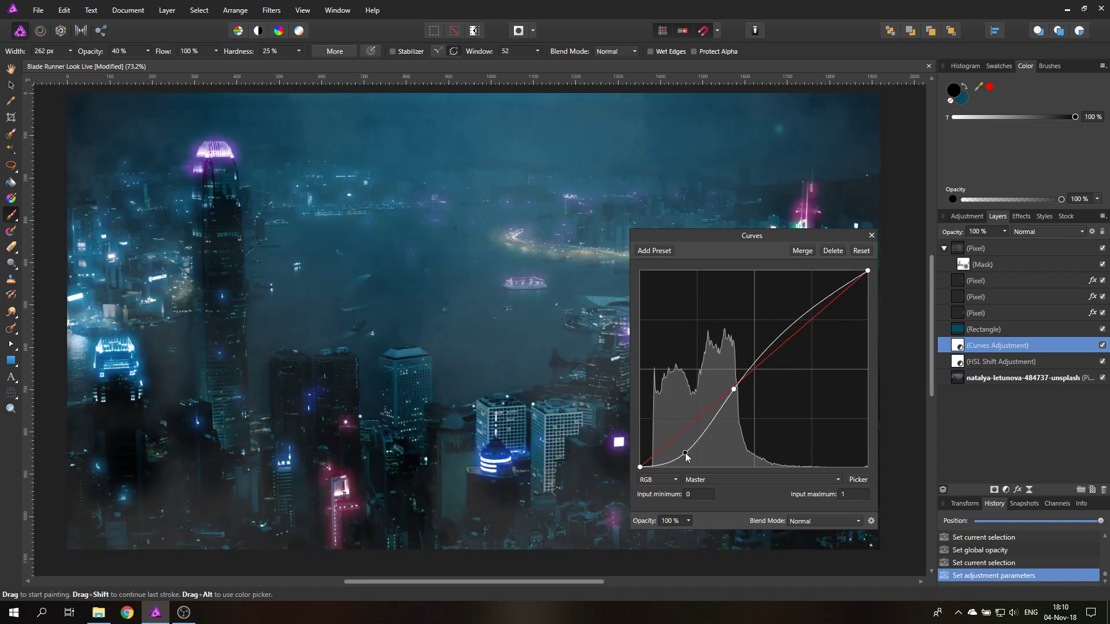
left_click_drag(684, 454, 733, 390)
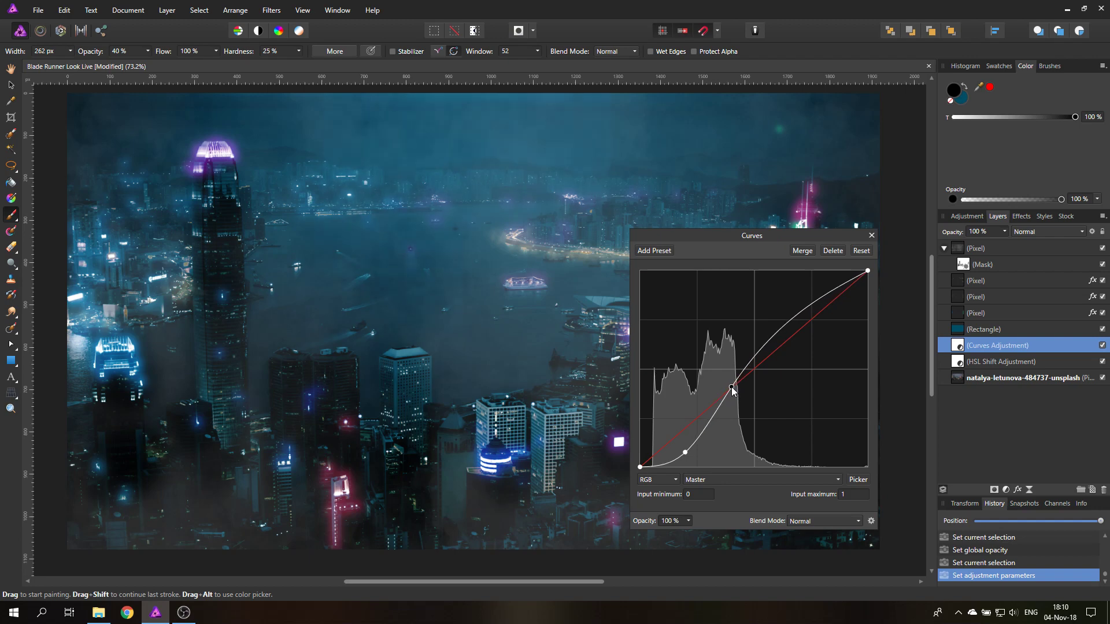
left_click_drag(733, 390, 729, 387)
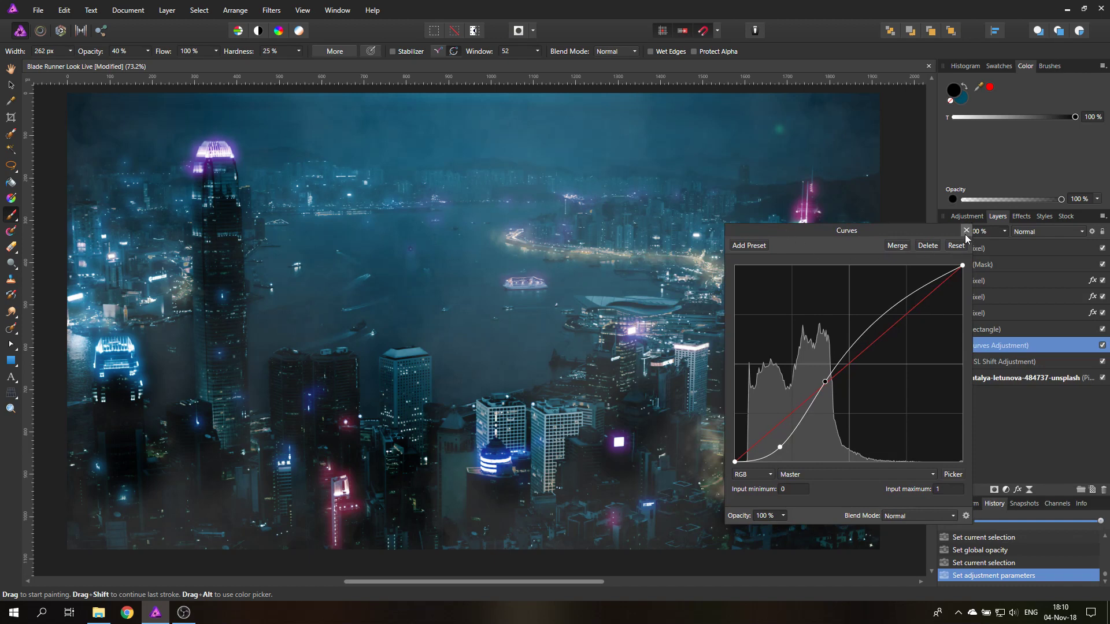
left_click(965, 231)
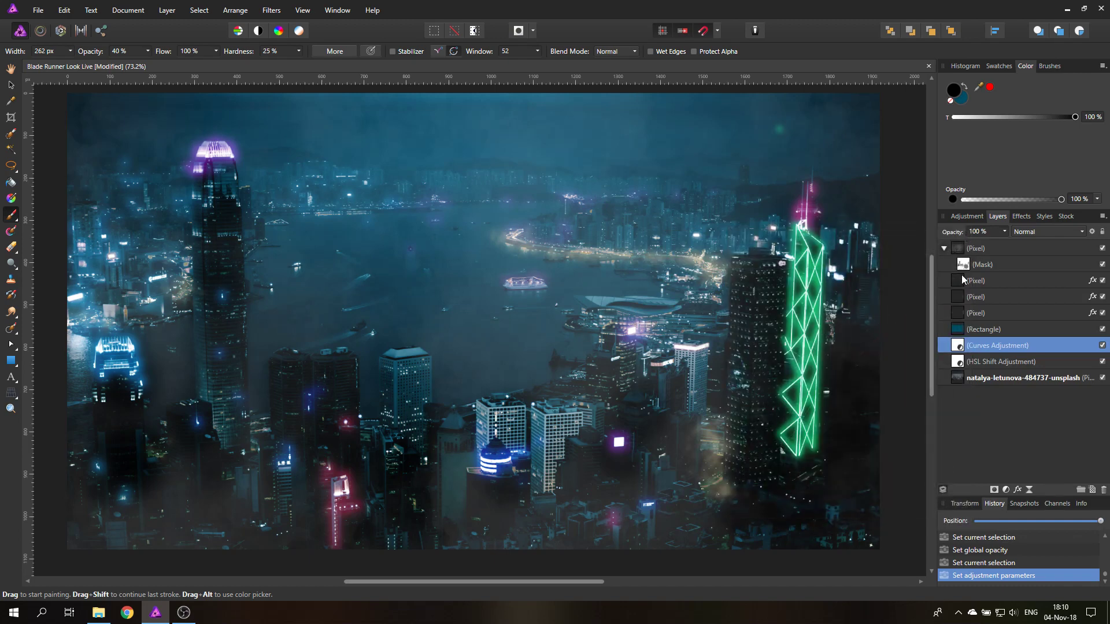
Step: Select the teal Overlay rectangle layer in the Layers panel
left_click(983, 328)
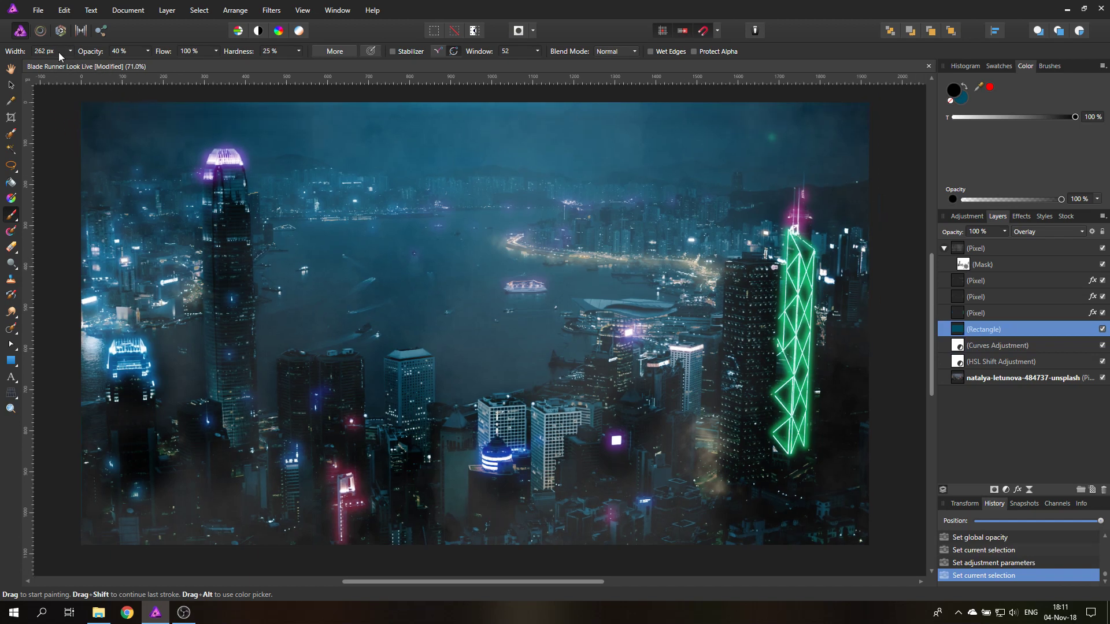
mouse_move(10, 362)
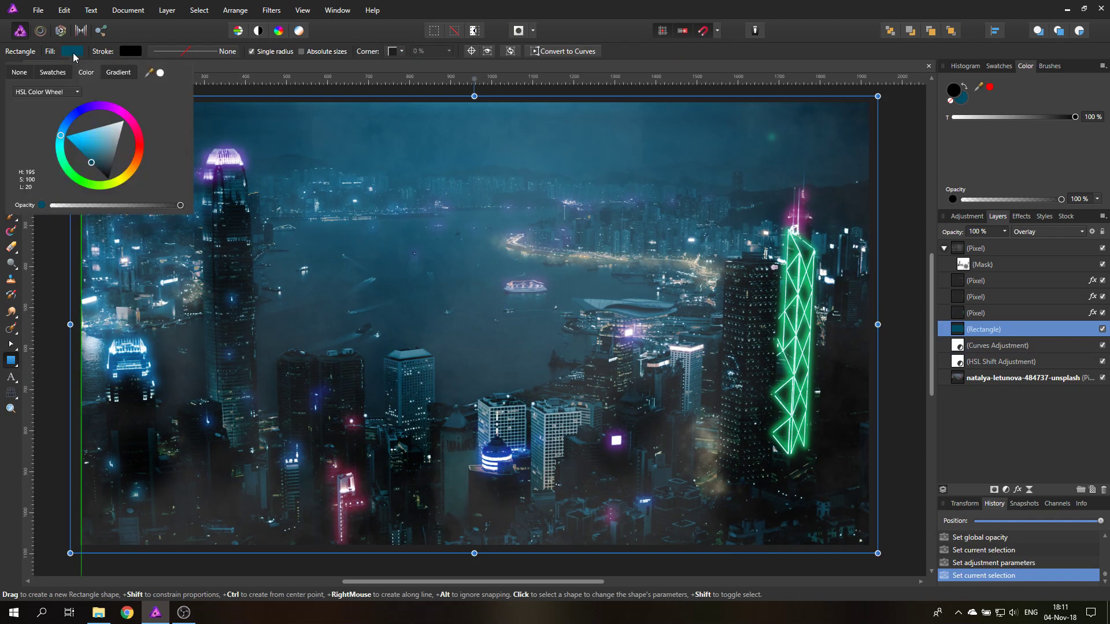
mouse_move(90, 116)
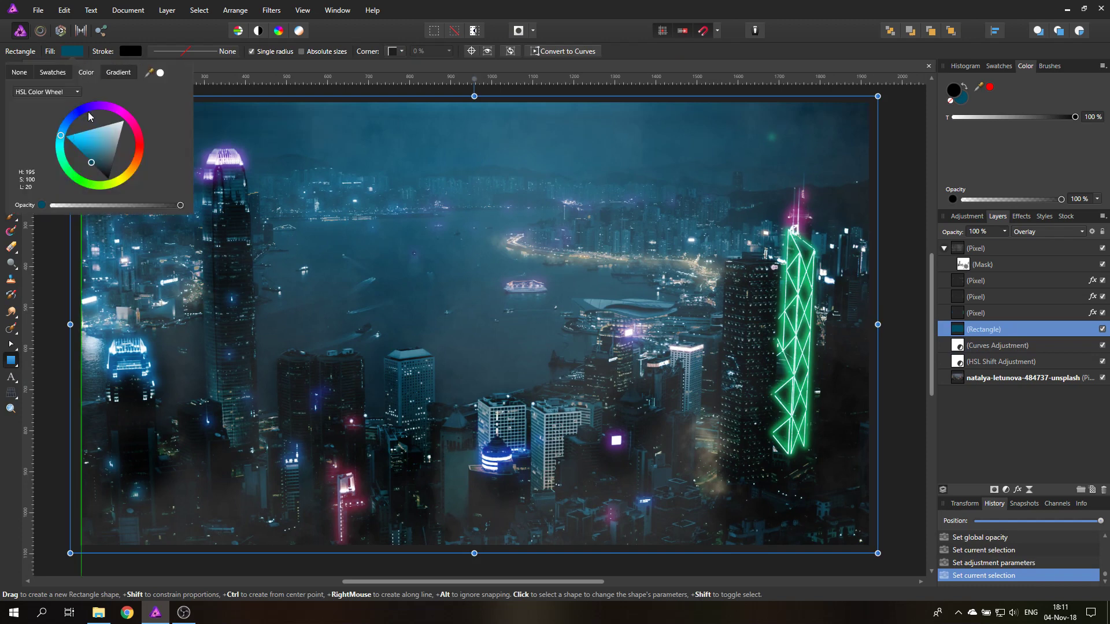